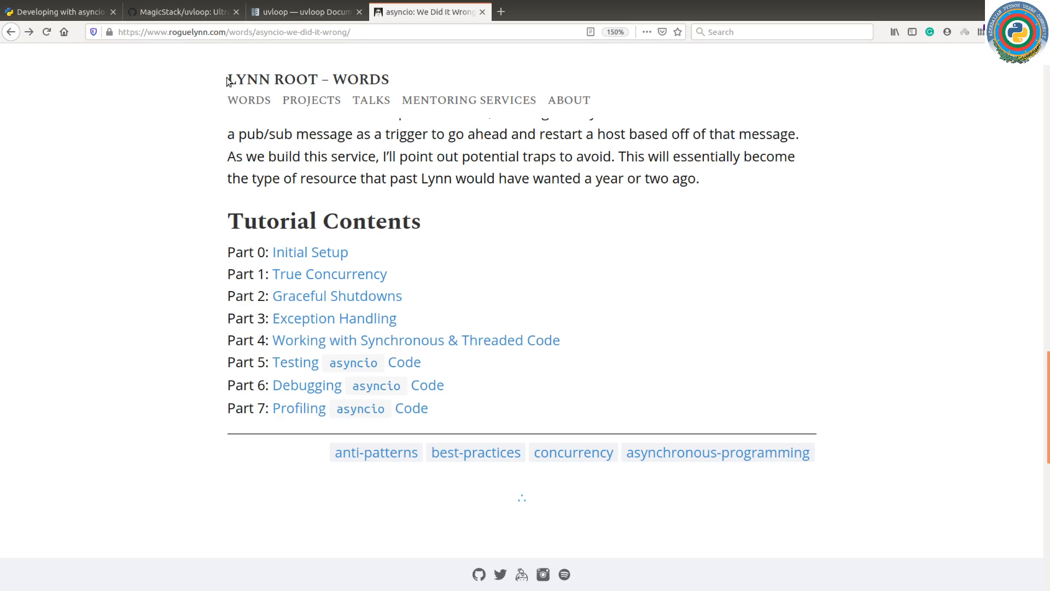
pyautogui.moveTo(408, 205)
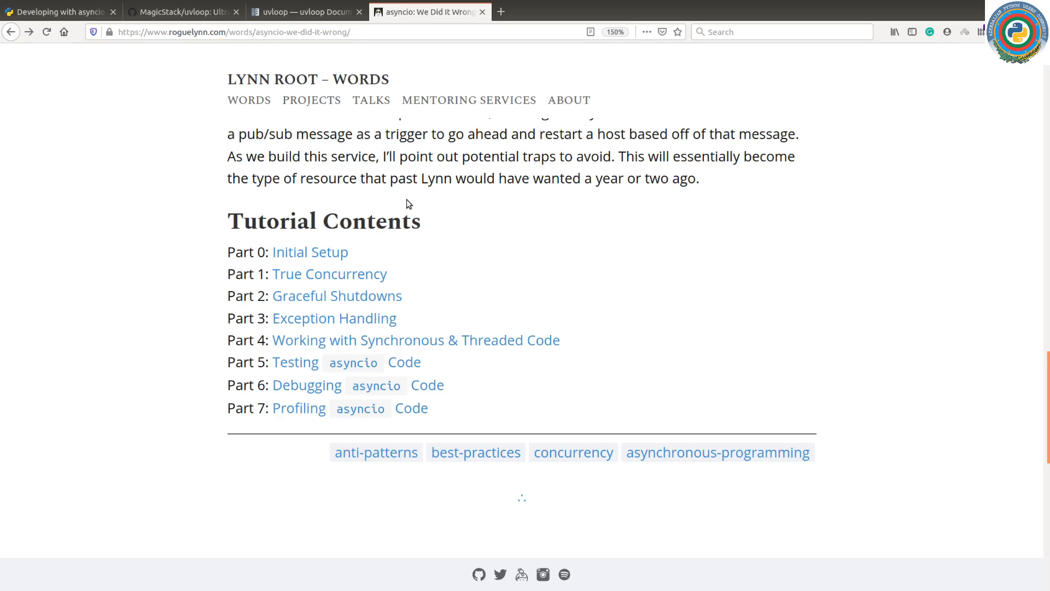
pyautogui.moveTo(346, 228)
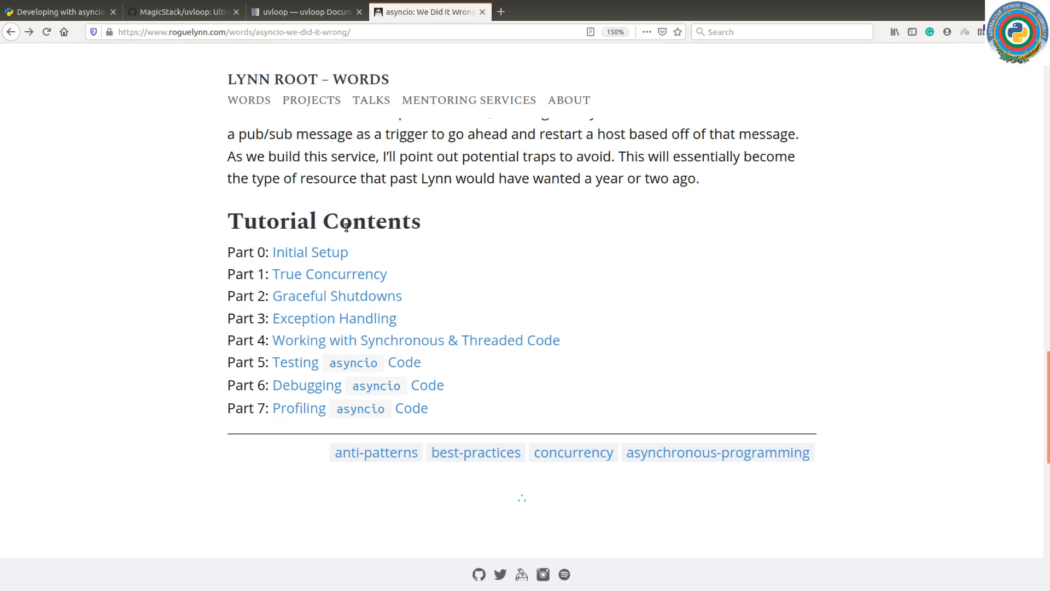
pyautogui.moveTo(353, 265)
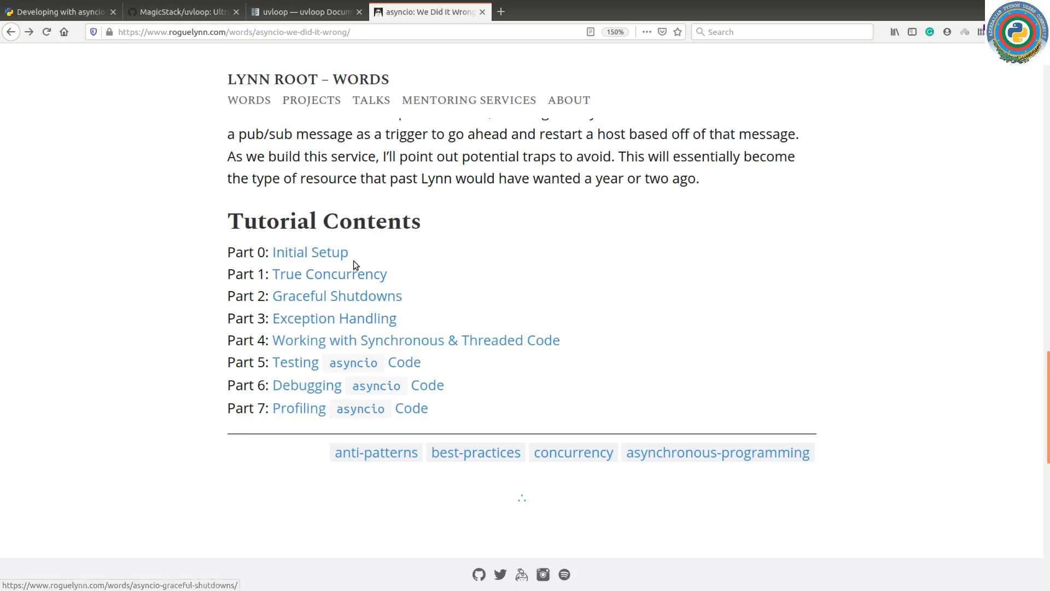
pyautogui.moveTo(309, 251)
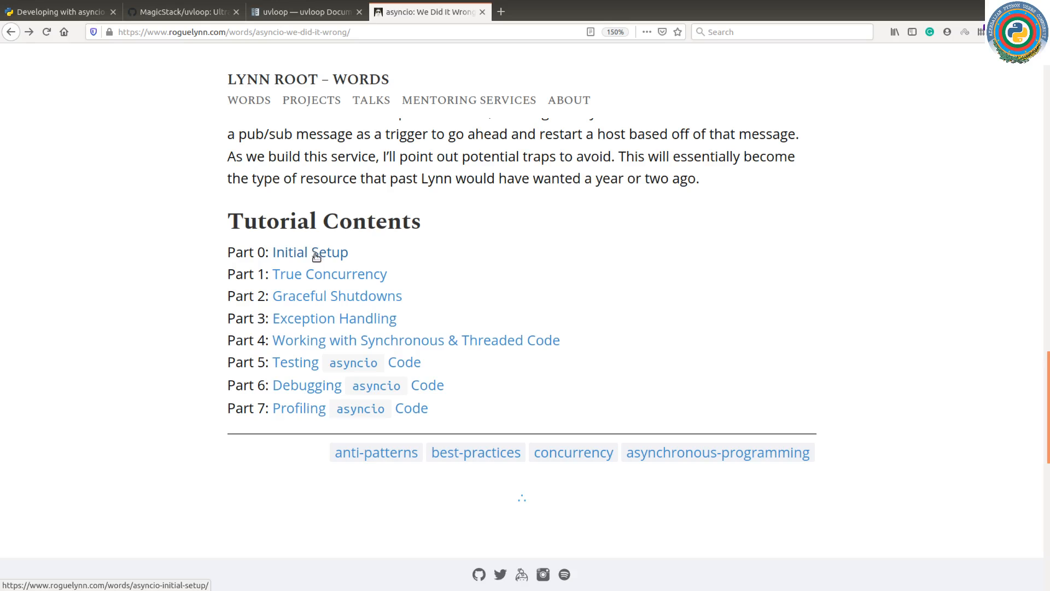
pyautogui.moveTo(255, 296)
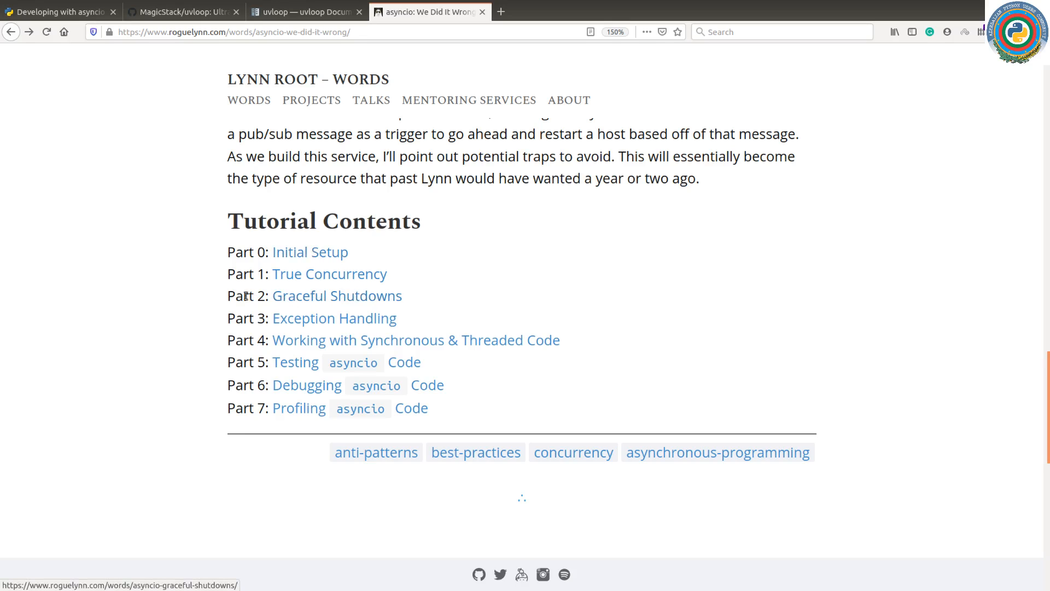
pyautogui.moveTo(296, 303)
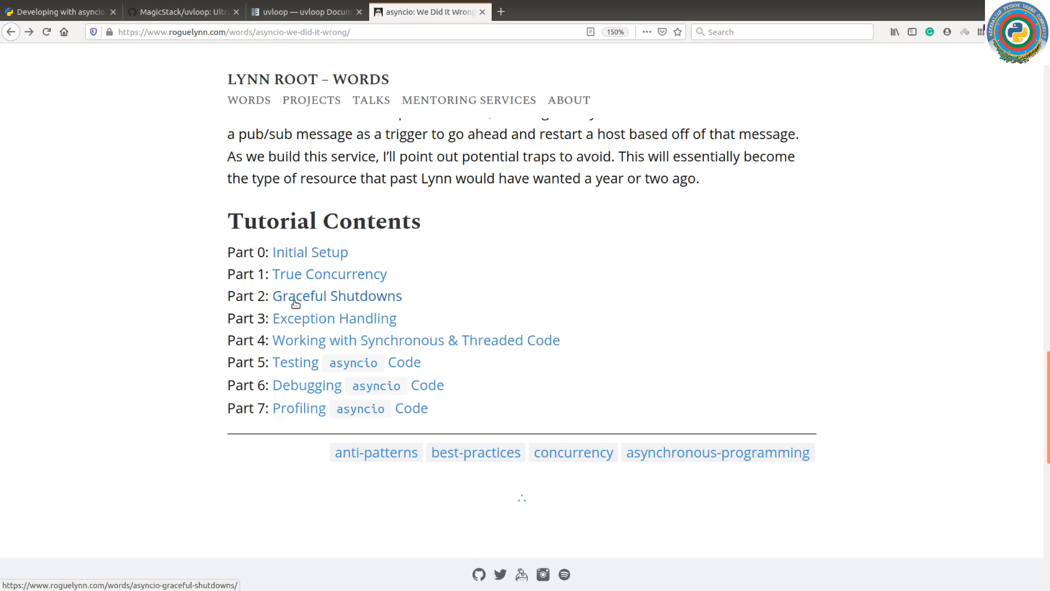
pyautogui.moveTo(523, 266)
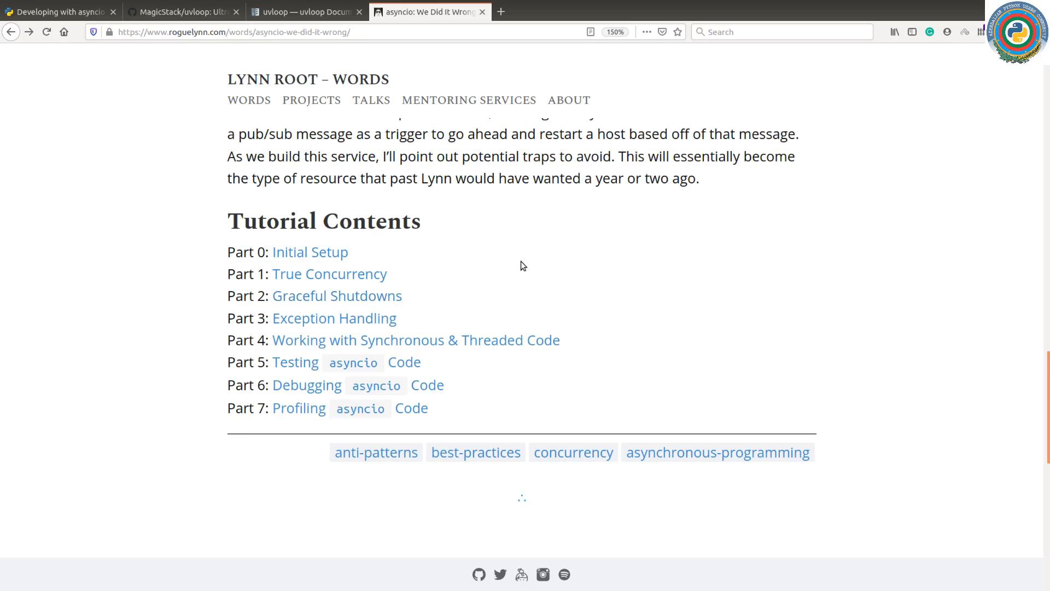
pyautogui.moveTo(492, 248)
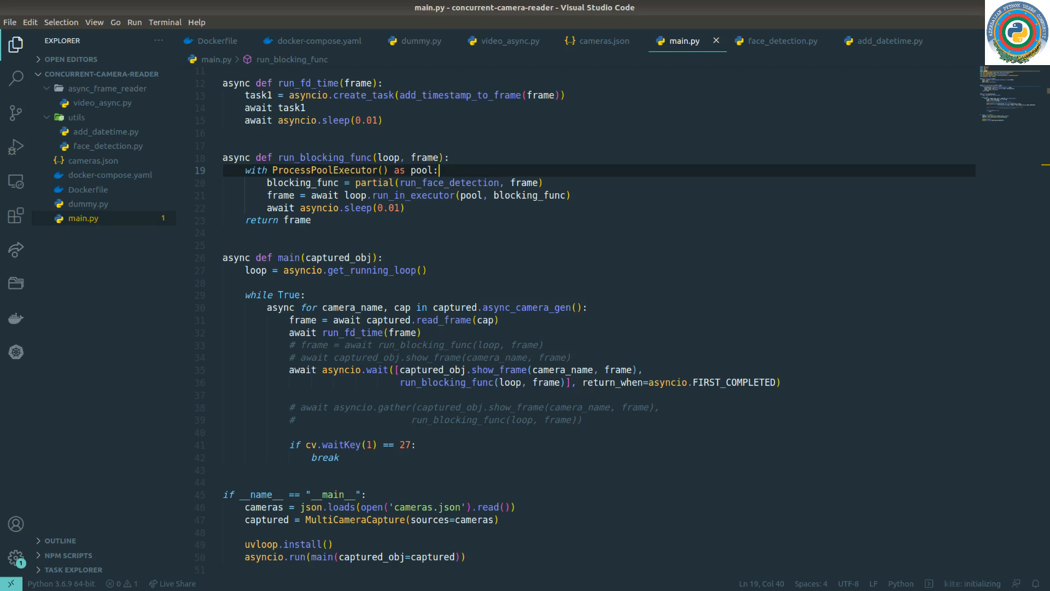
pyautogui.moveTo(610, 238)
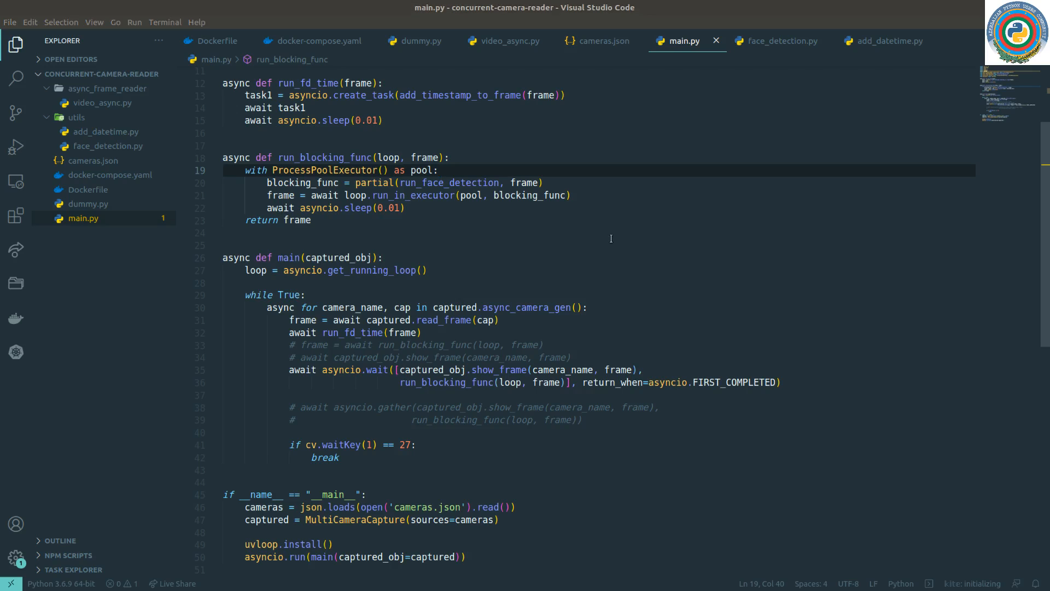
# Add 'import signal' below 'import uvloop' at the top of main.py and save
pyautogui.scroll(3)
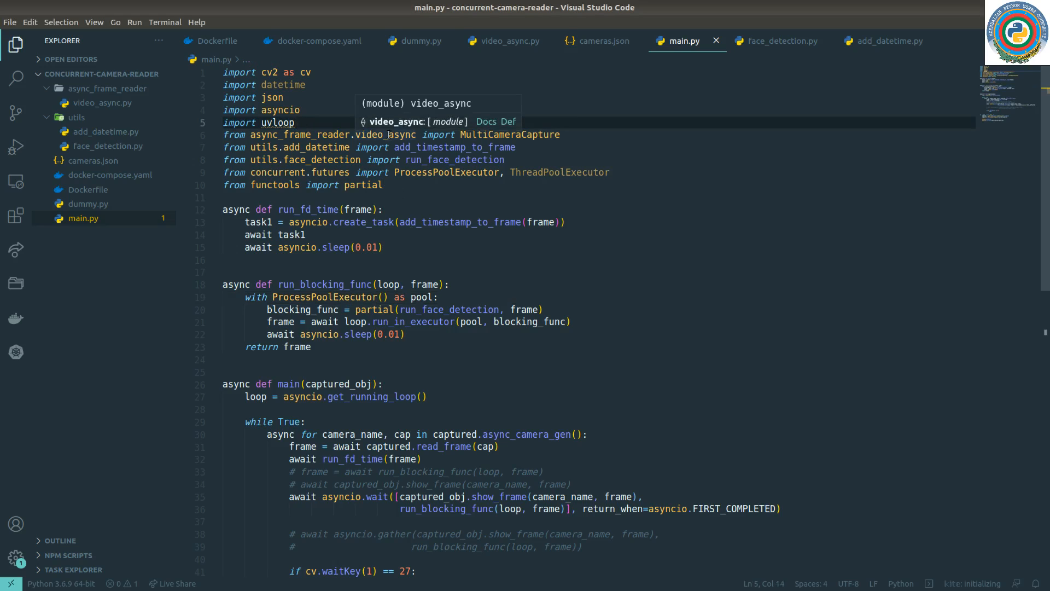
pyautogui.write('import signal')
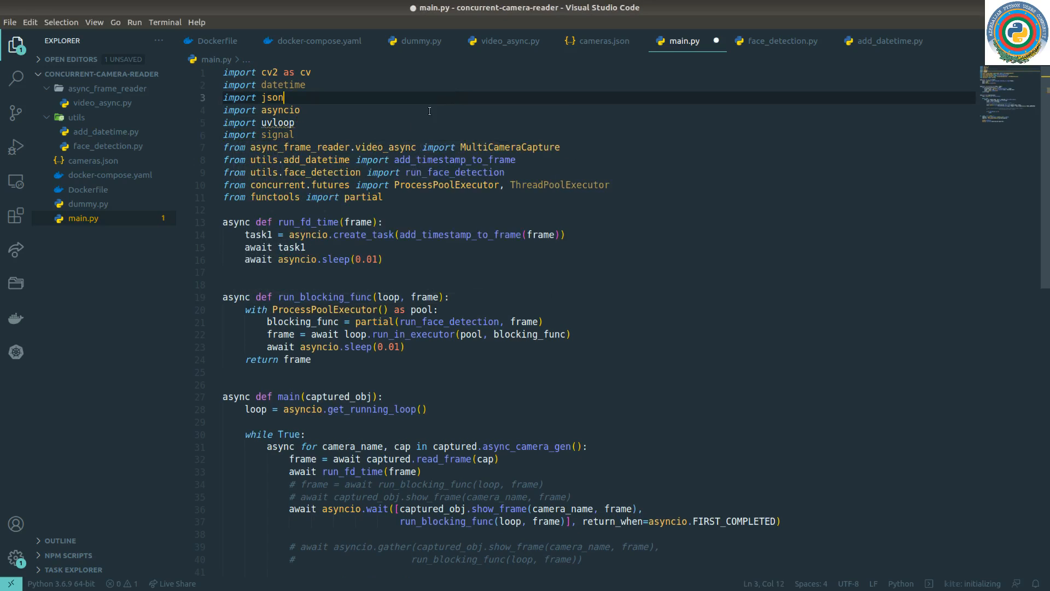
pyautogui.moveTo(447, 184)
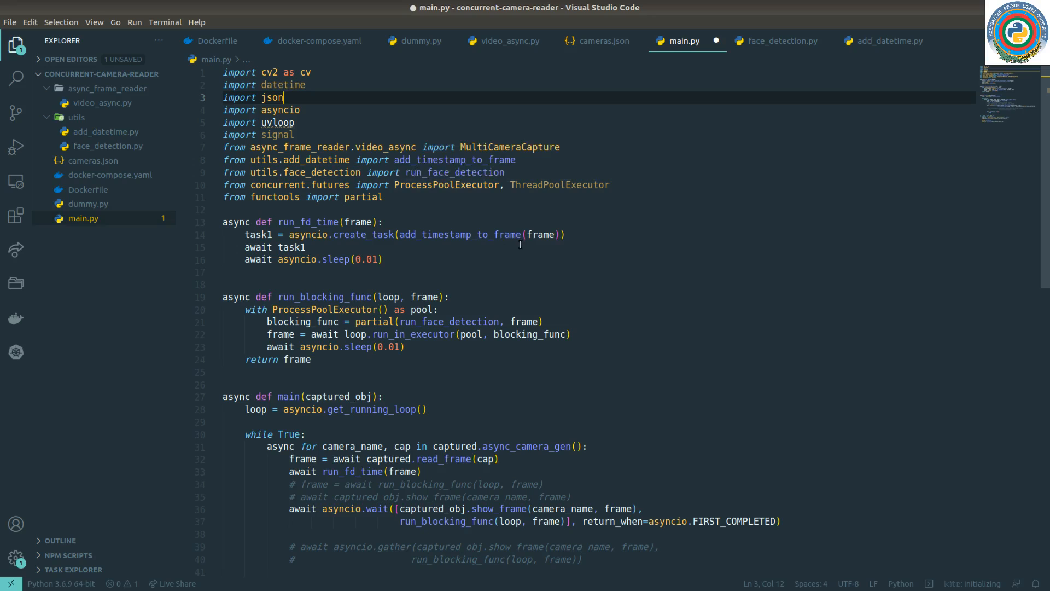
pyautogui.moveTo(515, 256)
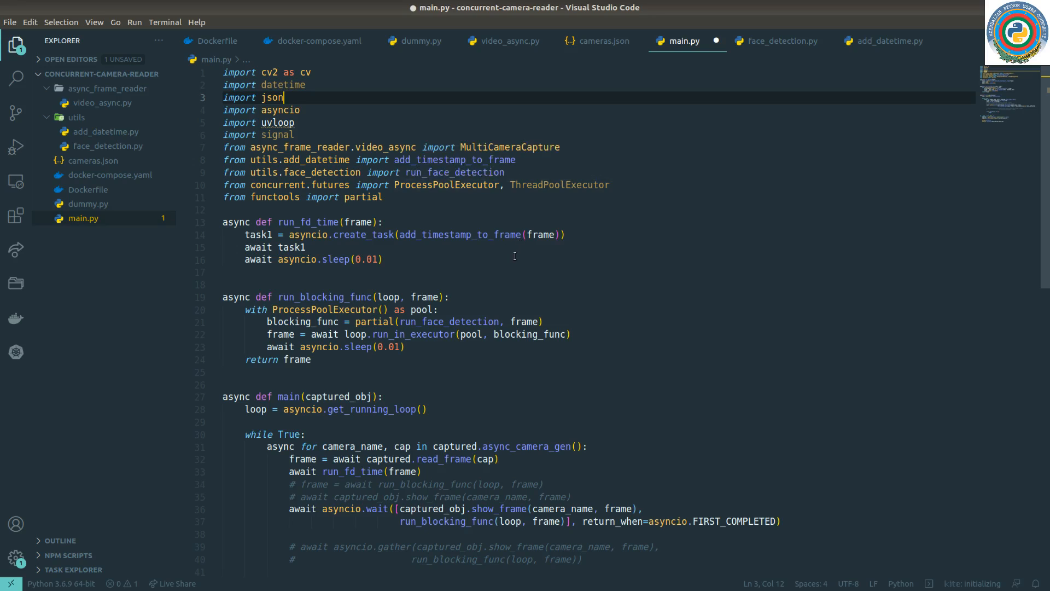
pyautogui.moveTo(420, 265)
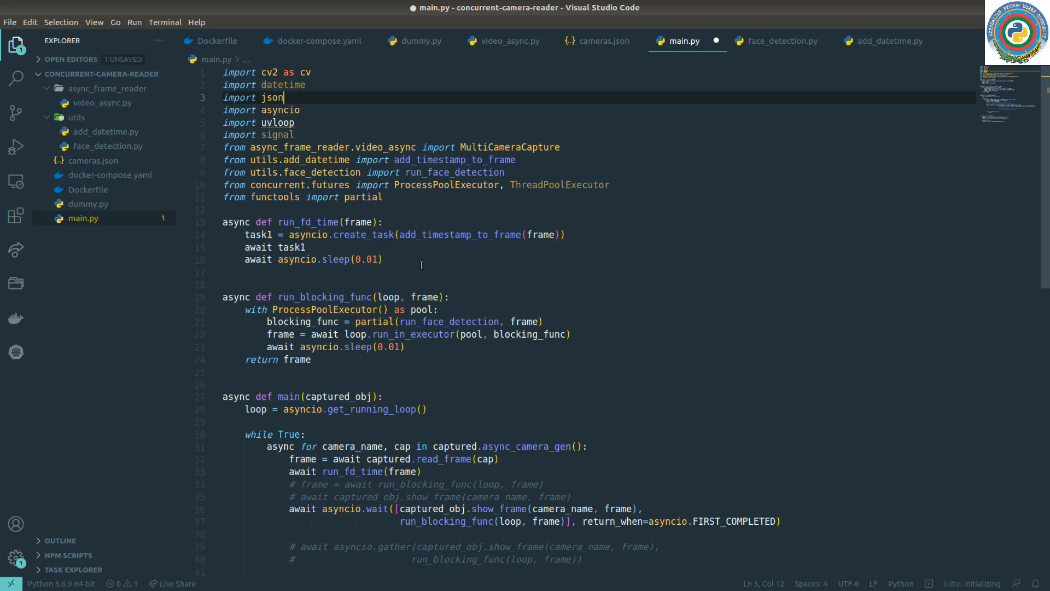
pyautogui.moveTo(455, 341)
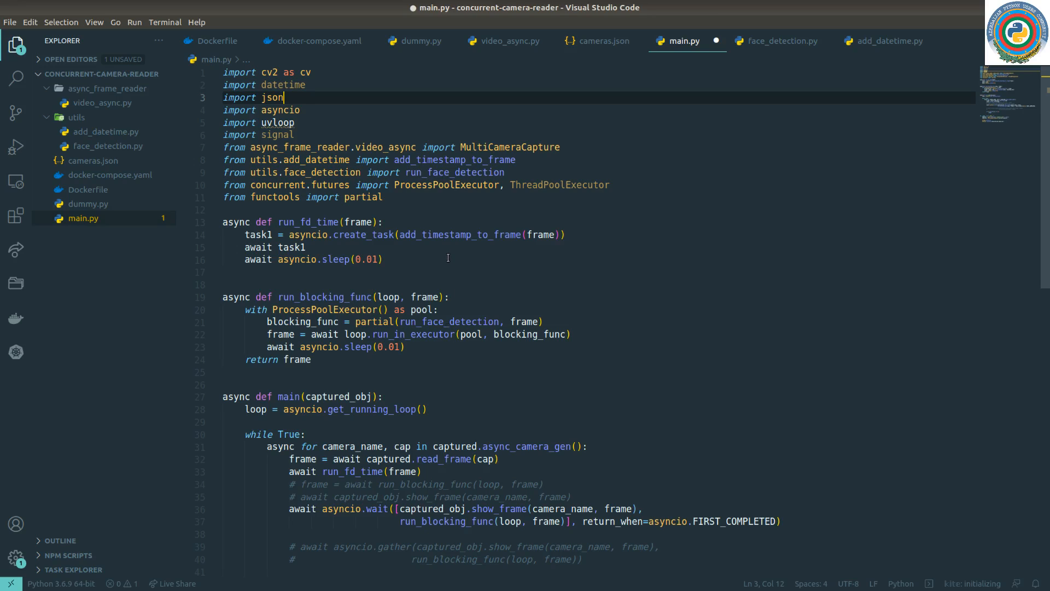
pyautogui.moveTo(452, 261)
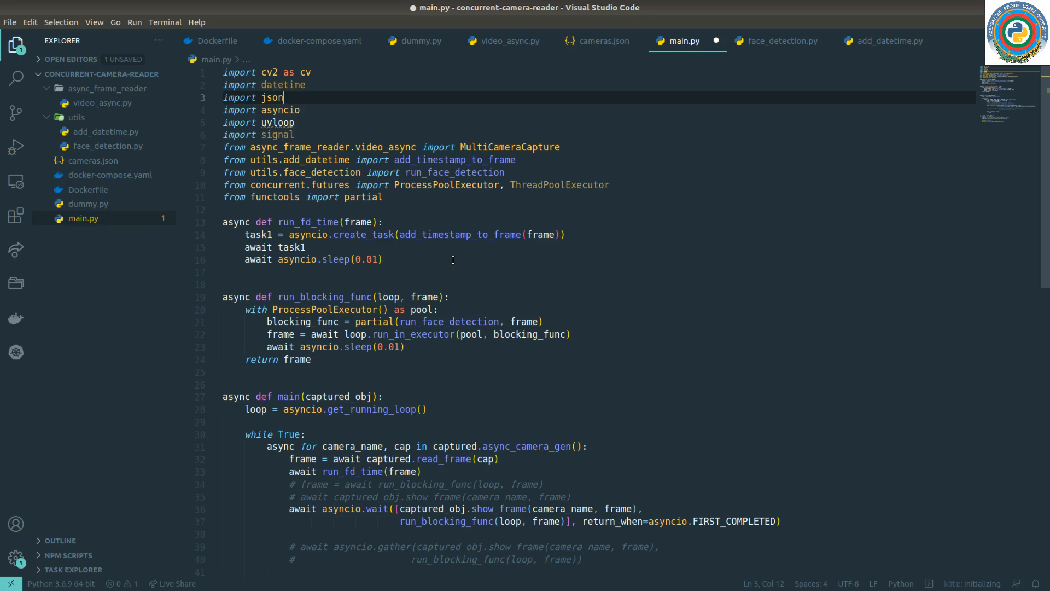
pyautogui.moveTo(439, 322)
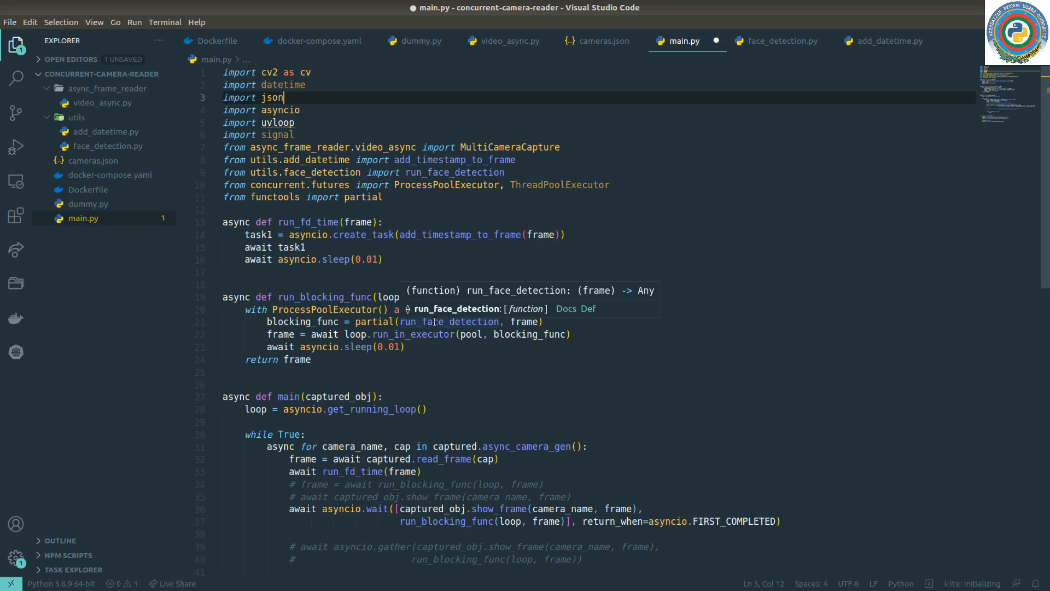
pyautogui.moveTo(462, 234)
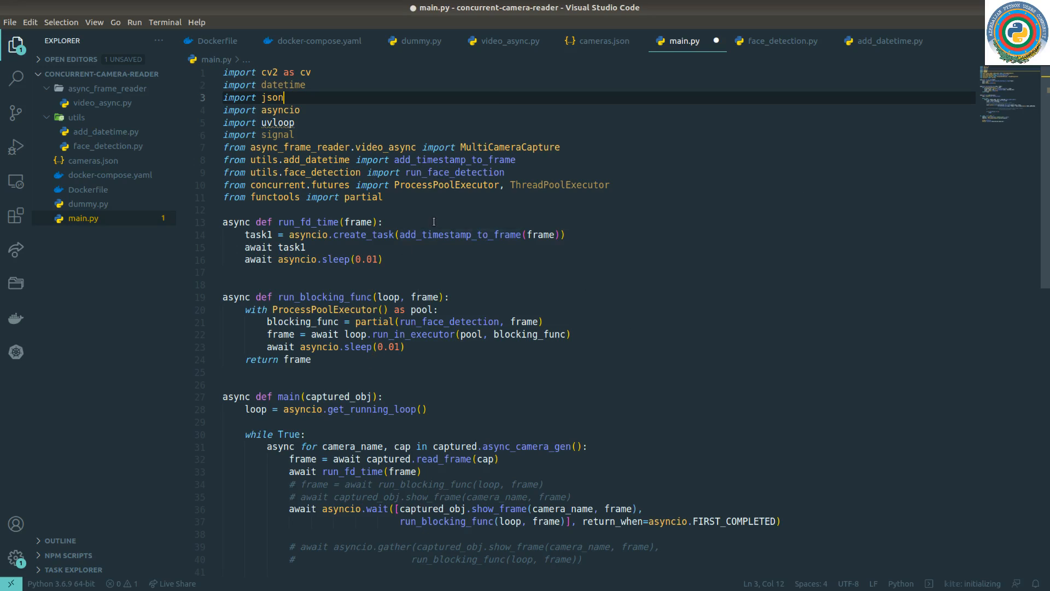
pyautogui.click(294, 133)
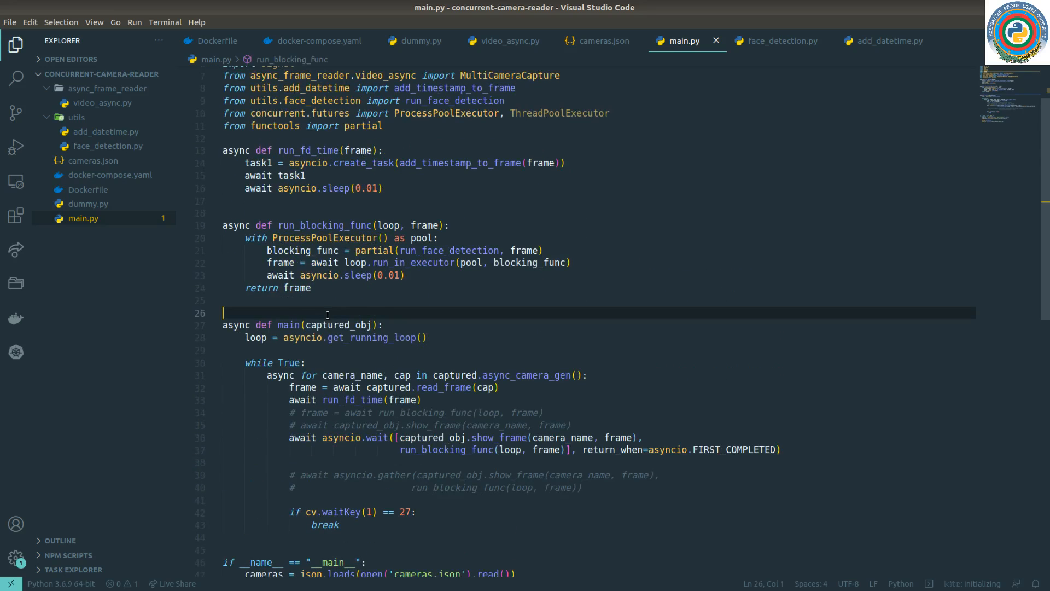
pyautogui.moveTo(423, 472)
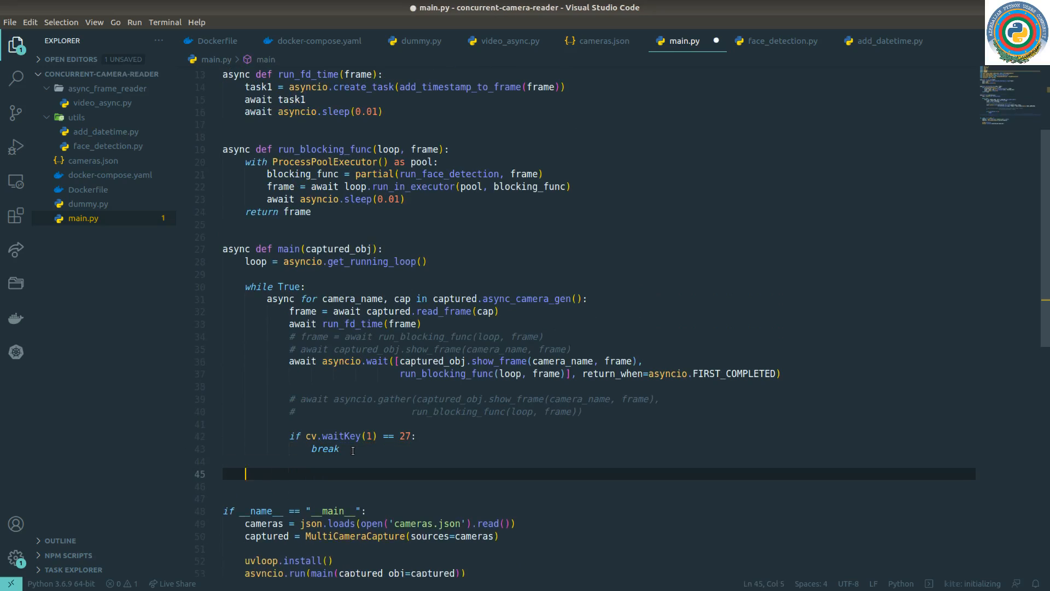
# Define 'async def shutdown_(signal_, loop_):' after main() and begin its docstring
pyautogui.click(246, 473)
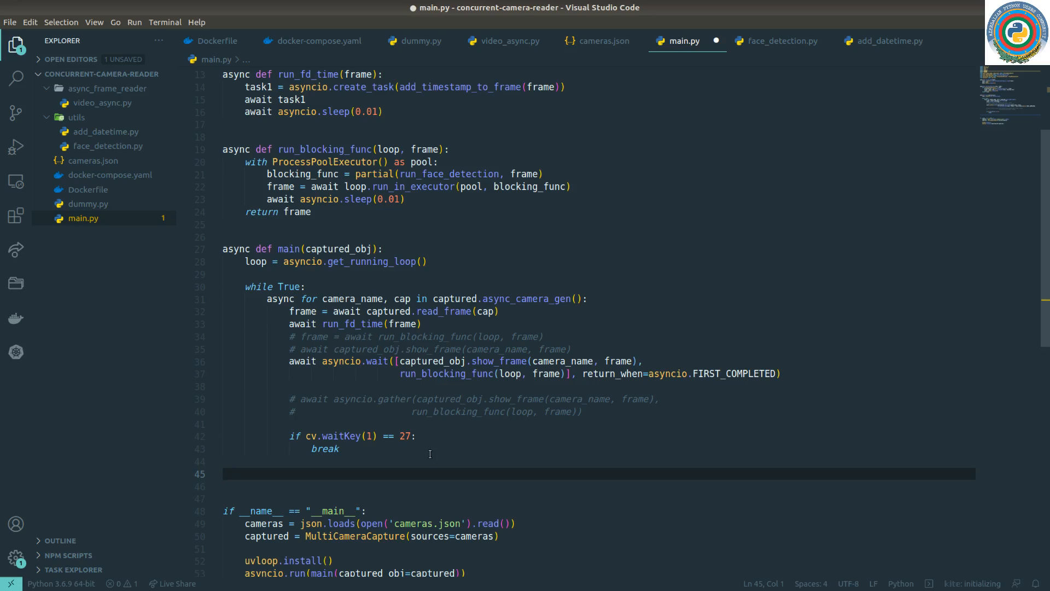
pyautogui.write('async')
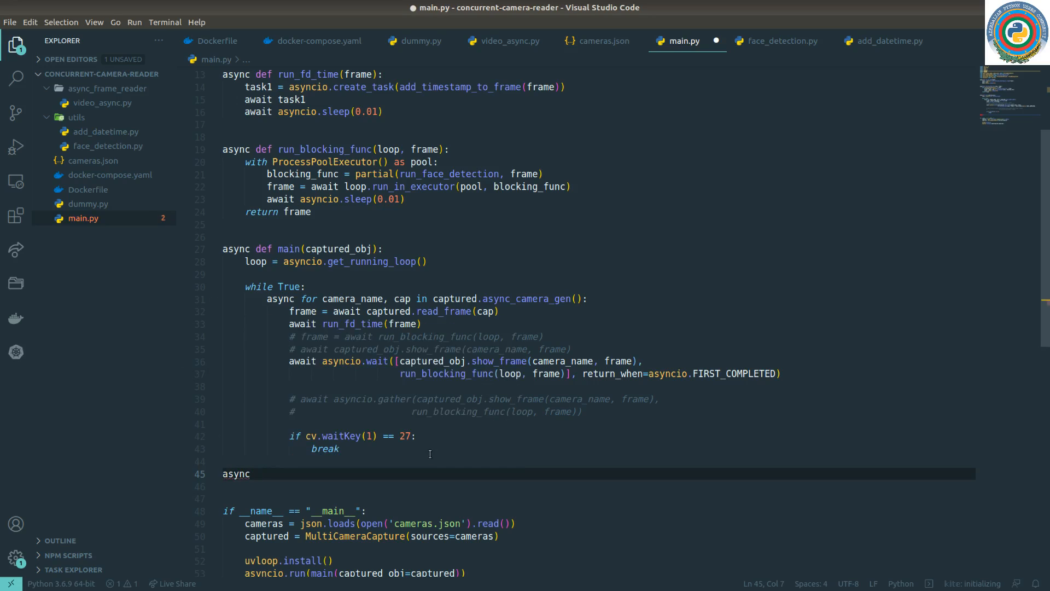
pyautogui.write('def')
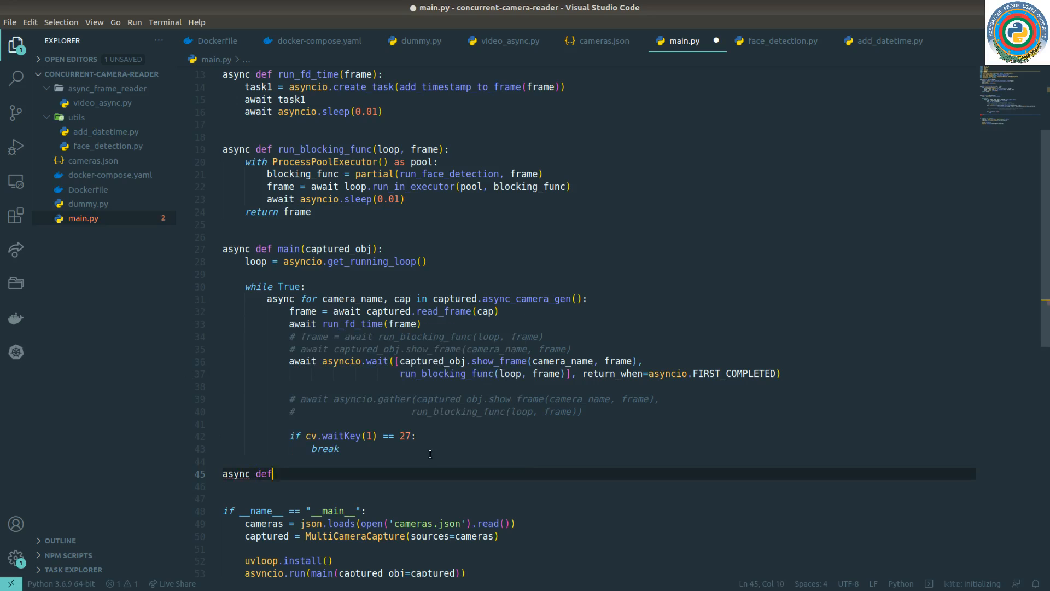
pyautogui.write('shutdown')
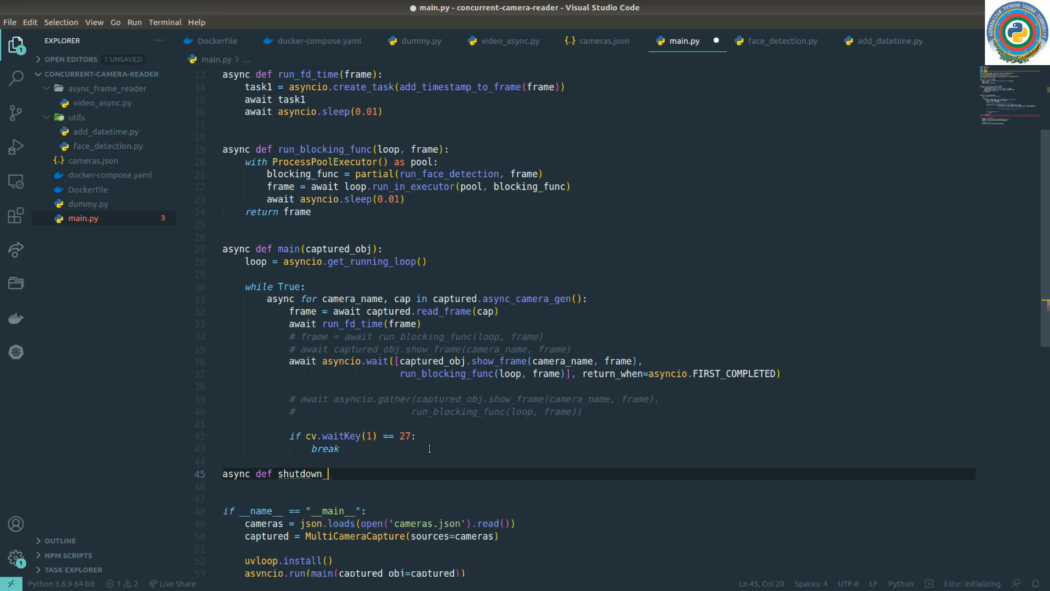
pyautogui.write('()')
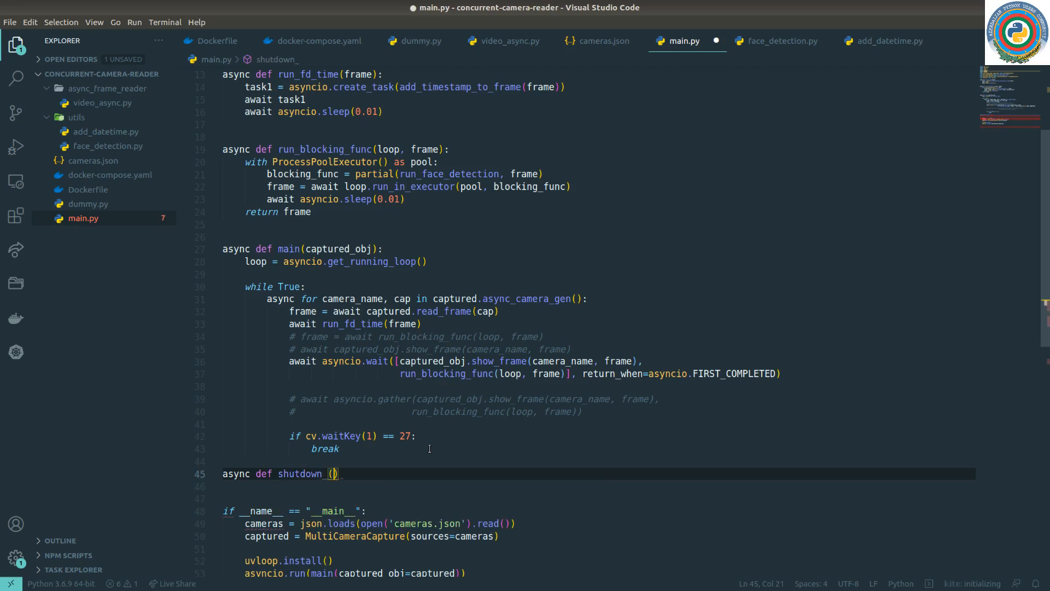
pyautogui.write('signal_,')
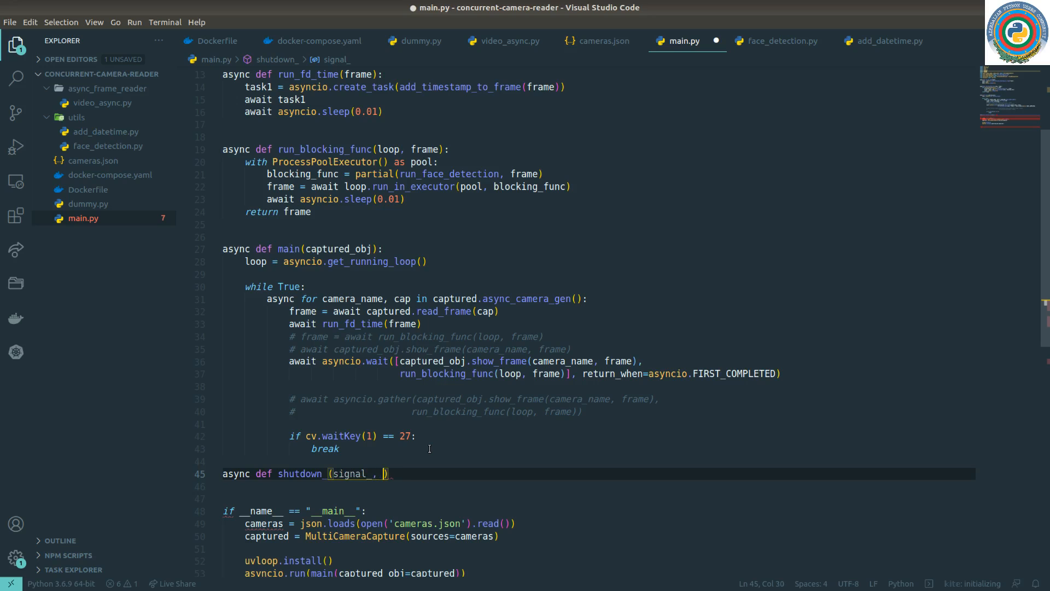
pyautogui.write('loop_')
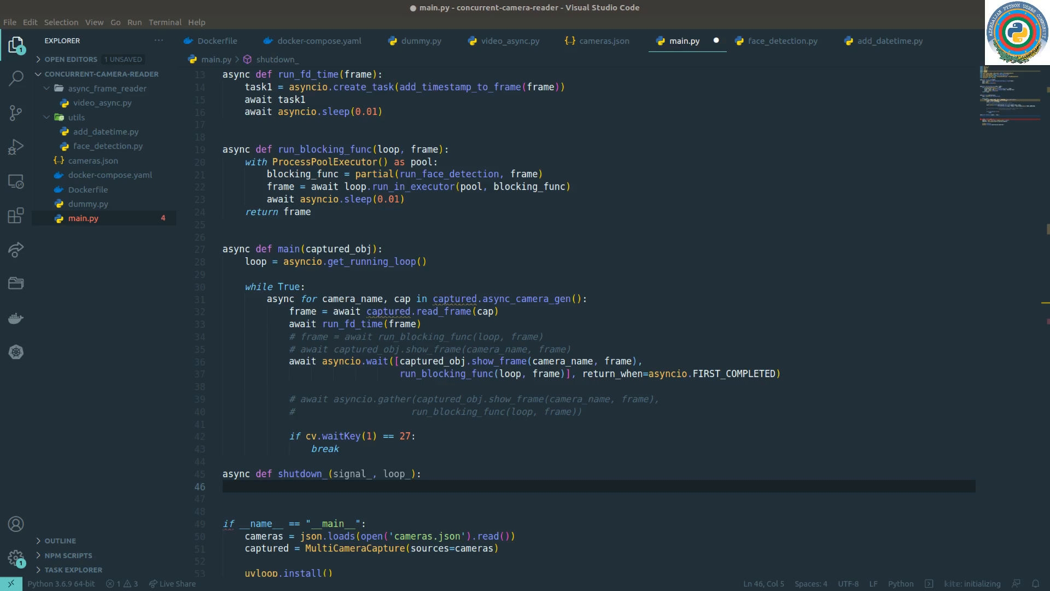
pyautogui.click(297, 483)
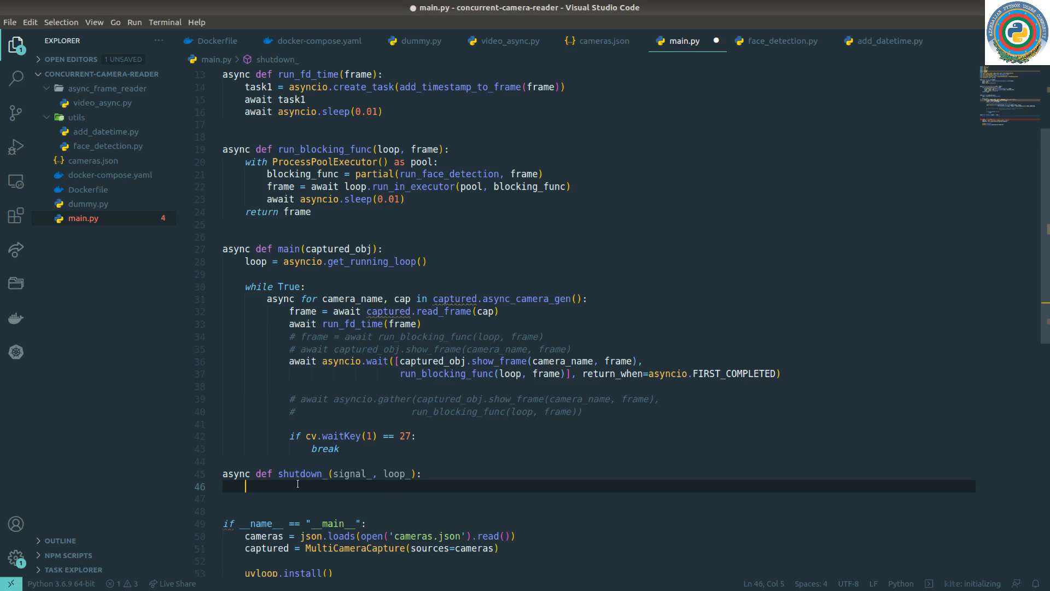
pyautogui.write('"""')
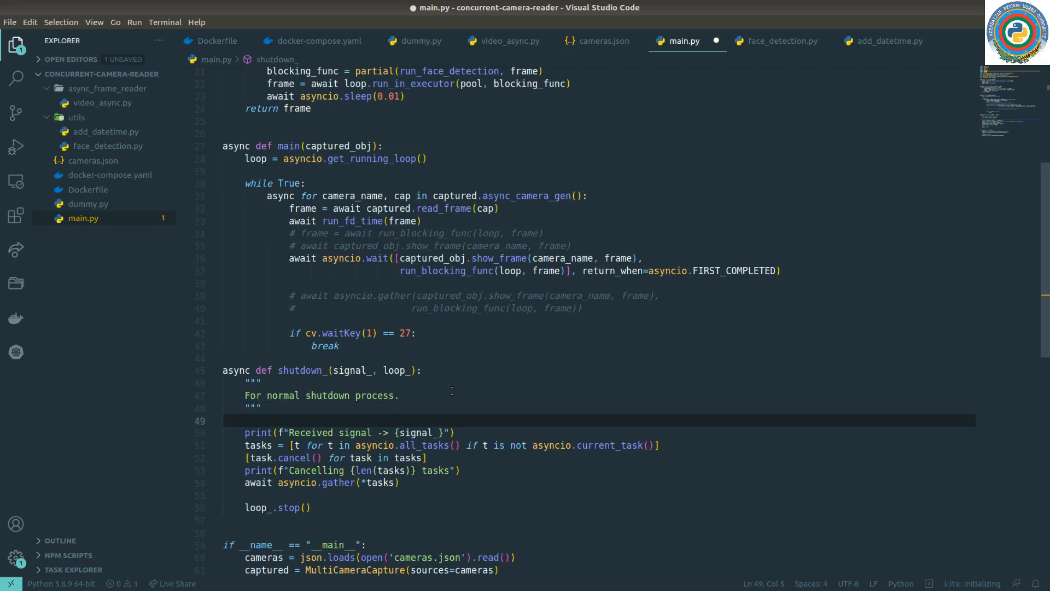
pyautogui.scroll(3)
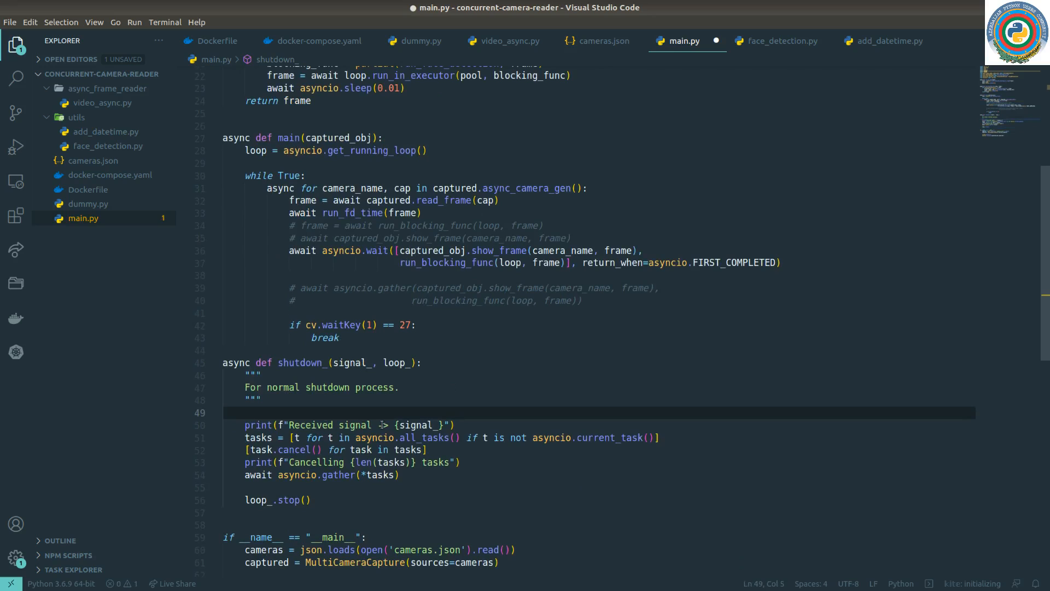
pyautogui.click(420, 425)
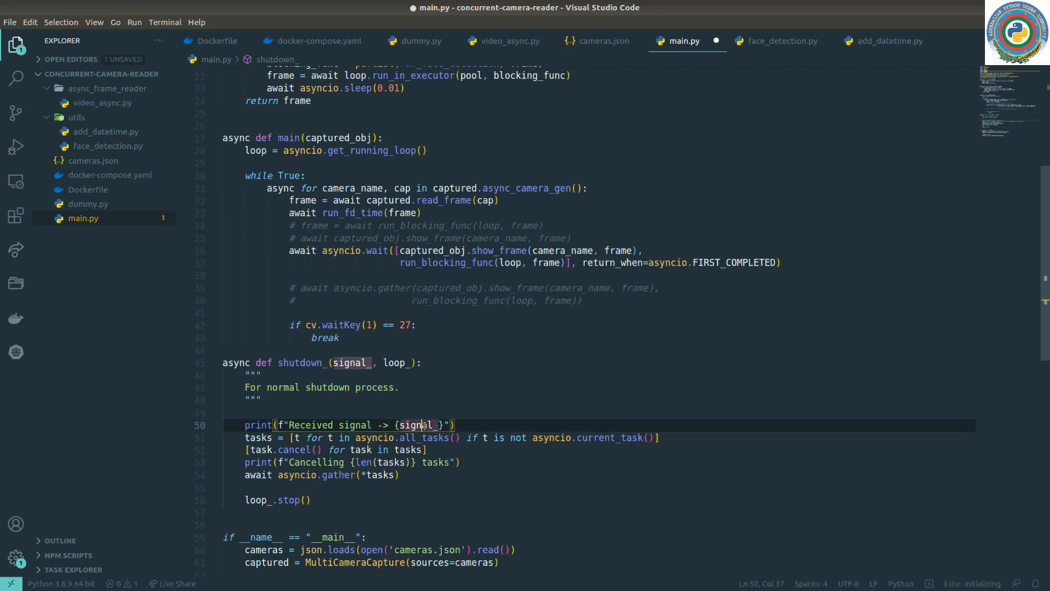
pyautogui.moveTo(428, 437)
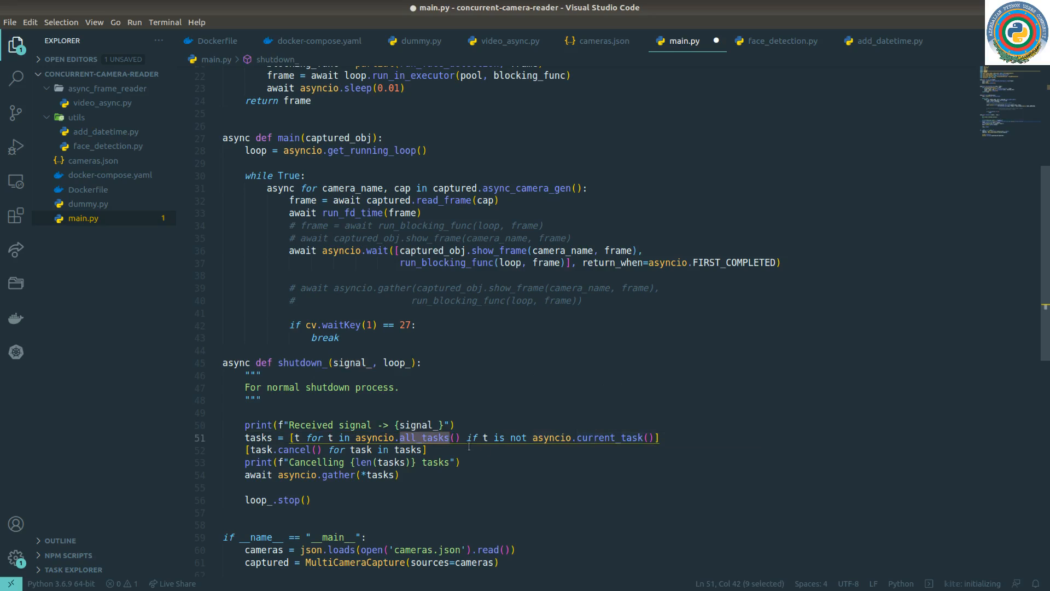
pyautogui.moveTo(476, 437)
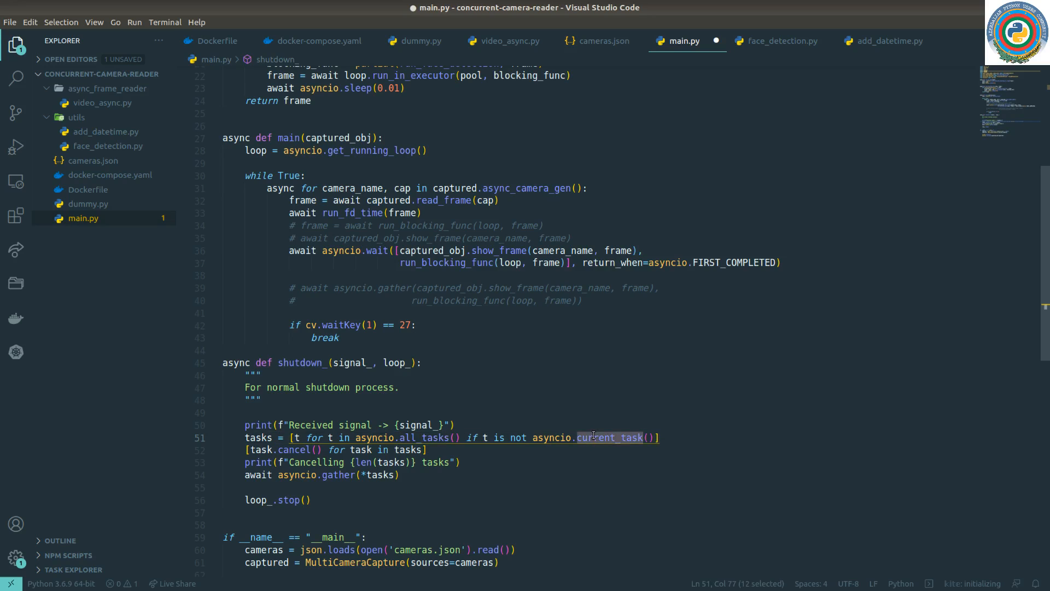
pyautogui.click(429, 448)
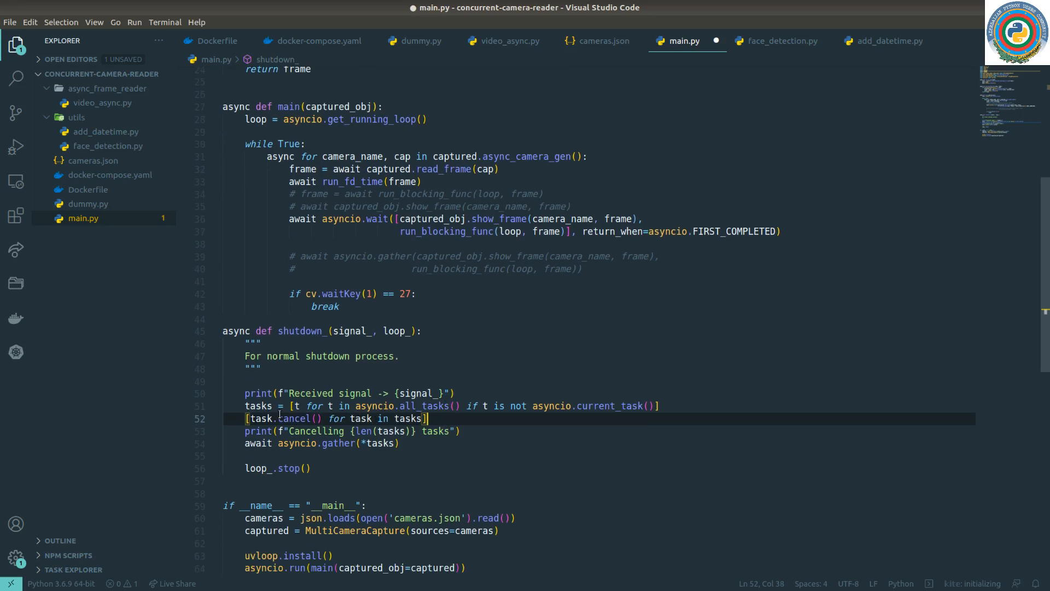
pyautogui.doubleClick(294, 418)
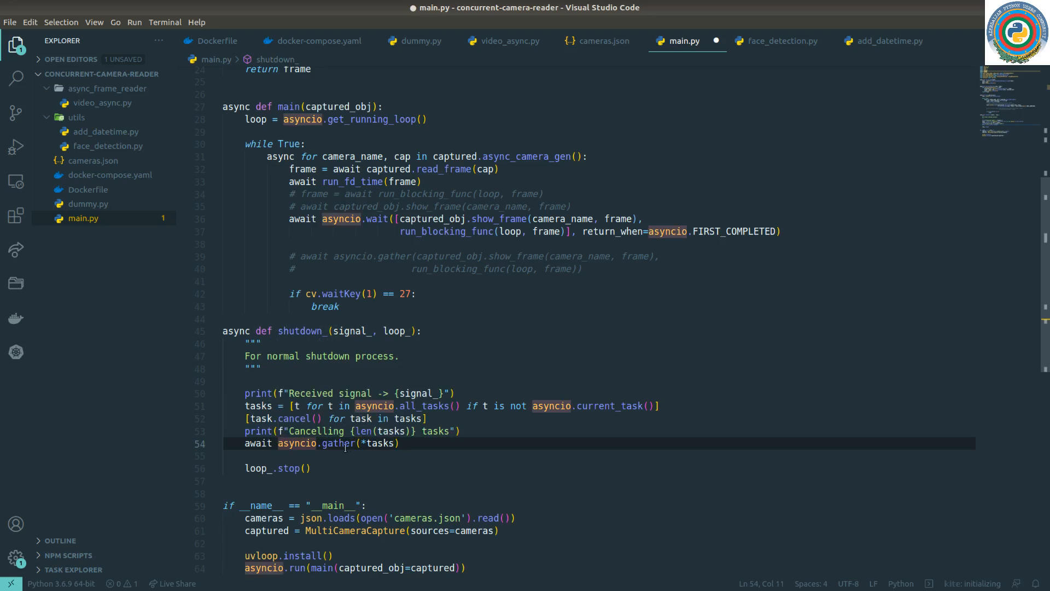
pyautogui.click(354, 418)
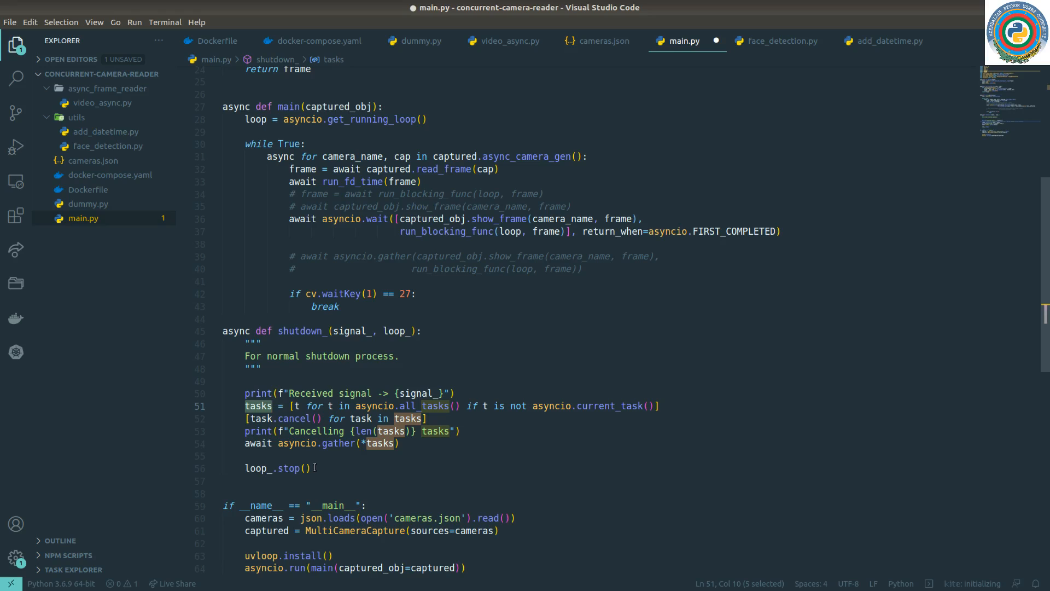
pyautogui.moveTo(335, 474)
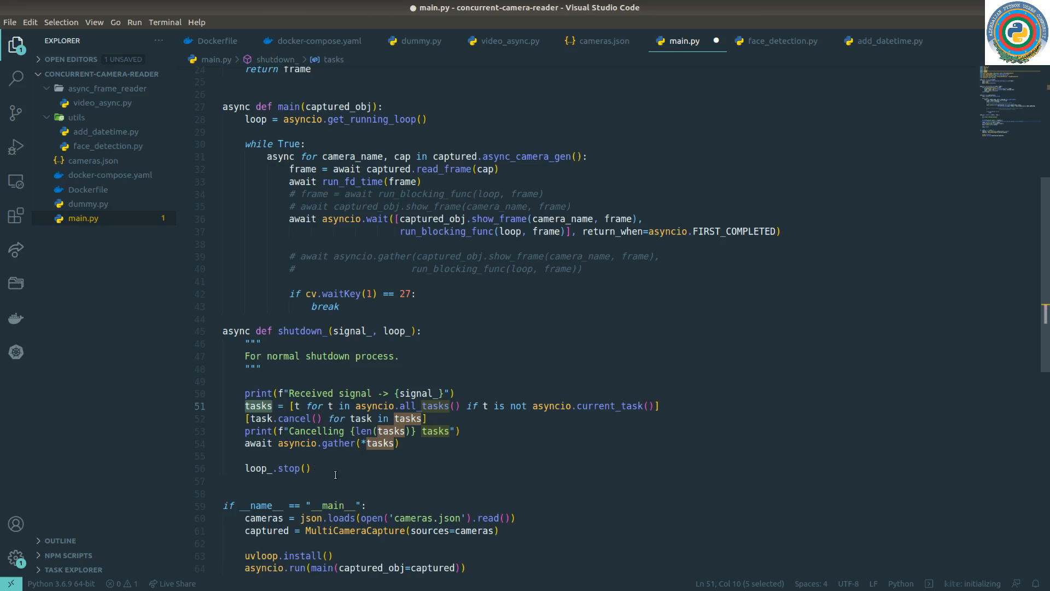
pyautogui.click(248, 468)
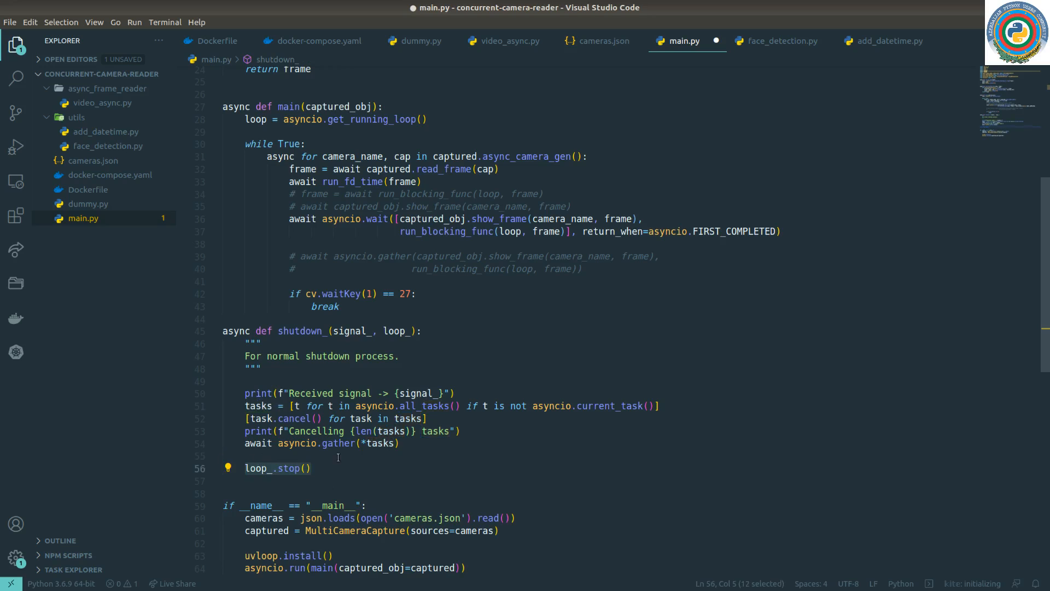
pyautogui.scroll(-3)
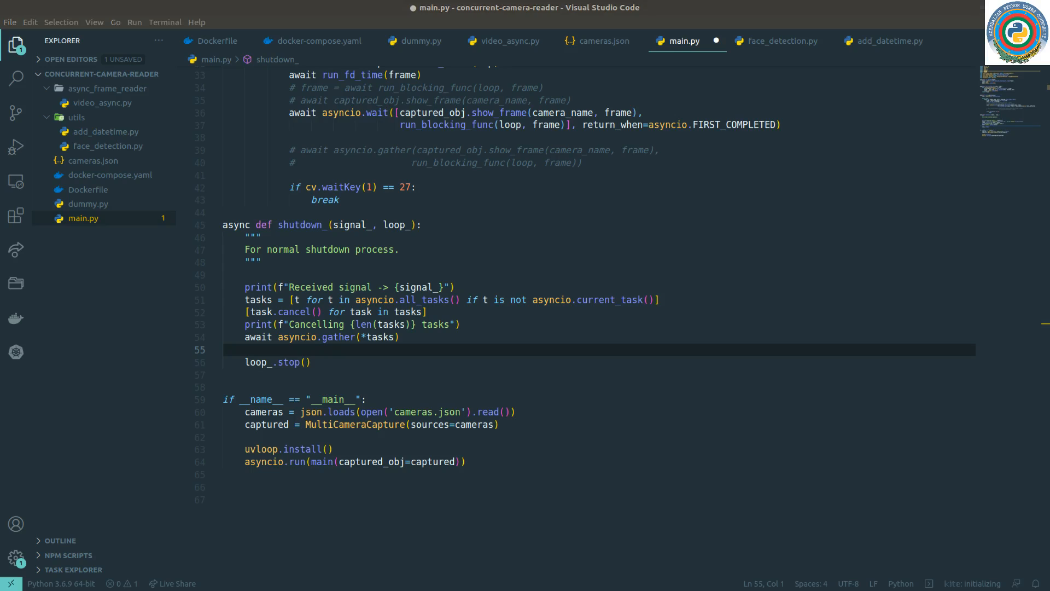
pyautogui.click(378, 424)
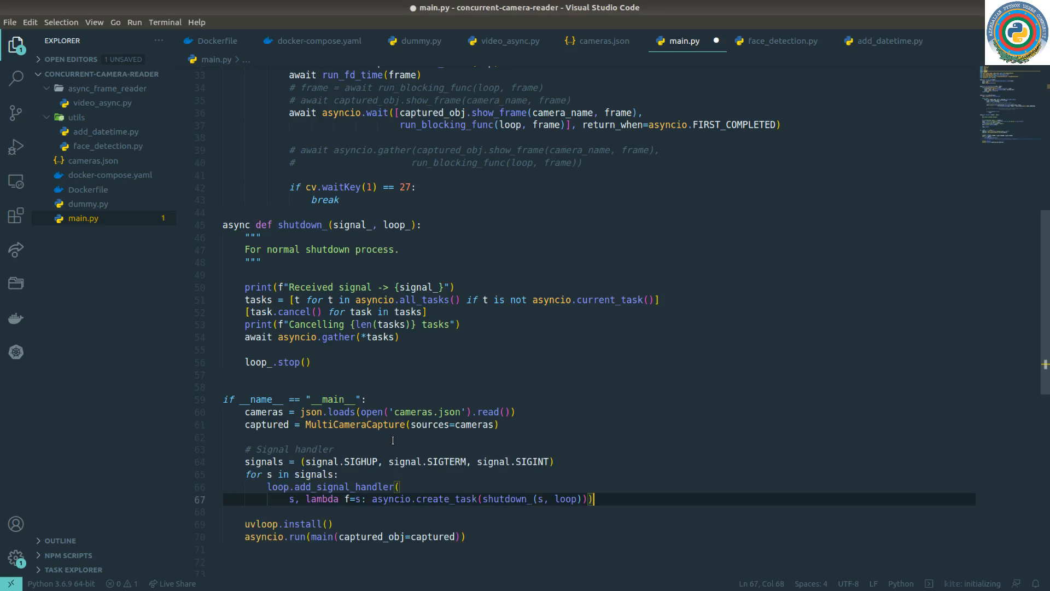
# Move uvloop.install() up and add loop = asyncio.get_event_loop() under __main__
pyautogui.click(248, 462)
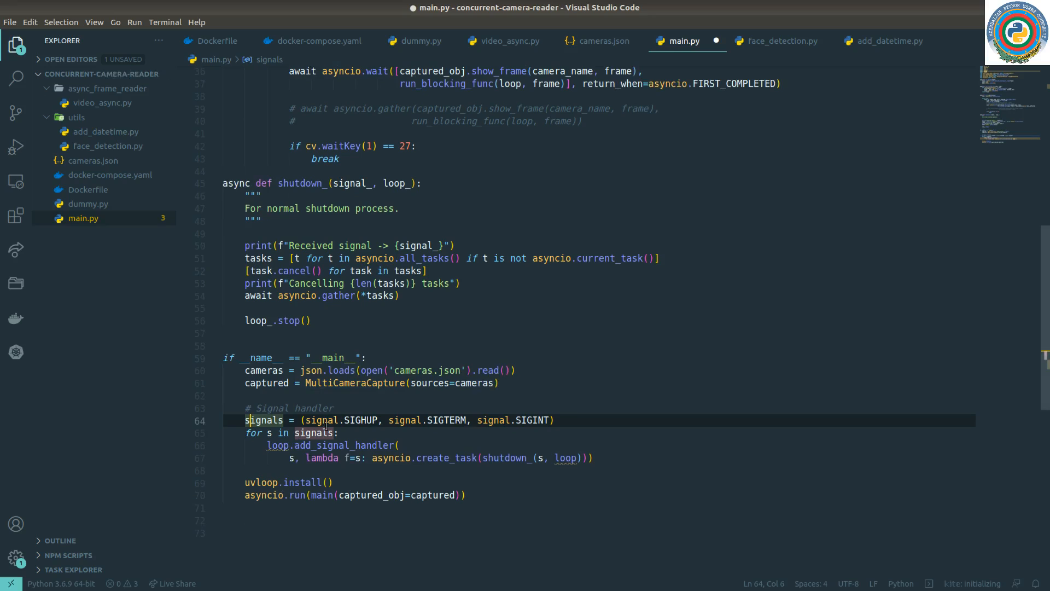
pyautogui.moveTo(243, 501)
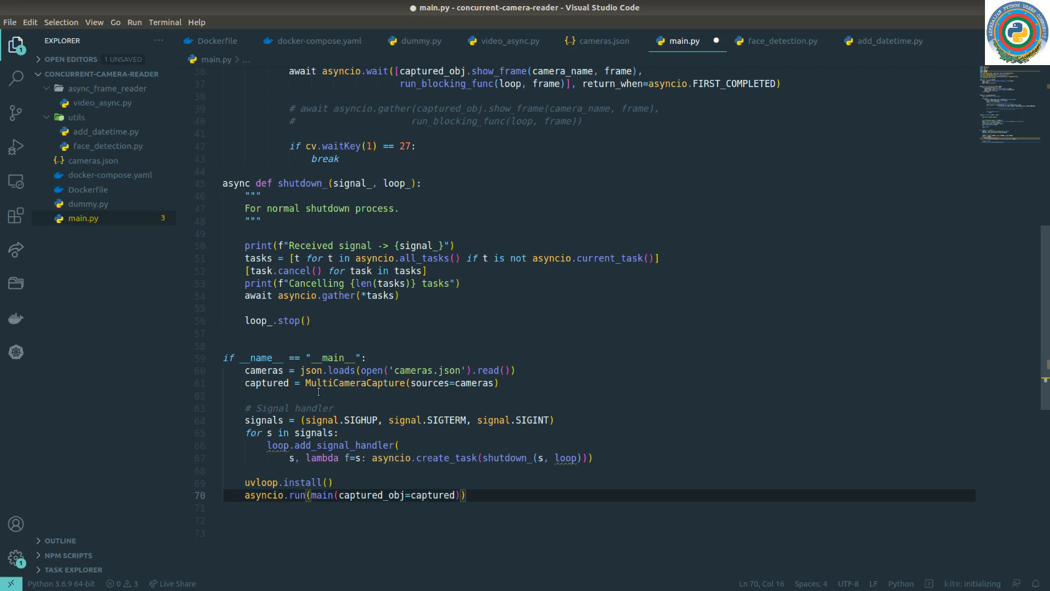
pyautogui.click(326, 482)
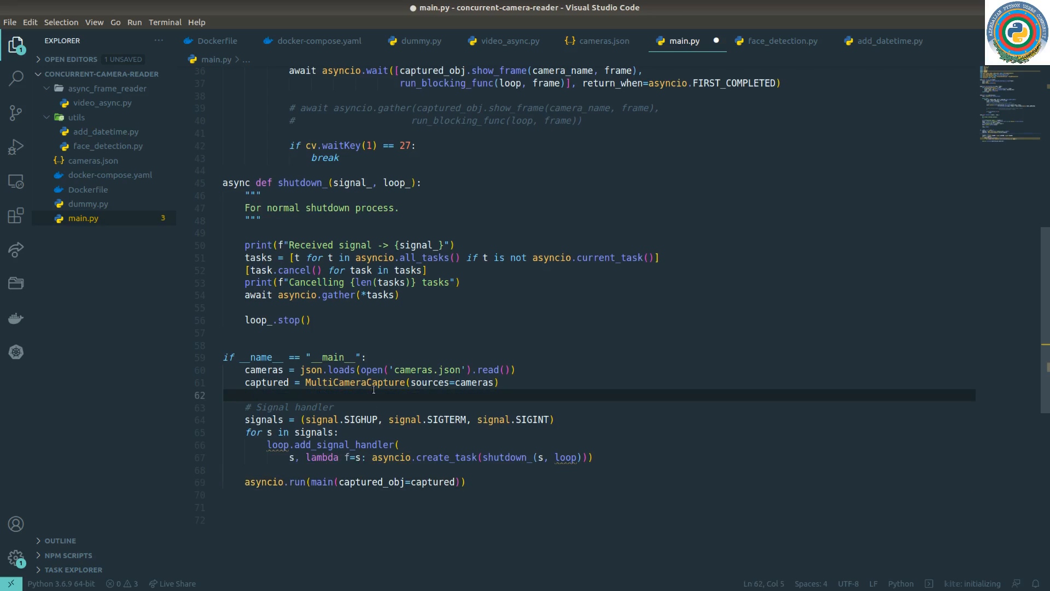
pyautogui.write('uvloop.install()')
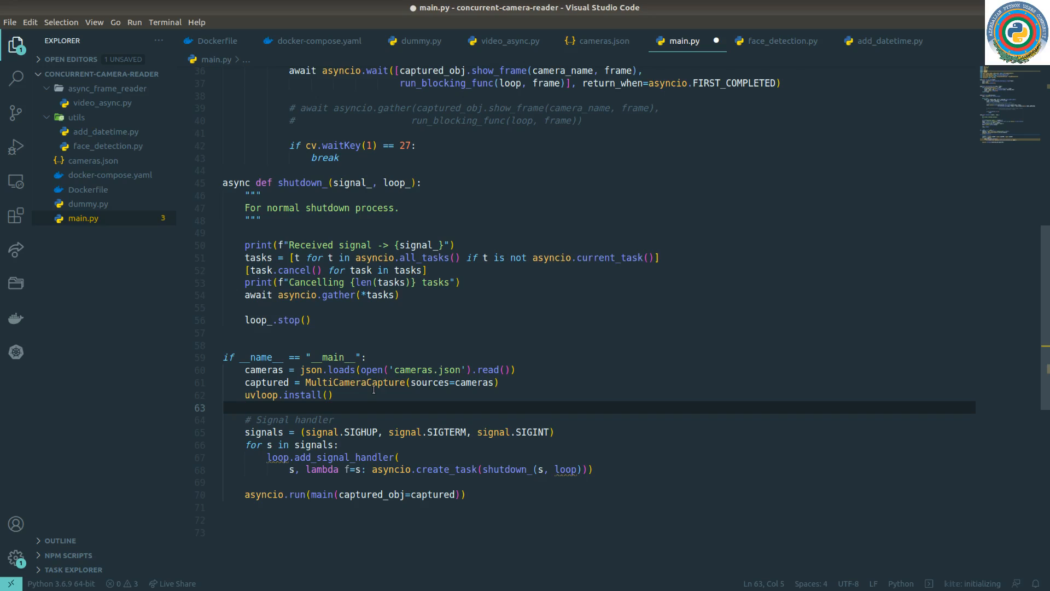
pyautogui.write('loop = asyncio.get_event_loop(')
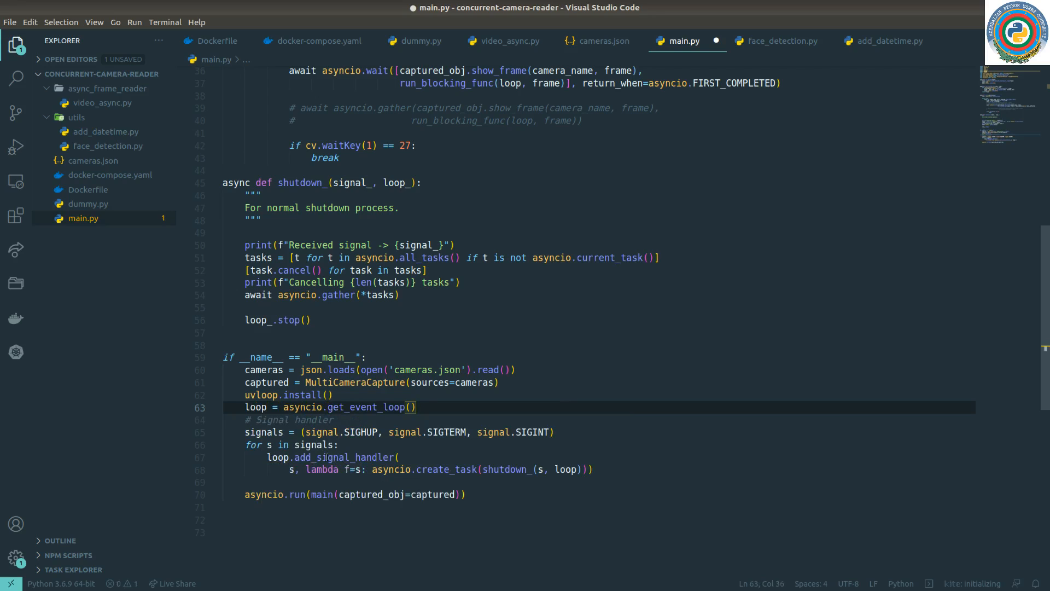
# Review loop usage in the add_signal_handler call and start a line after the handler loop
pyautogui.click(287, 457)
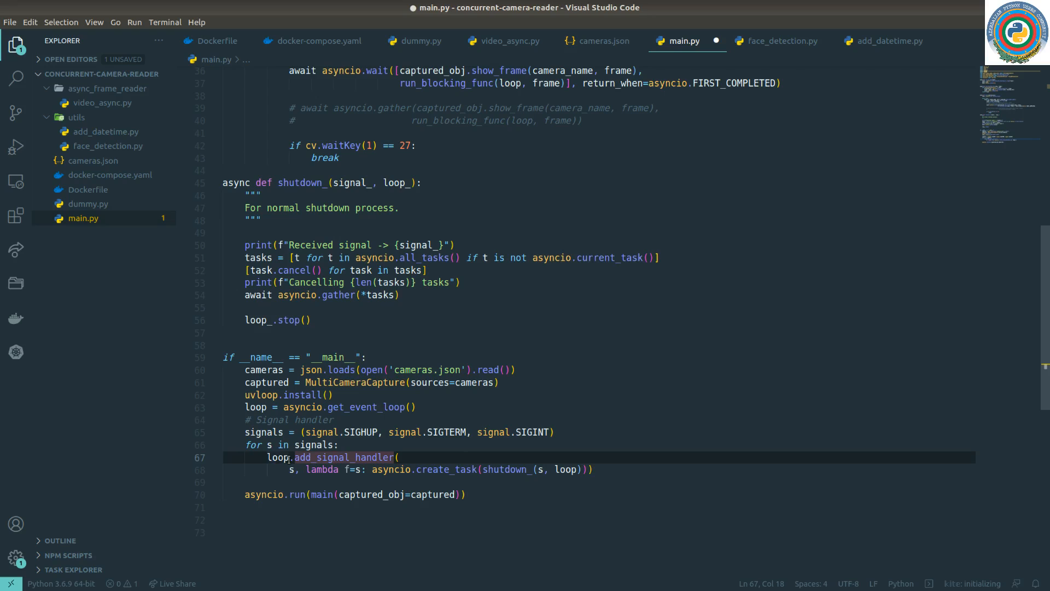
pyautogui.doubleClick(277, 457)
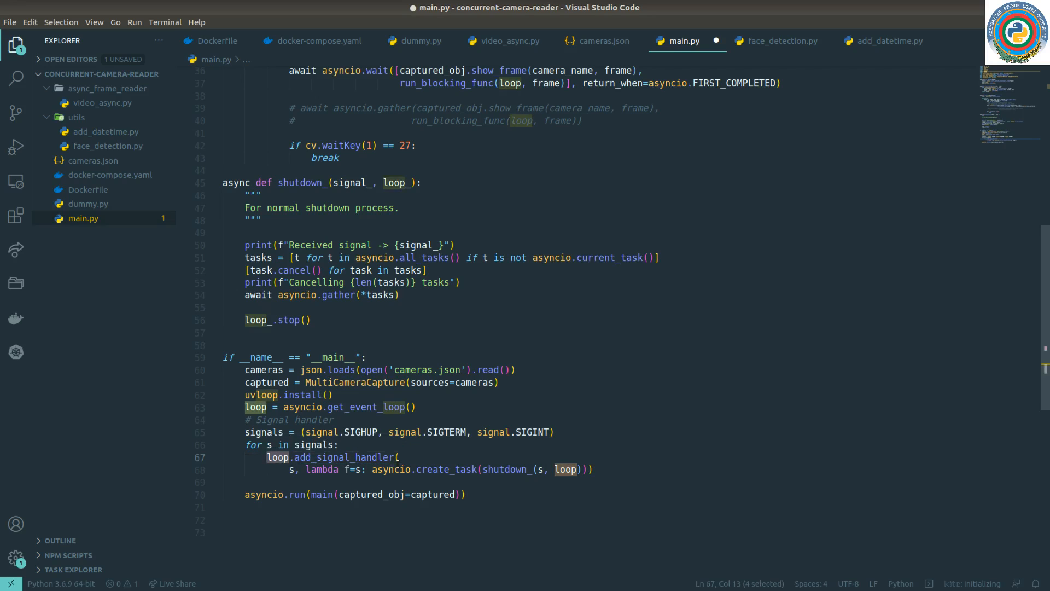
pyautogui.click(467, 494)
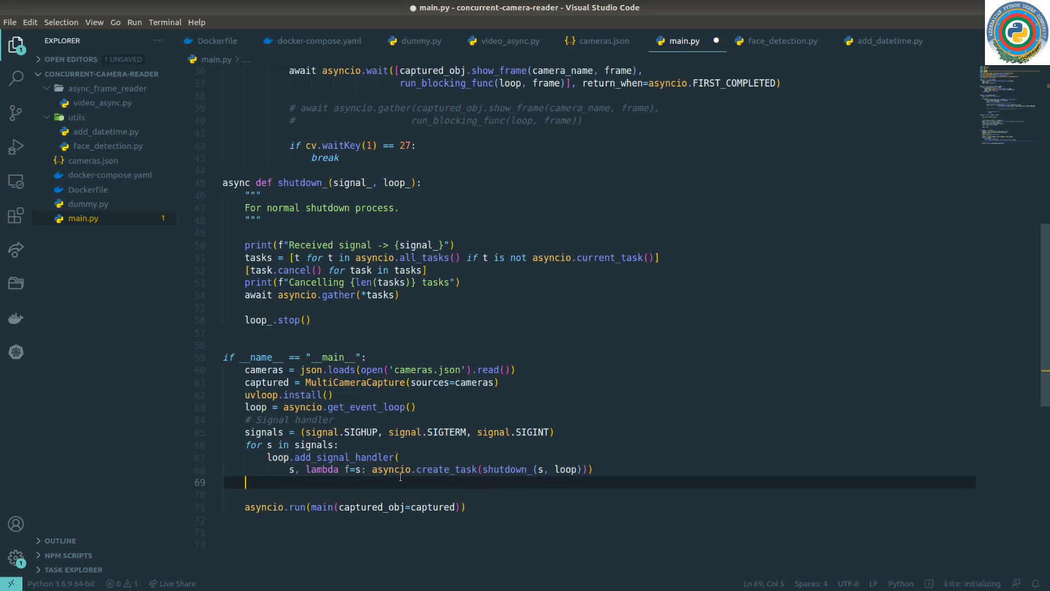
# Wrap loop.run_until_complete(main(loop_=loop, captured_obj=captured)) in a try block
pyautogui.write('try:')
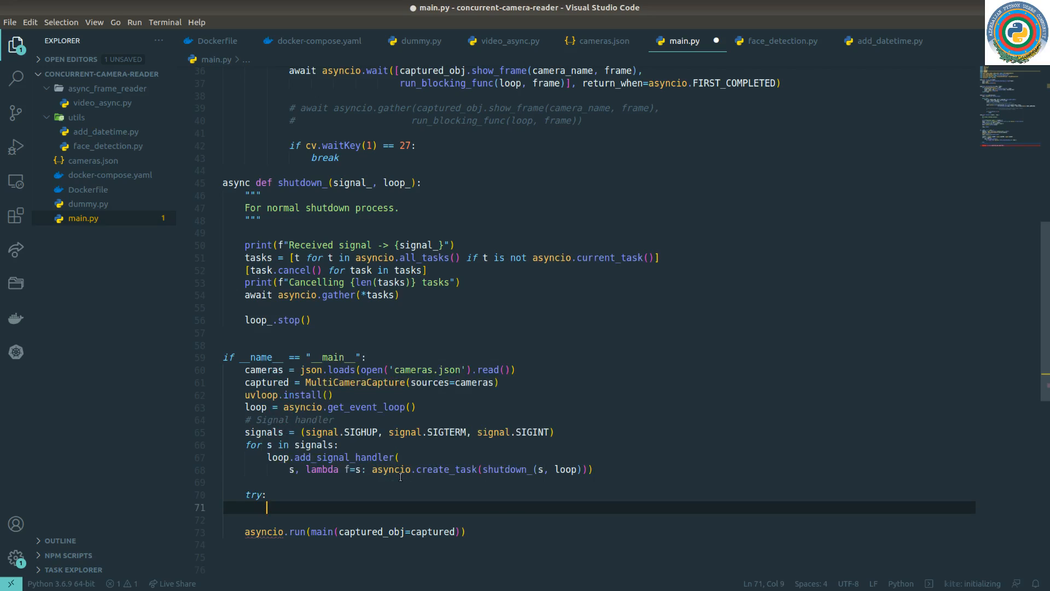
pyautogui.write('except:')
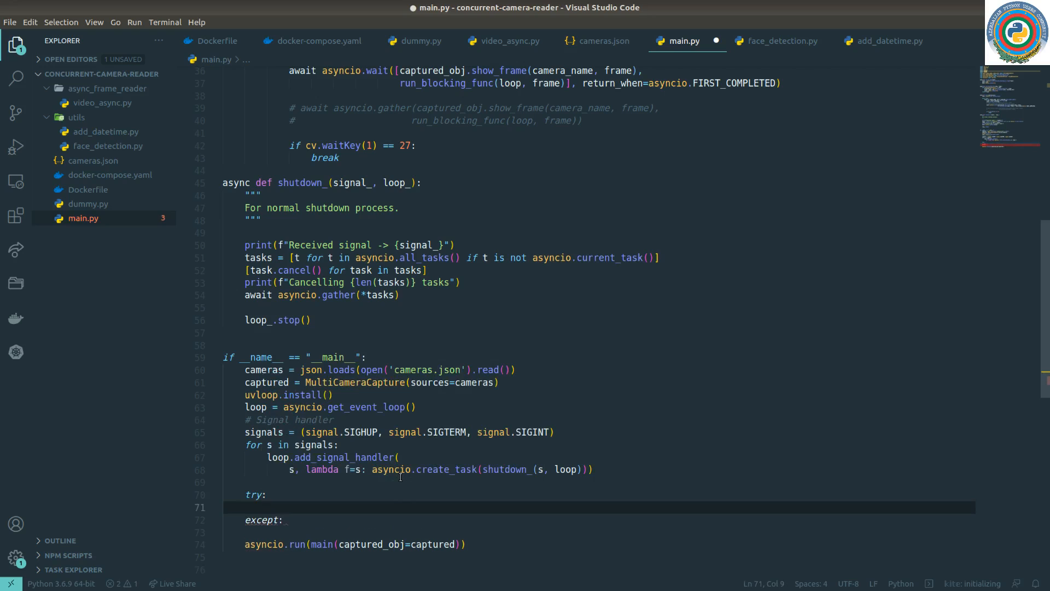
pyautogui.write('lop')
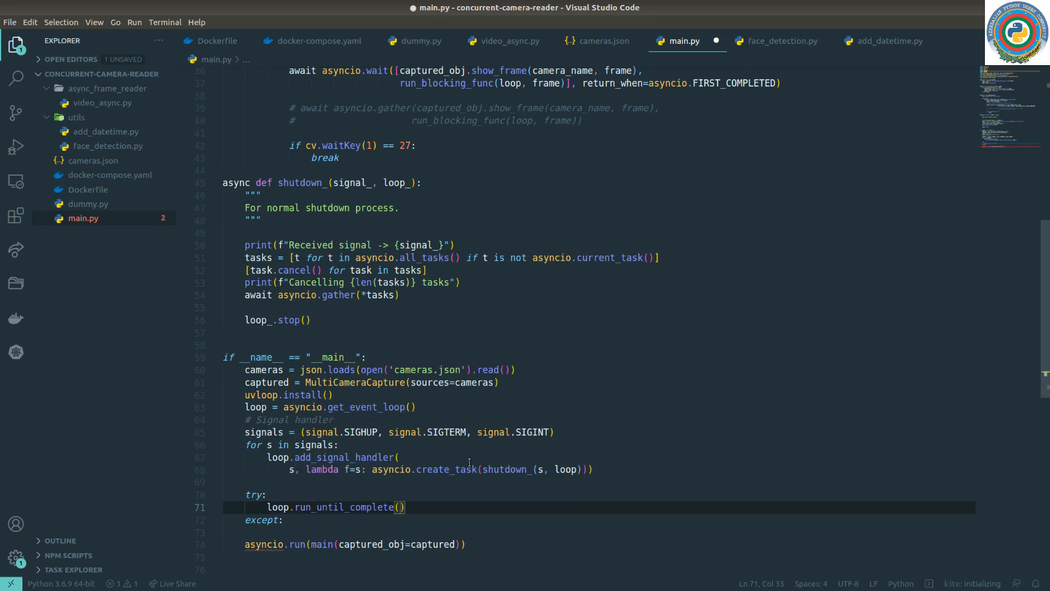
pyautogui.moveTo(313, 550)
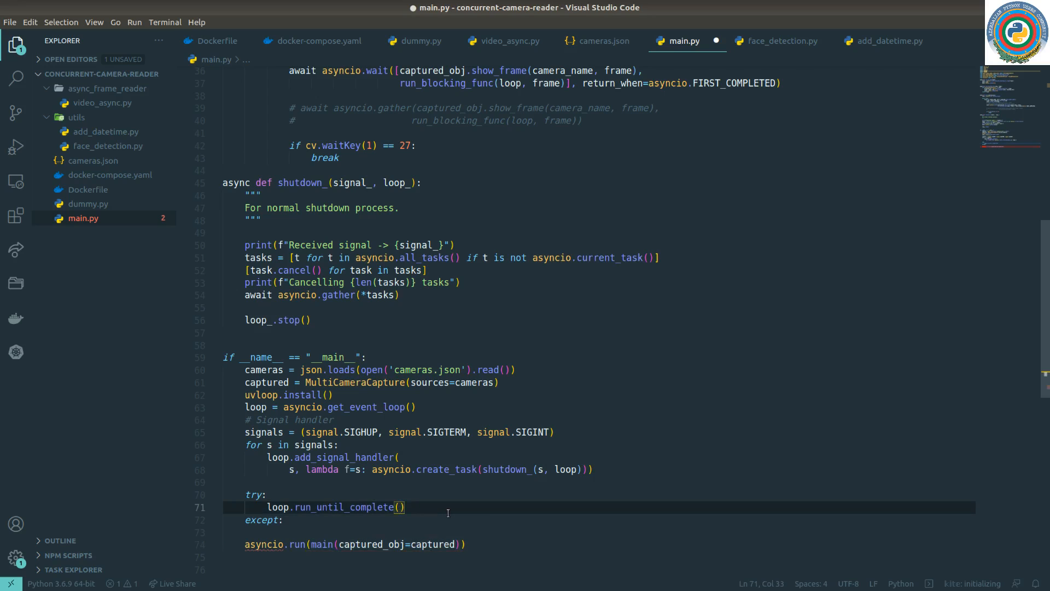
pyautogui.write('main(captured_obj=captured)')
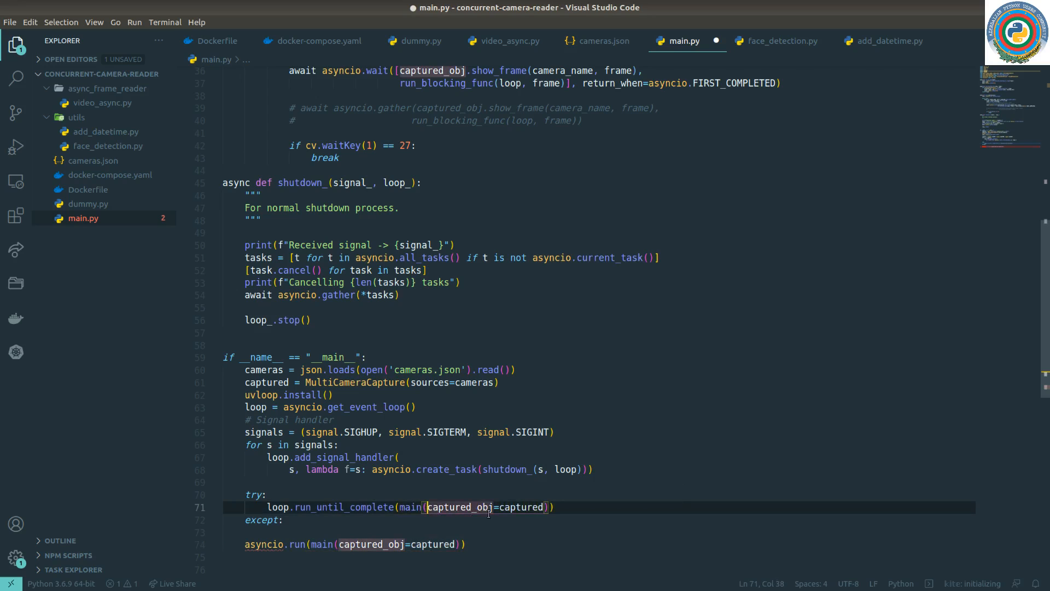
pyautogui.write('loop_=loop,')
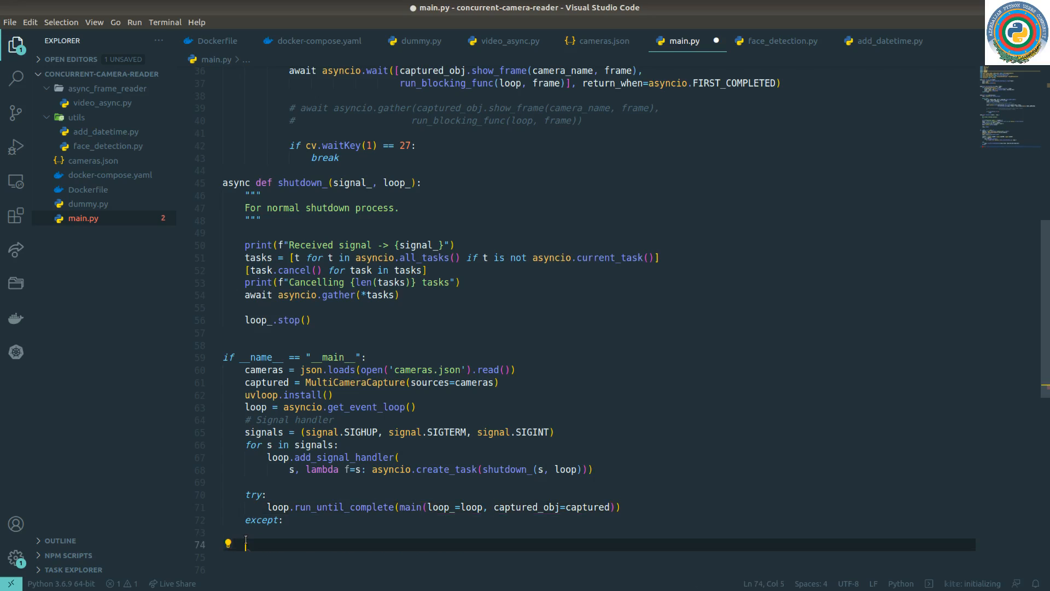
# Replace the empty except clause with a finally: clause and start its body
pyautogui.press('Backspace')
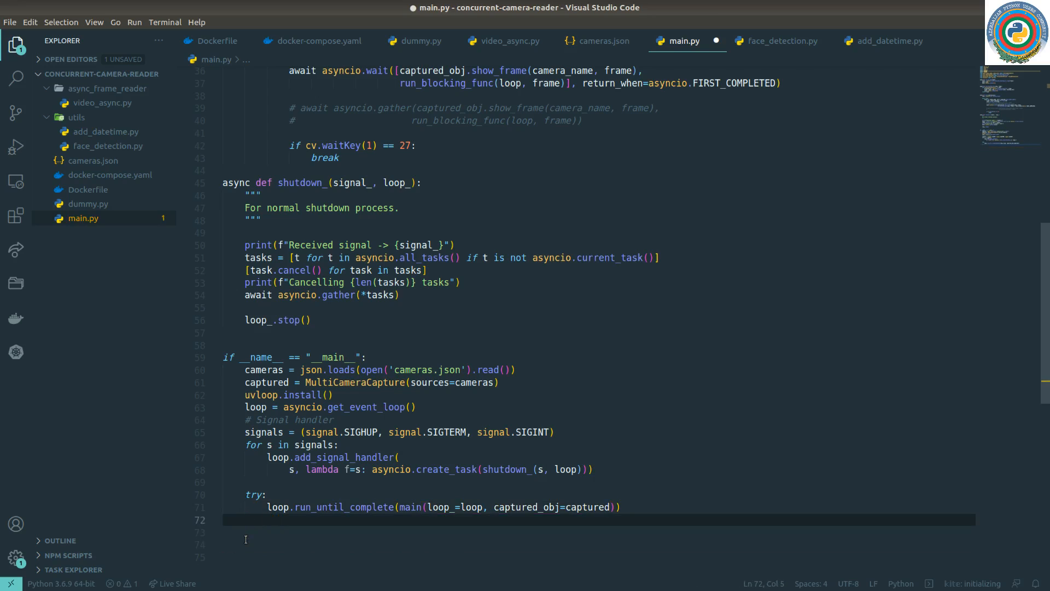
pyautogui.write('fin')
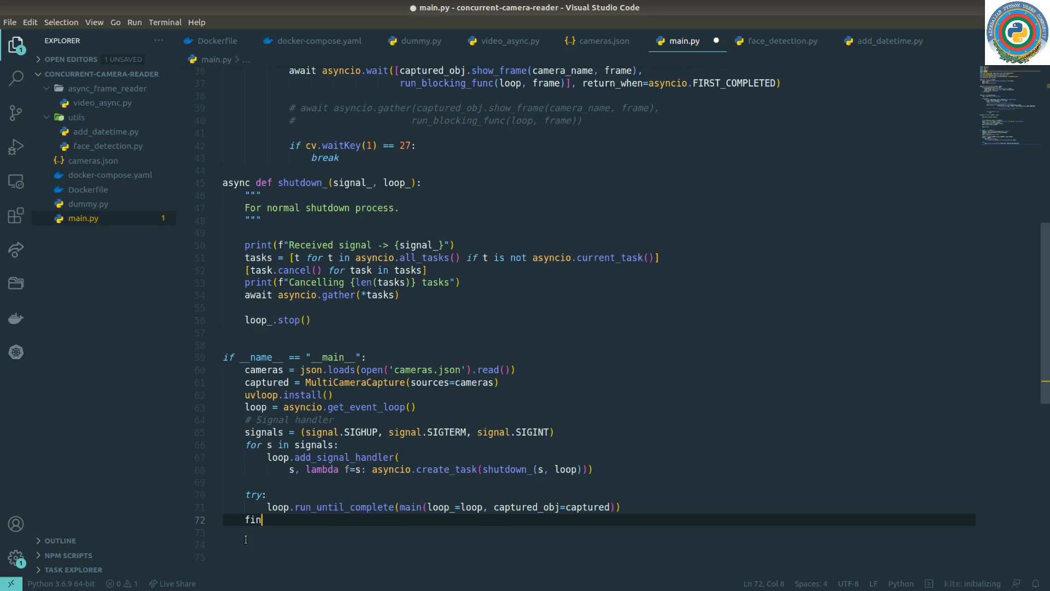
pyautogui.write('ally:')
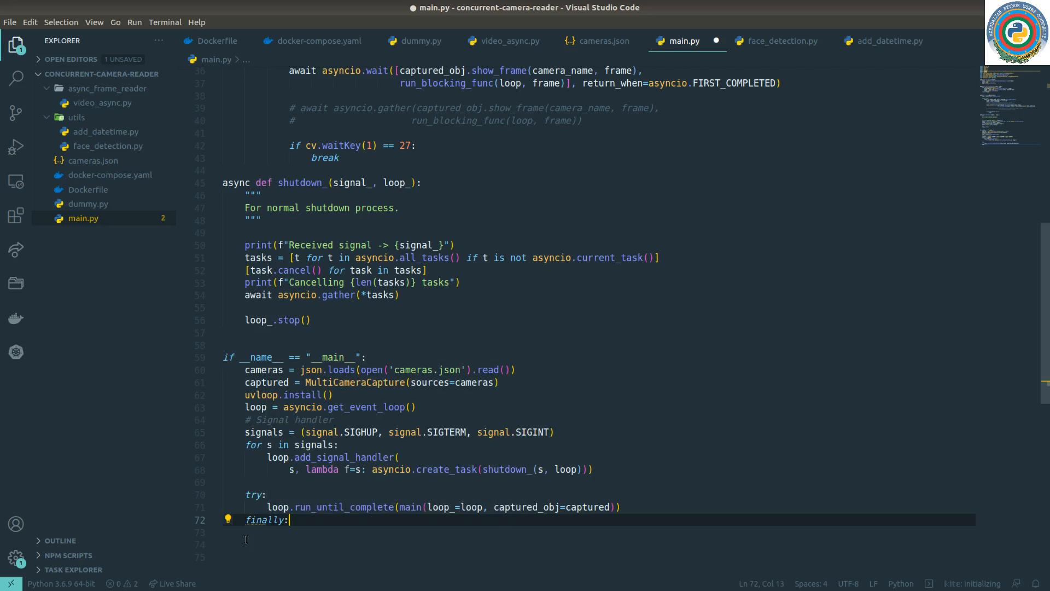
pyautogui.press('Return')
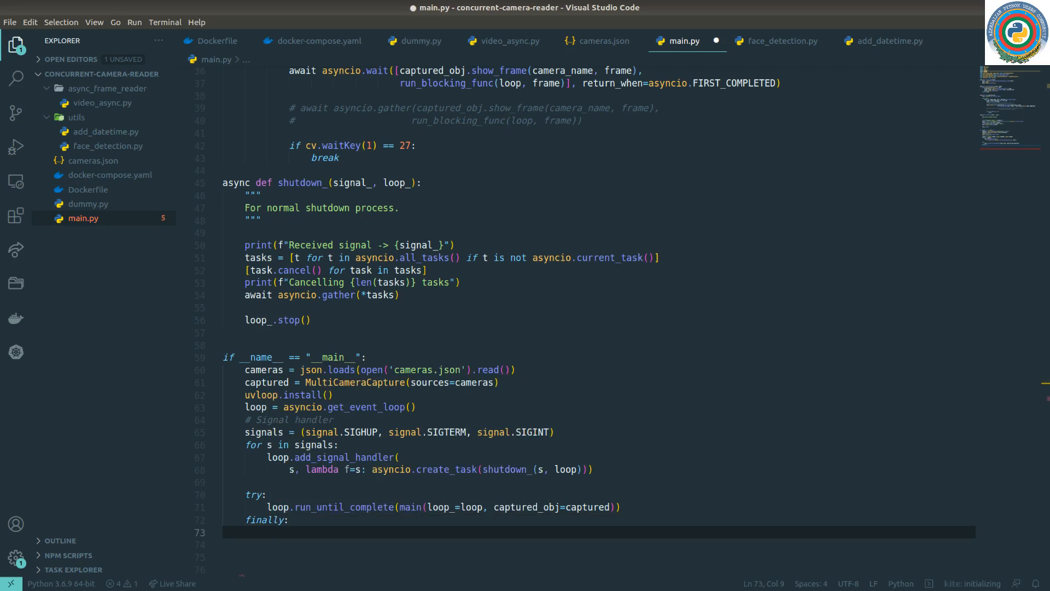
pyautogui.scroll(-3)
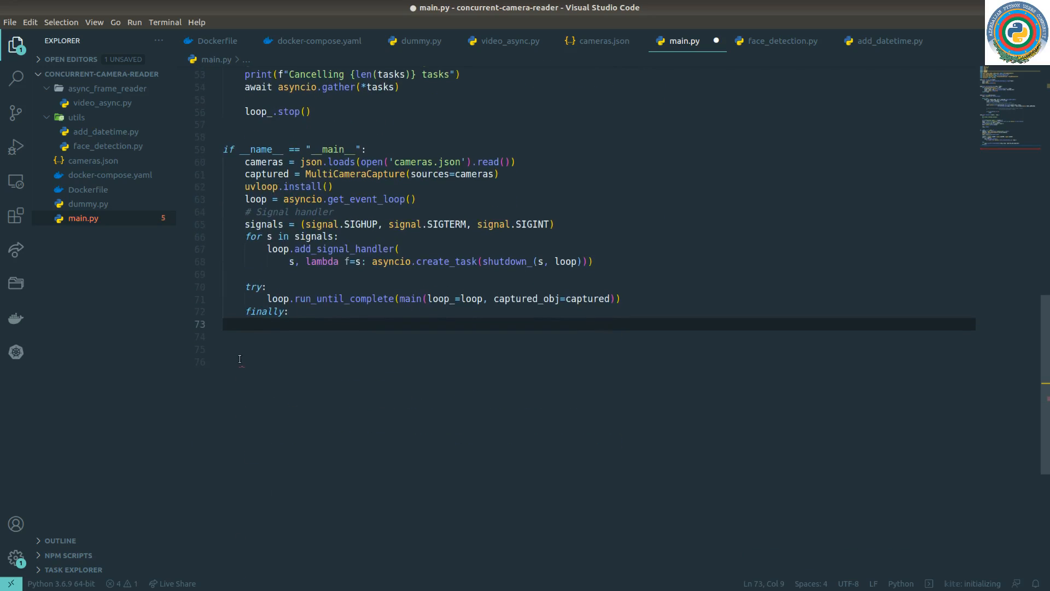
pyautogui.moveTo(387, 365)
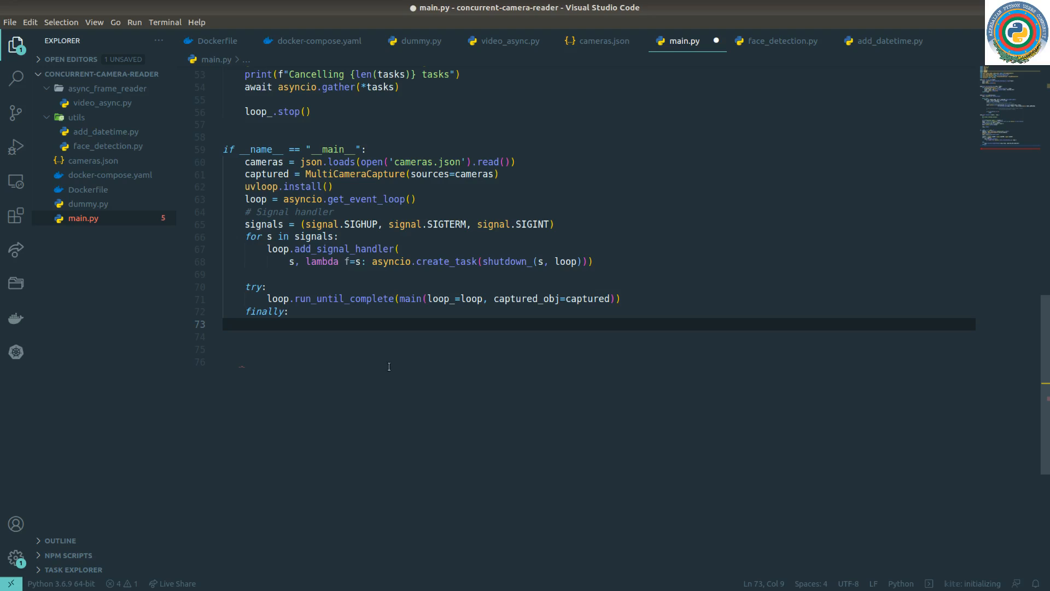
# In finally, print "Successfully shutdown service" and call loop.close()
pyautogui.write('print("")')
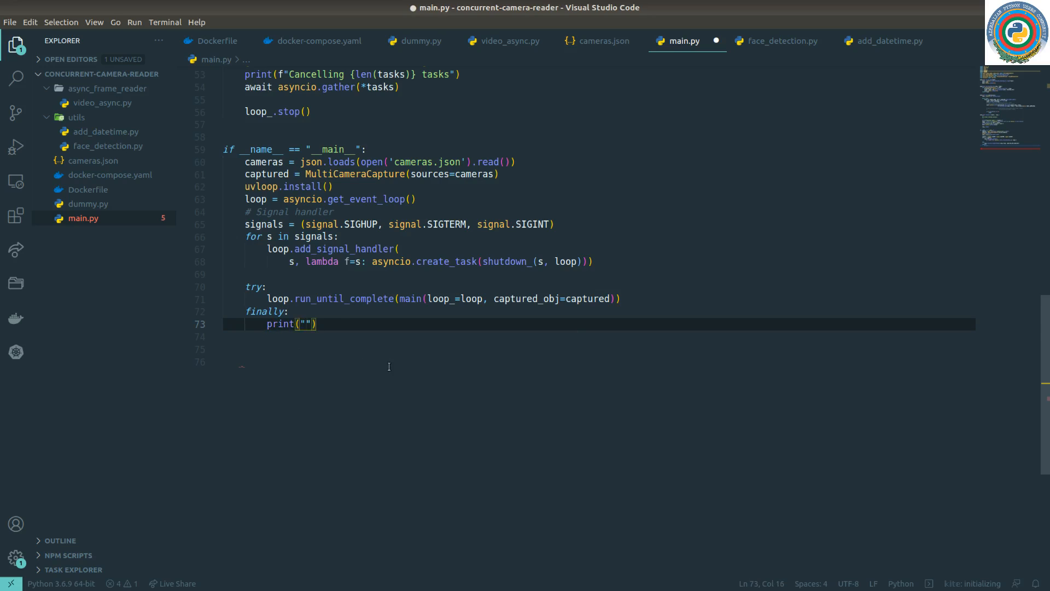
pyautogui.write('Successfully')
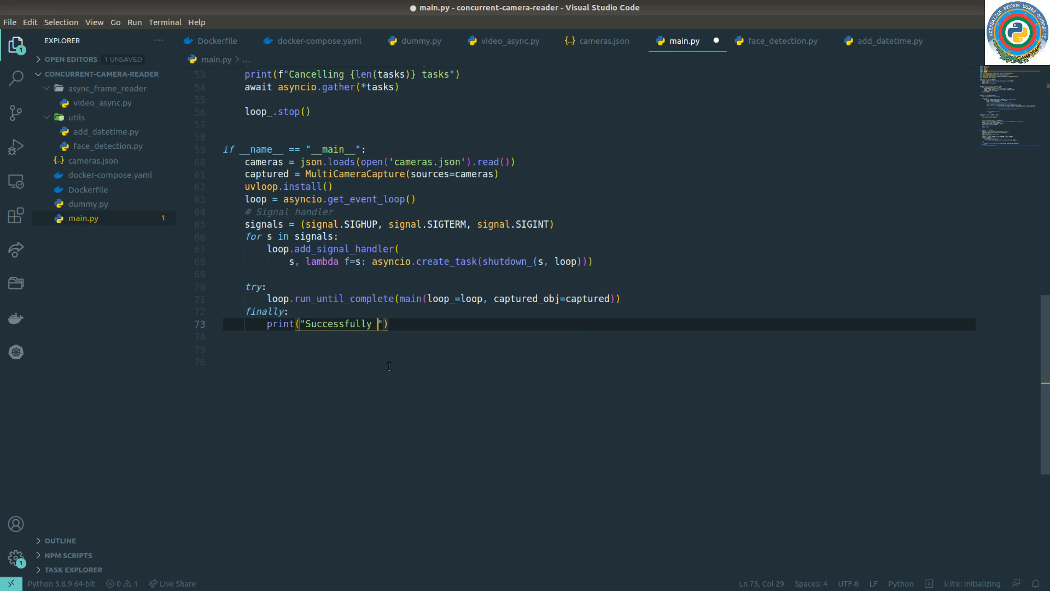
pyautogui.write('sht')
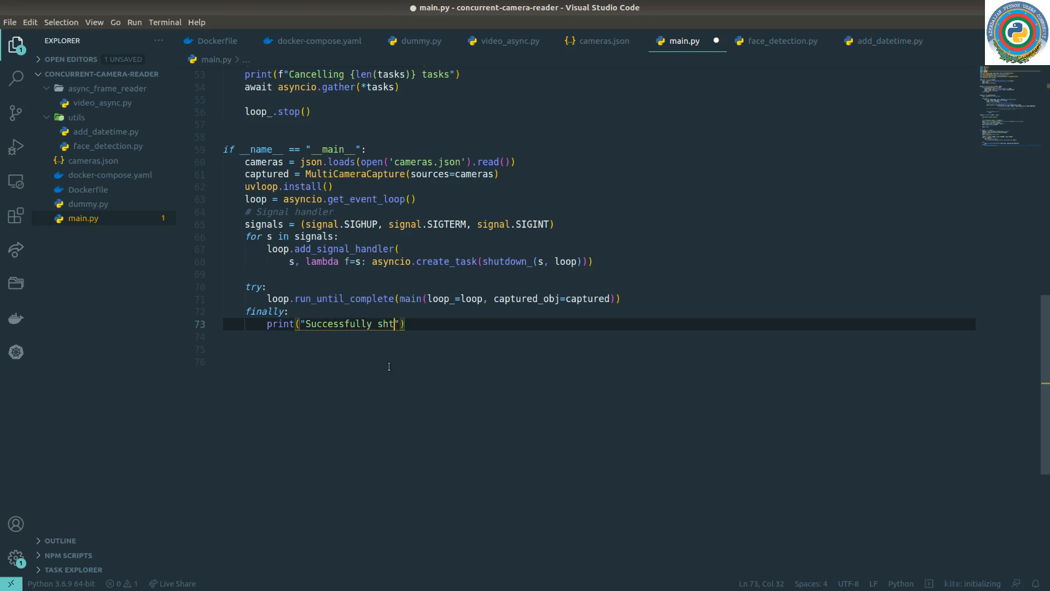
pyautogui.write('down')
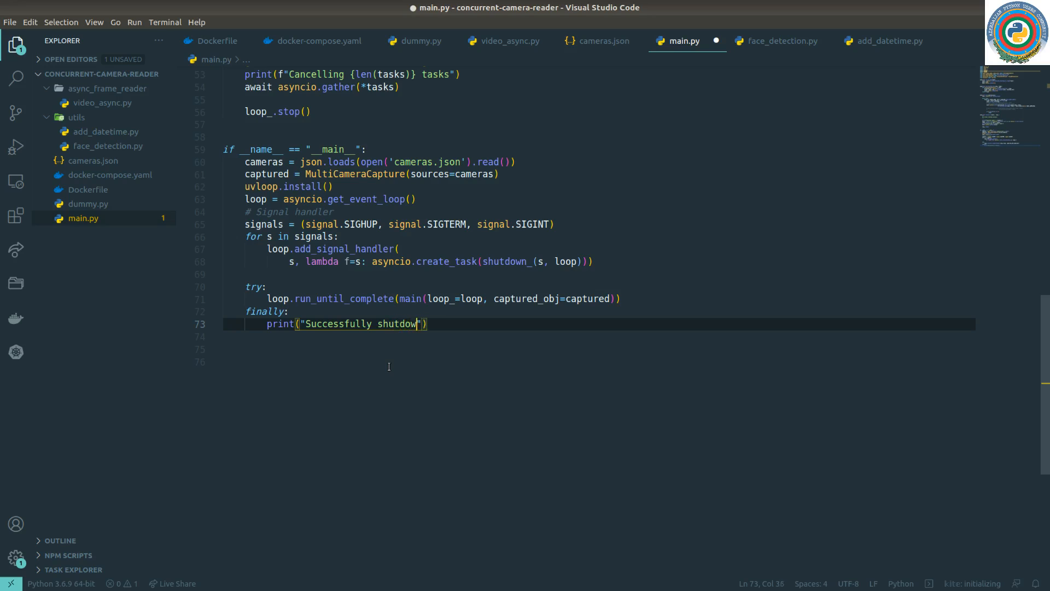
pyautogui.write('service')
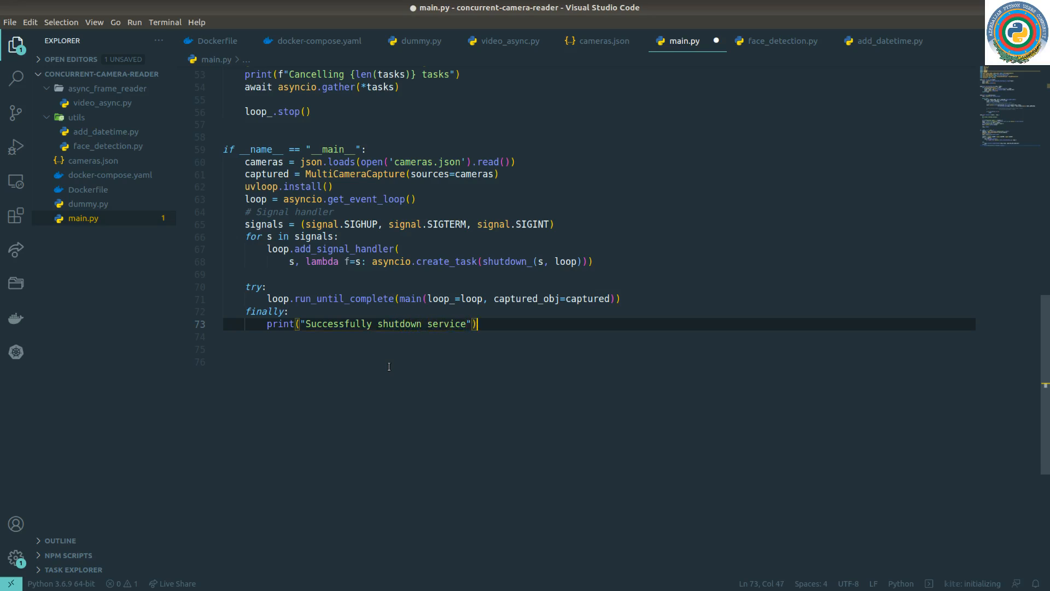
pyautogui.write('loop.')
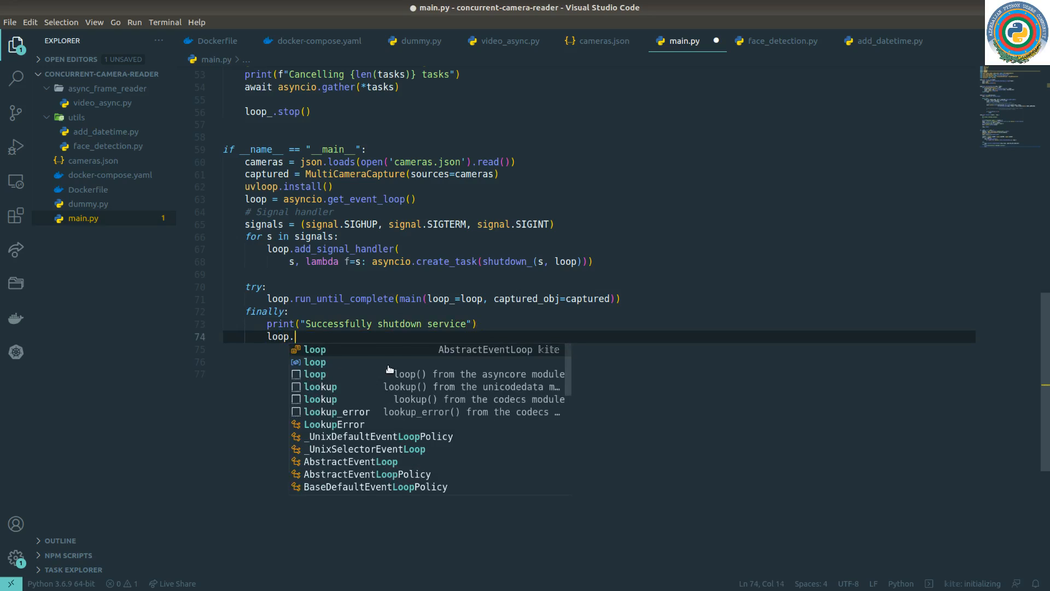
pyautogui.write('close()')
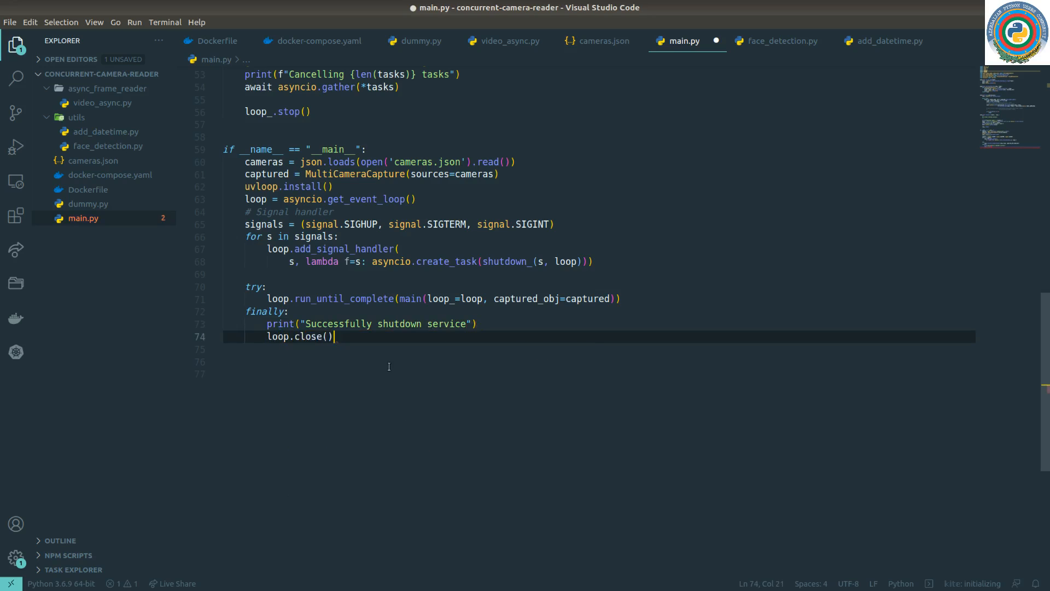
pyautogui.scroll(3)
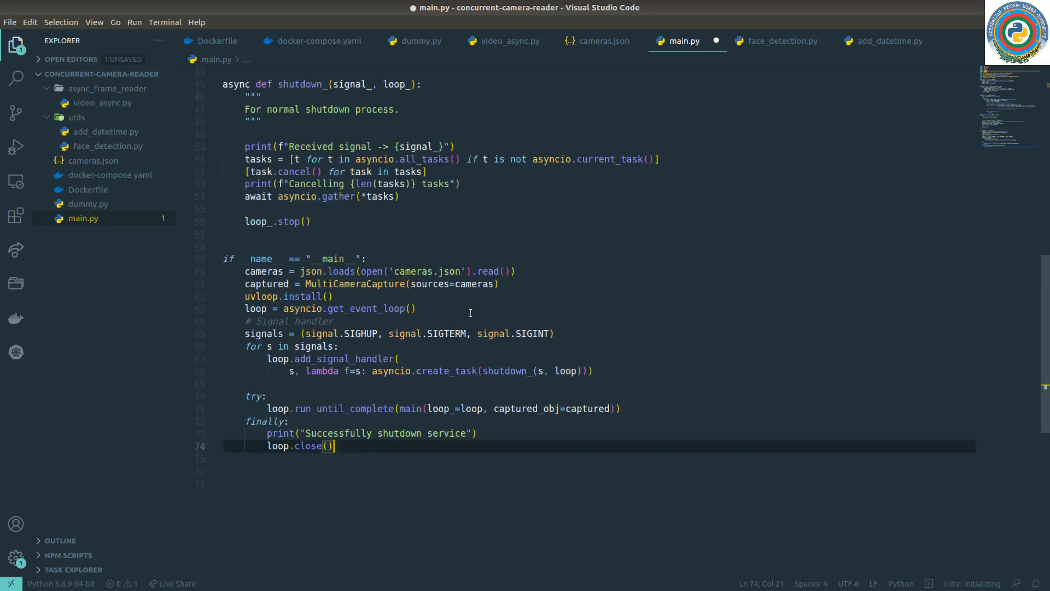
pyautogui.scroll(3)
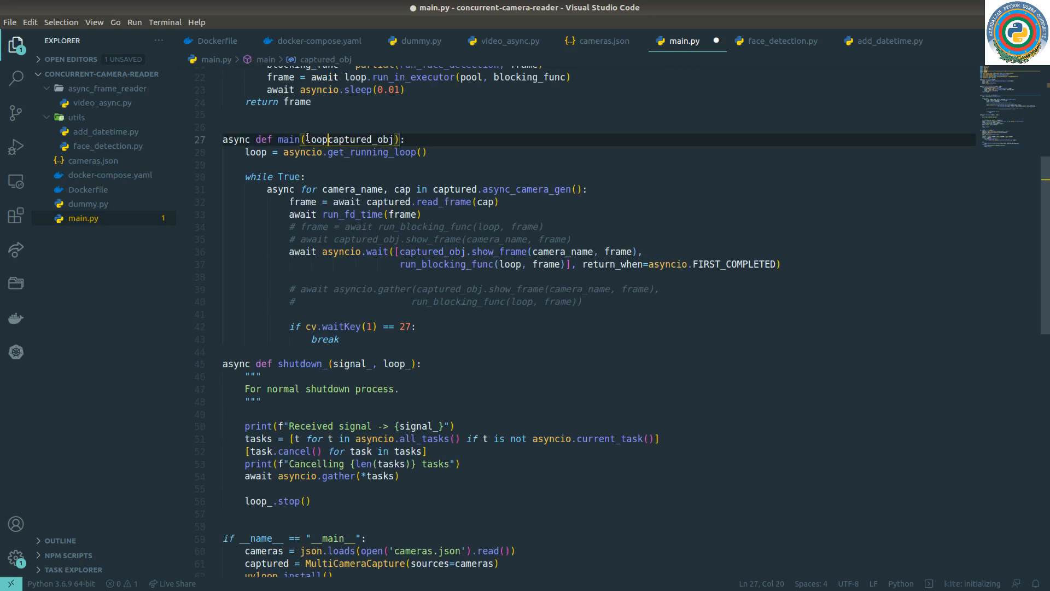
# Rename loop to loop_ in main, run_blocking_func and its call, then review usages
pyautogui.write('_,')
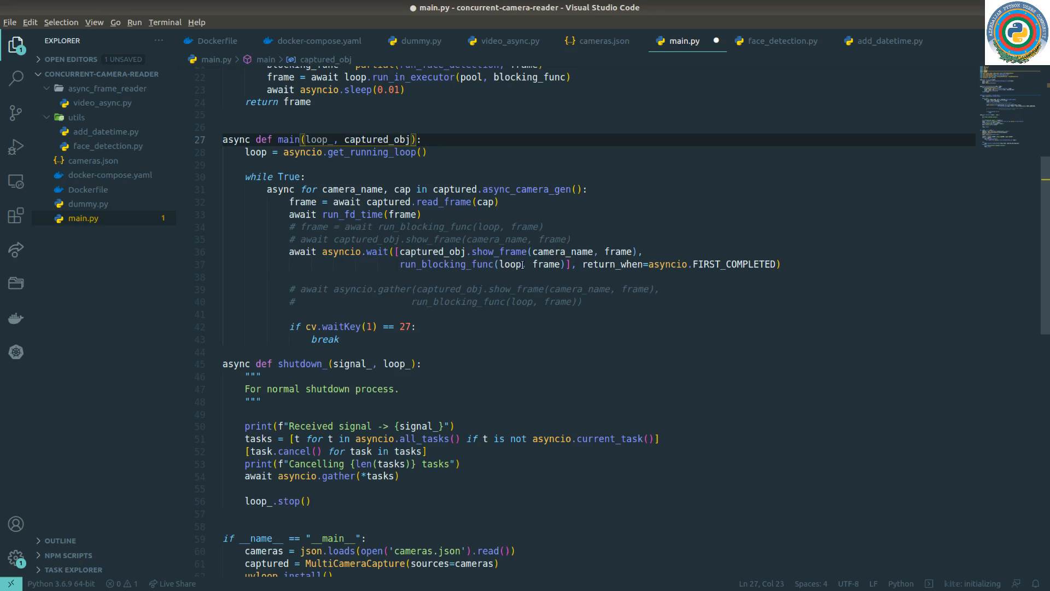
pyautogui.click(532, 226)
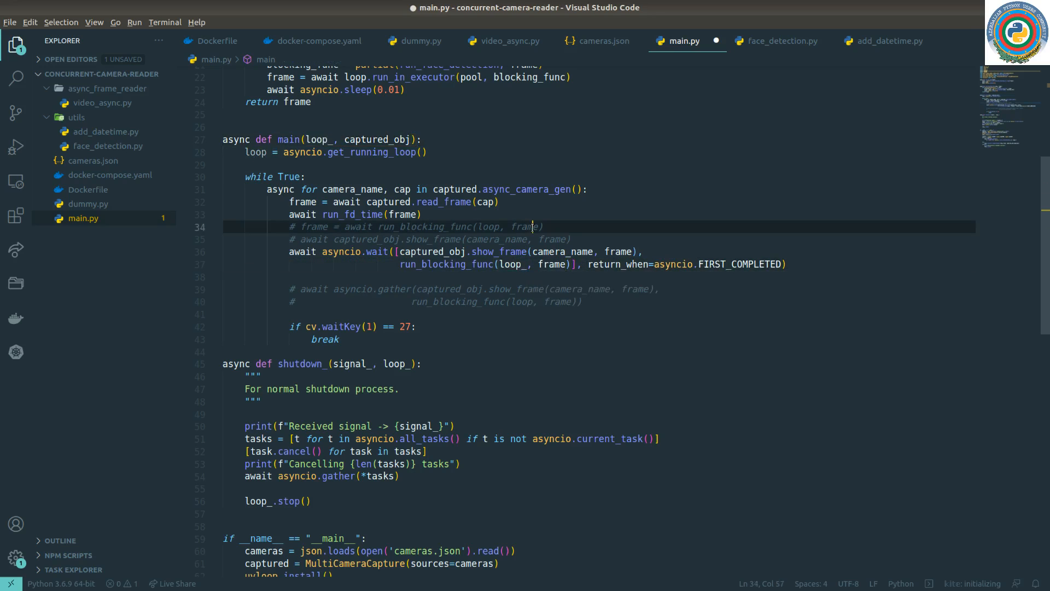
pyautogui.scroll(3)
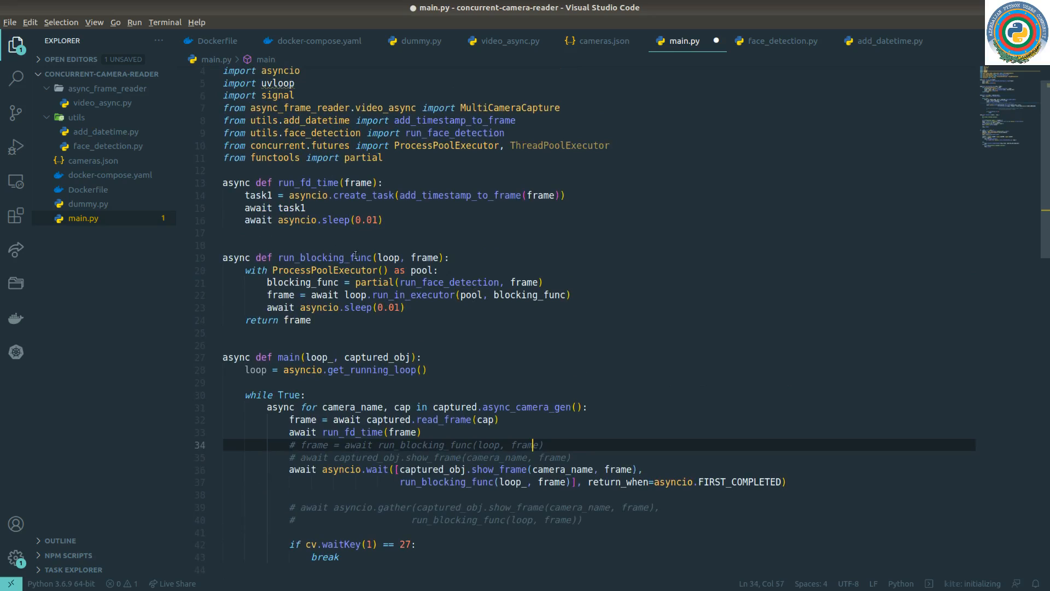
pyautogui.click(398, 257)
pyautogui.write('_')
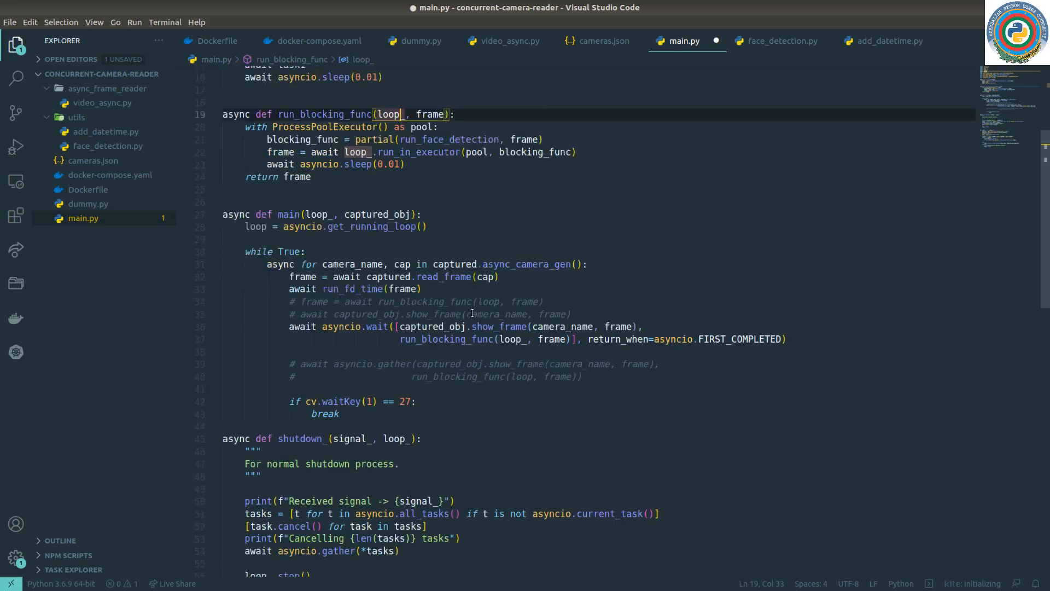
pyautogui.scroll(-3)
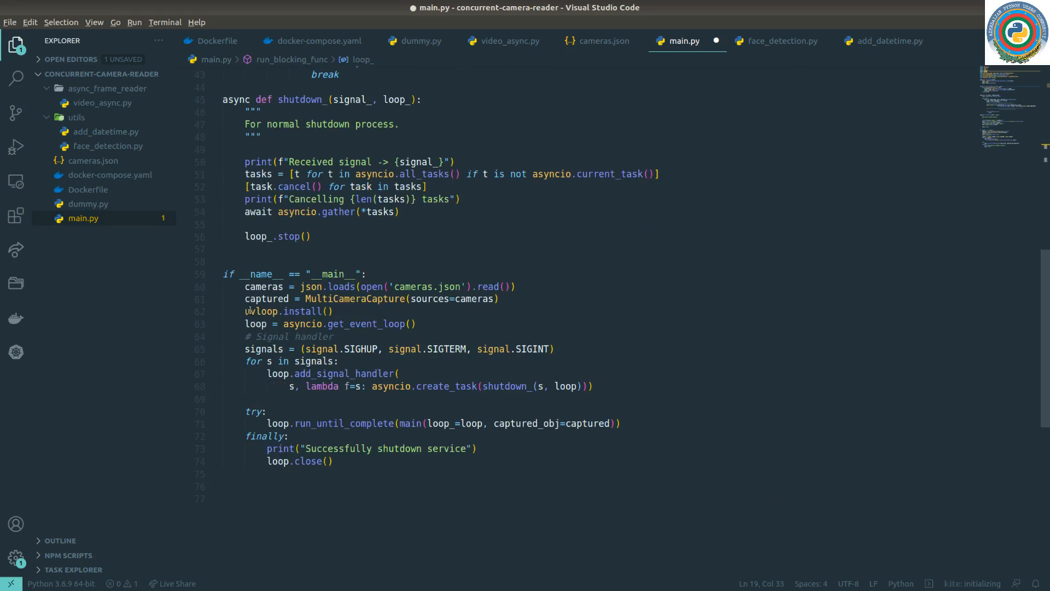
pyautogui.doubleClick(254, 324)
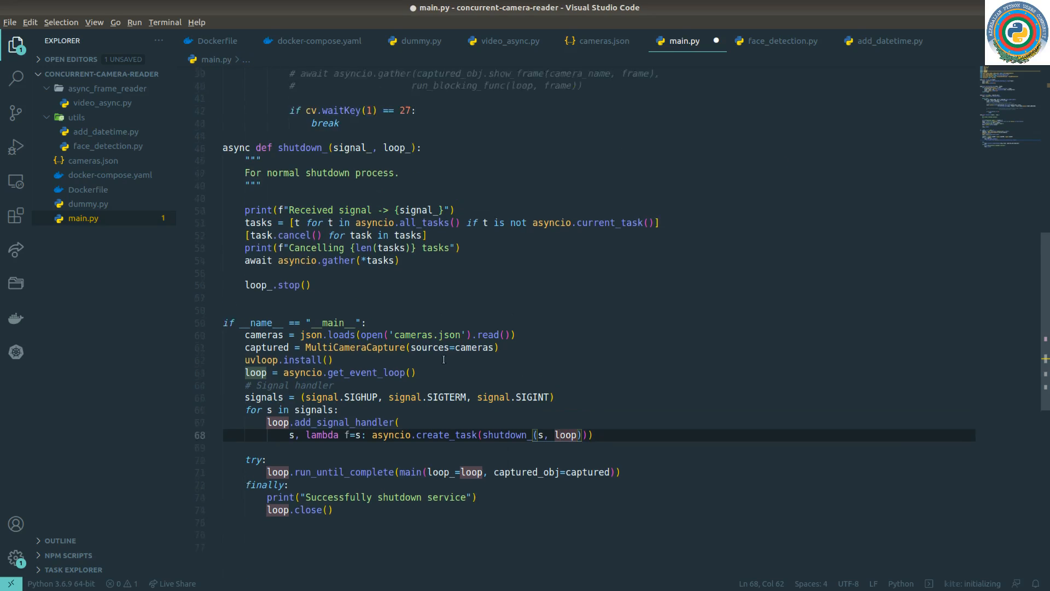
pyautogui.scroll(3)
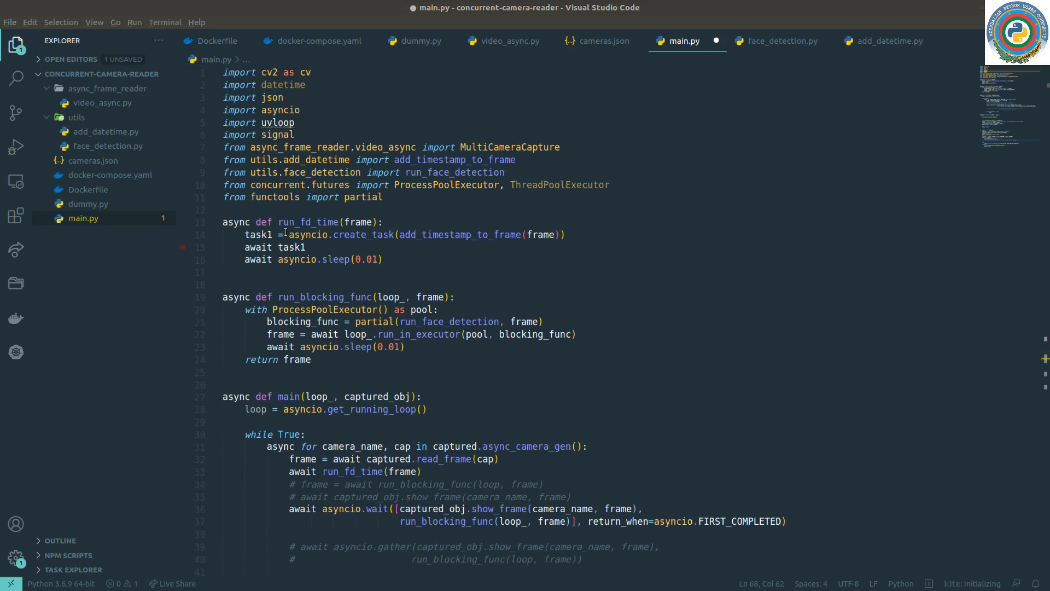
# Wrap captured.read_frame(cap) in asyncio.create_task with name="frame_reader"
pyautogui.scroll(-3)
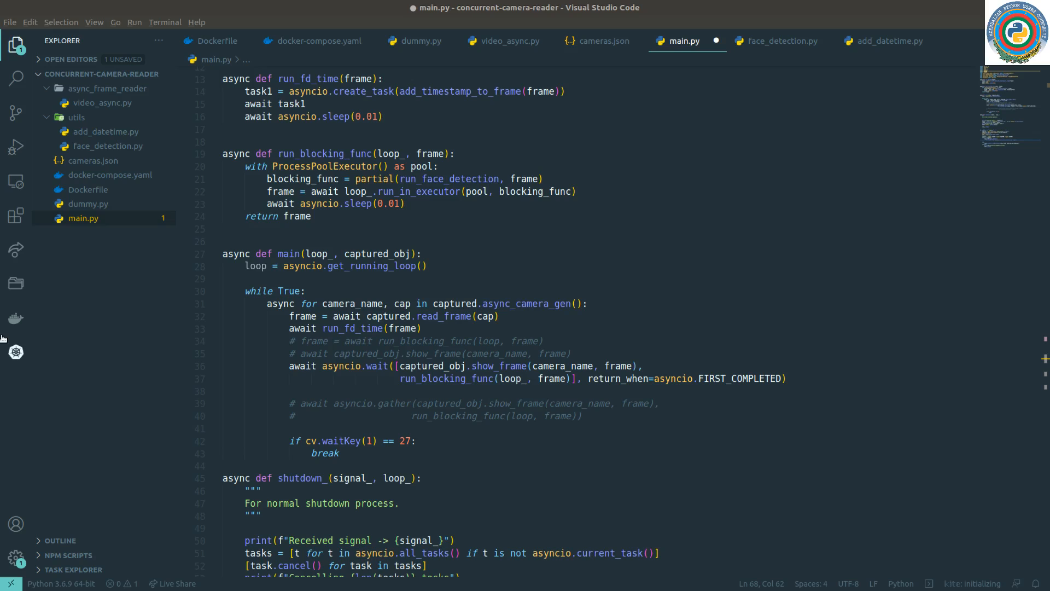
pyautogui.moveTo(445, 316)
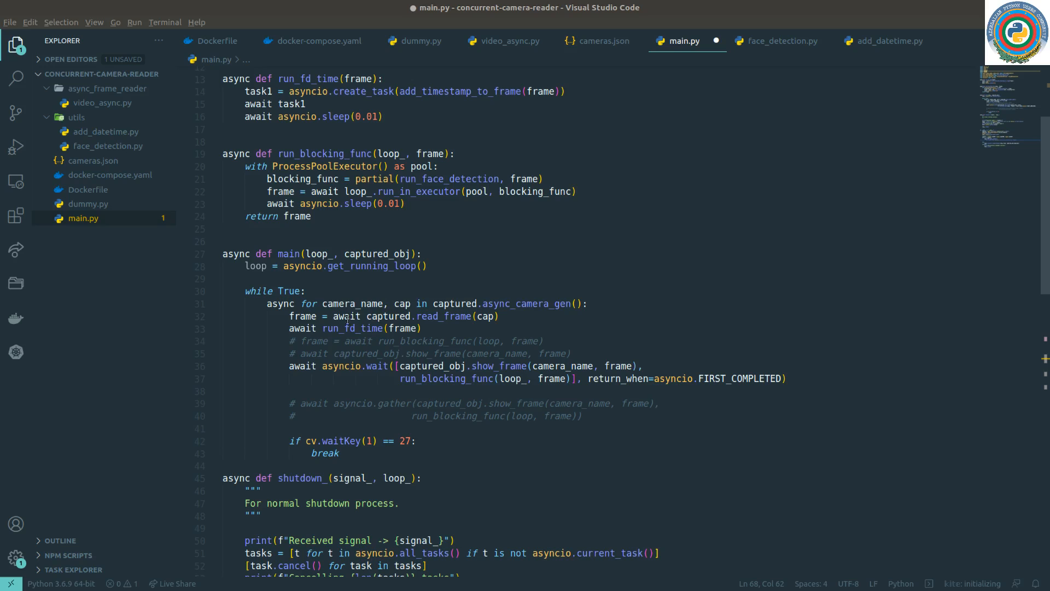
pyautogui.click(387, 315)
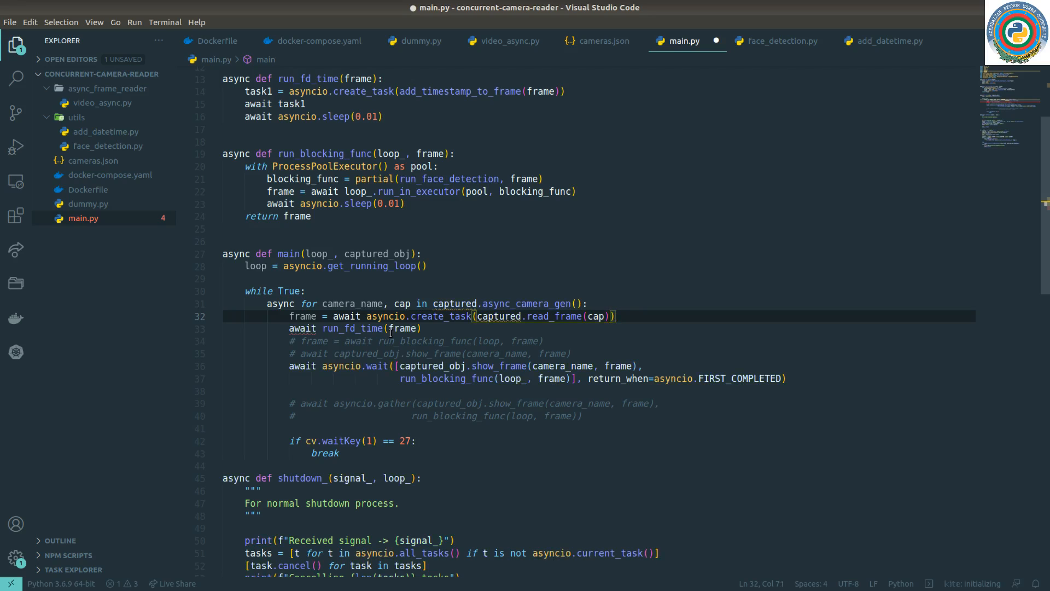
pyautogui.write(', name=')
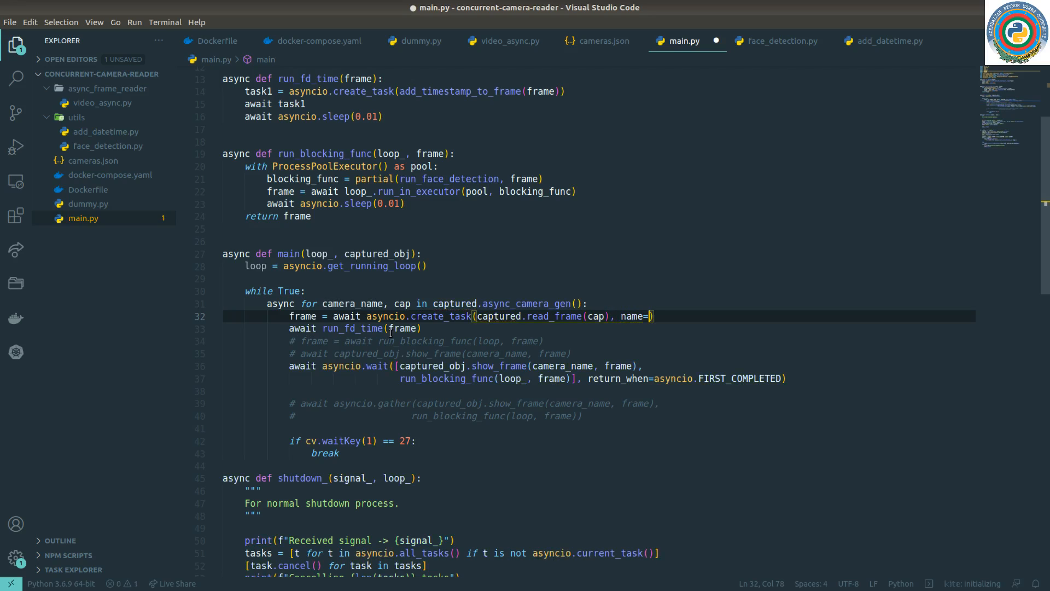
pyautogui.write('"f"')
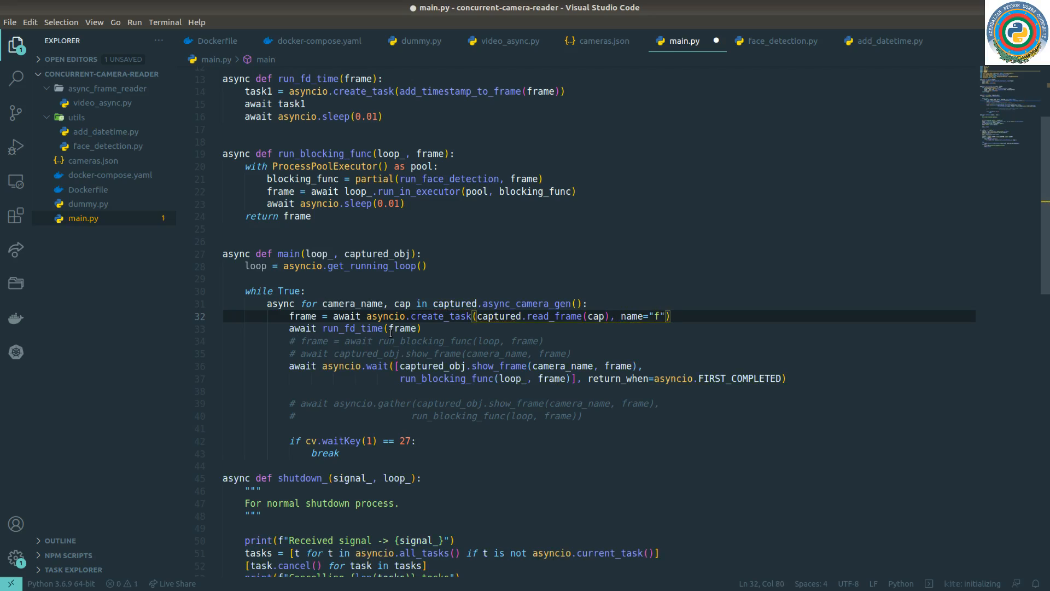
pyautogui.write('ame_reader')
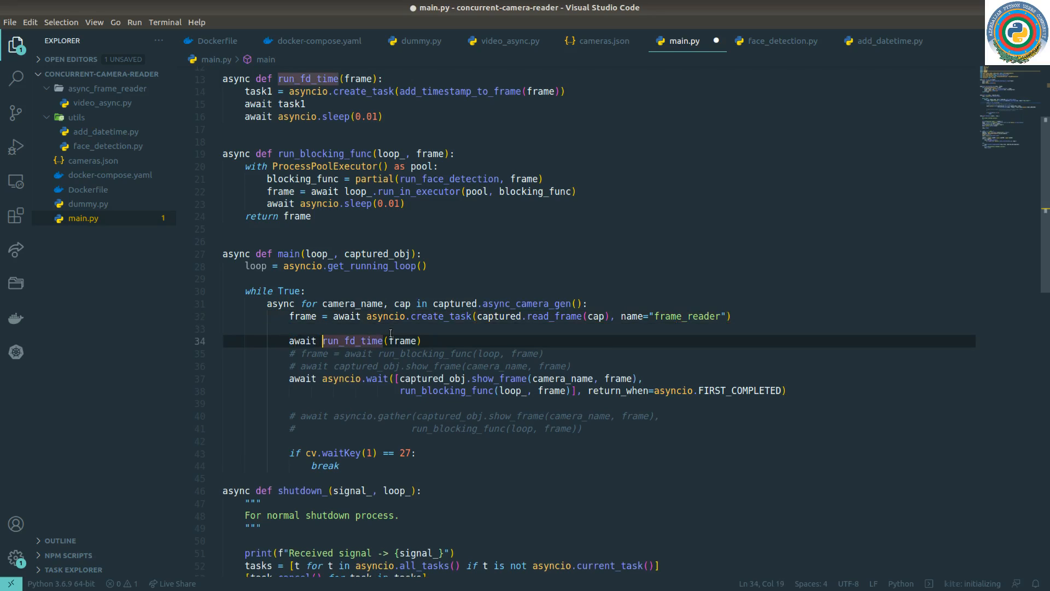
# Wrap run_fd_time(frame) in asyncio.create_task with name="add_timestamp"
pyautogui.write('asyncio.create_task(')
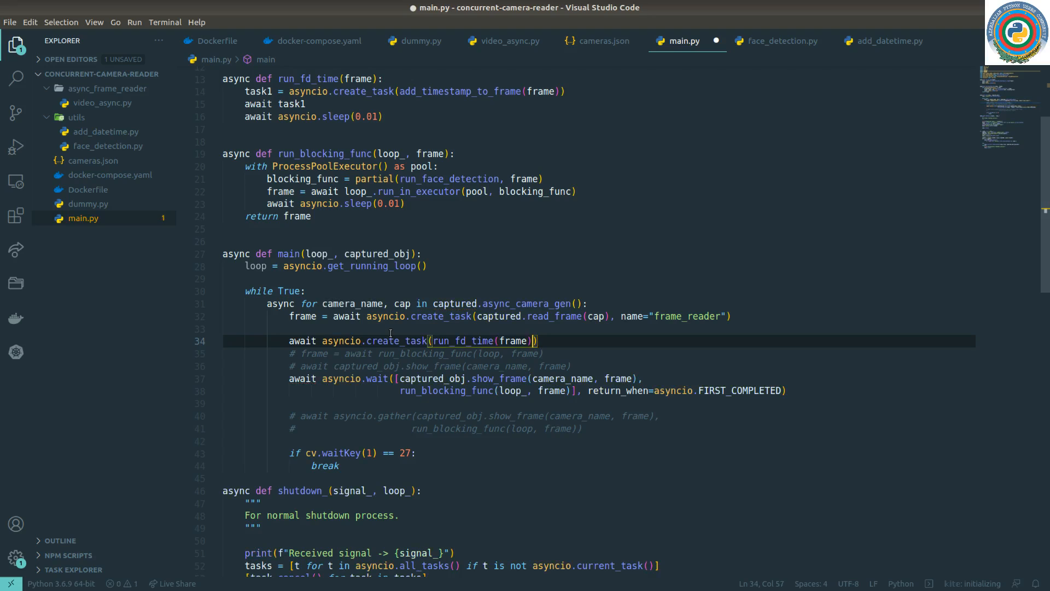
pyautogui.write(', name=')
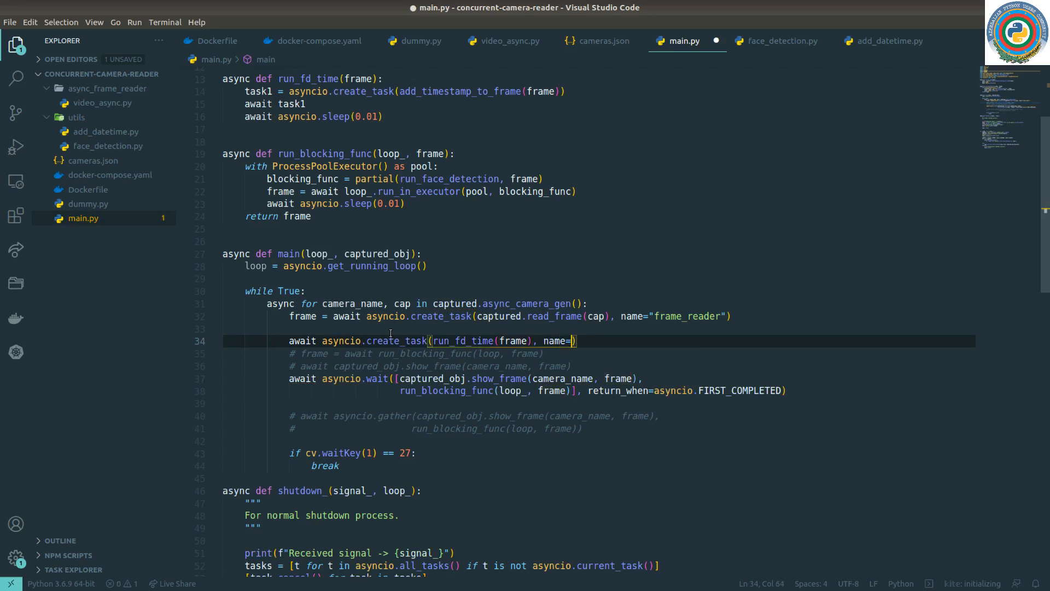
pyautogui.write('add"')
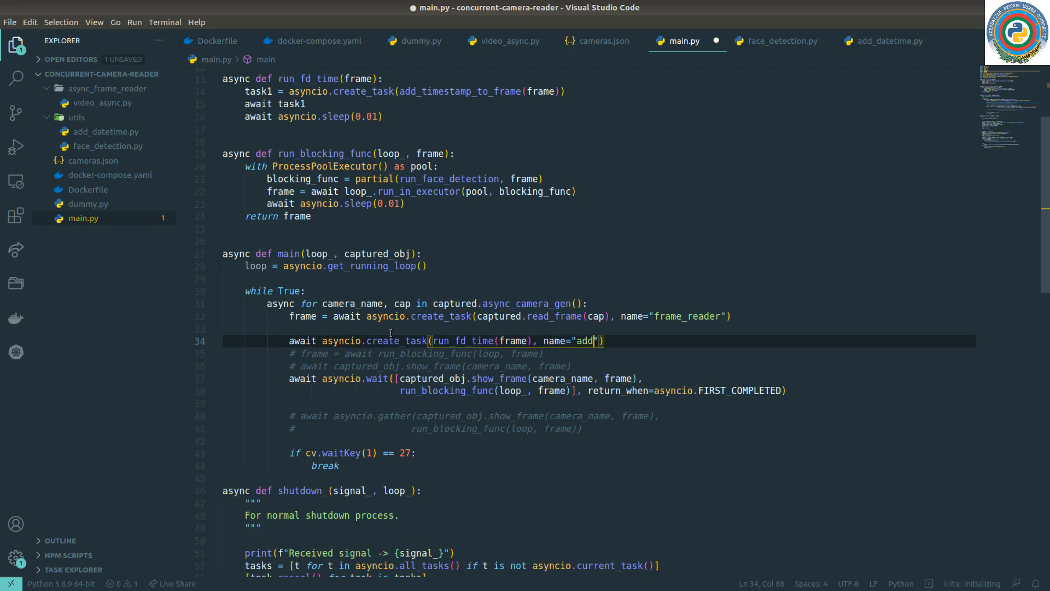
pyautogui.write('_timestamp')
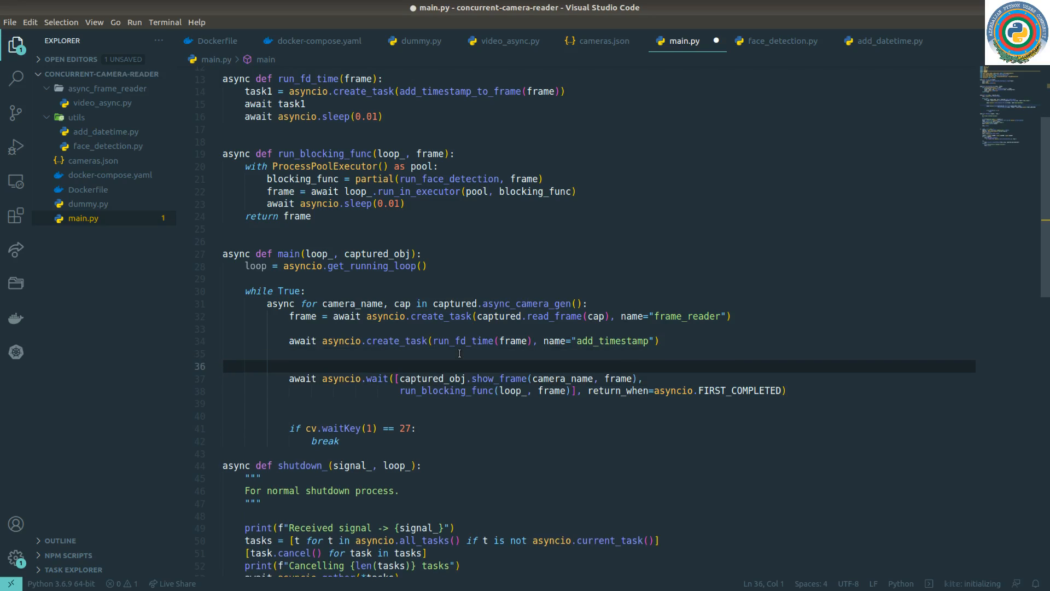
# Create task1 = asyncio.create_task(captured_obj.show_frame(camera_name, frame), name="show_frame")
pyautogui.write('ta')
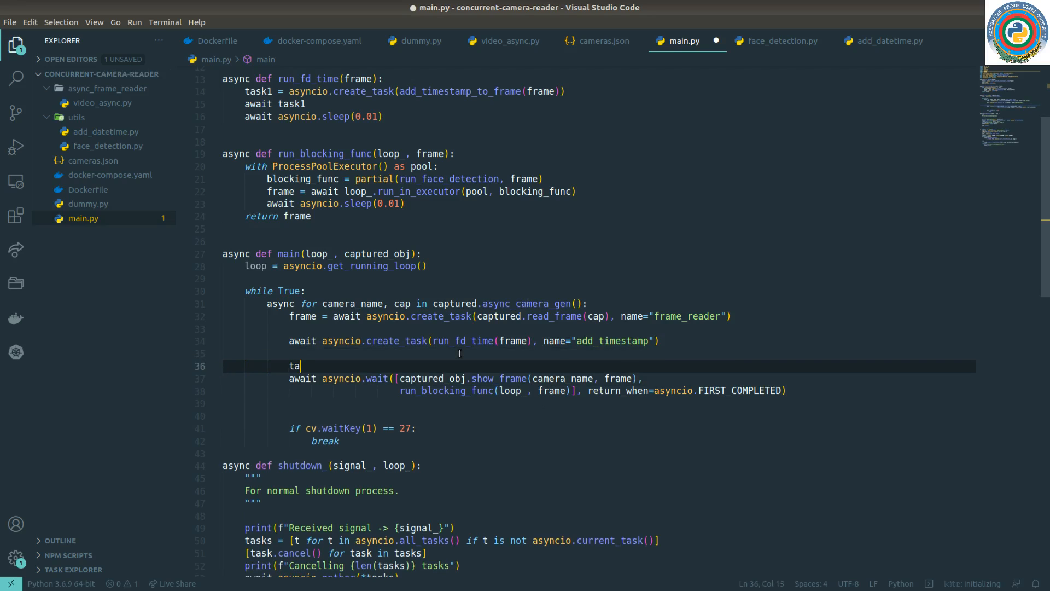
pyautogui.write('sk1 =')
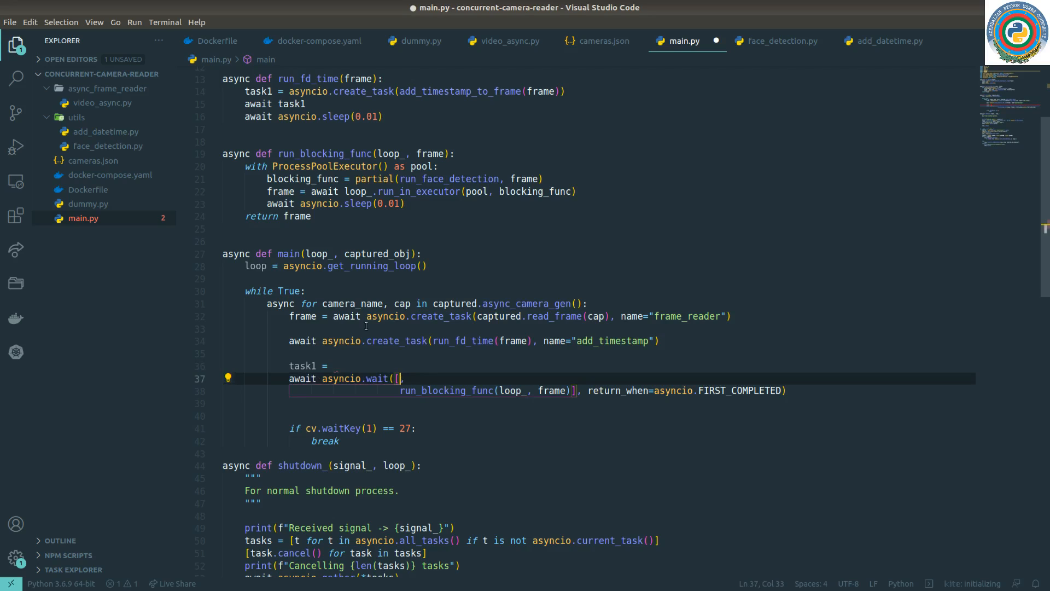
pyautogui.write('awa')
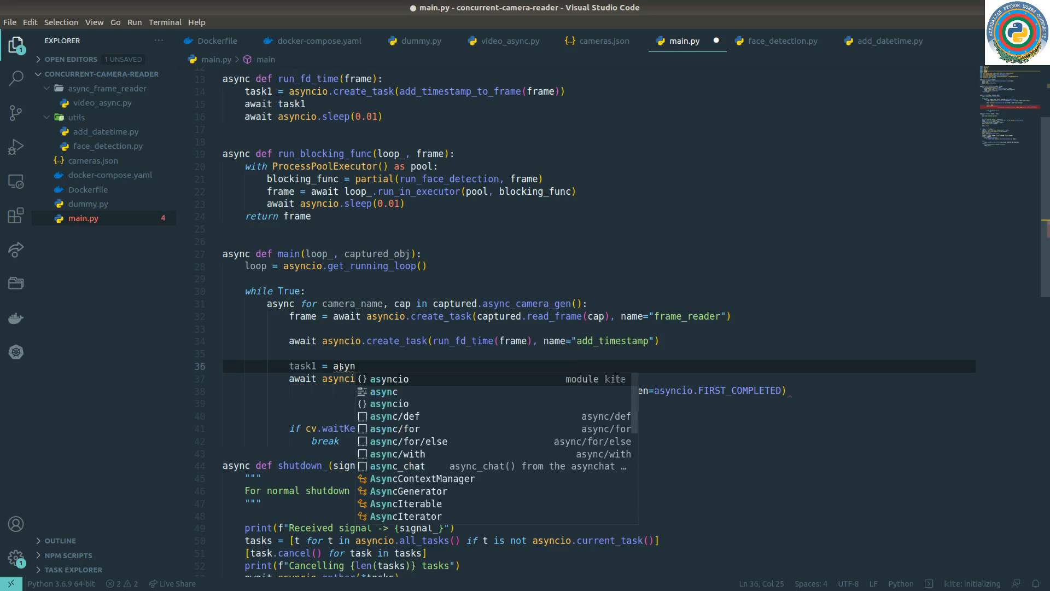
pyautogui.write('cioc')
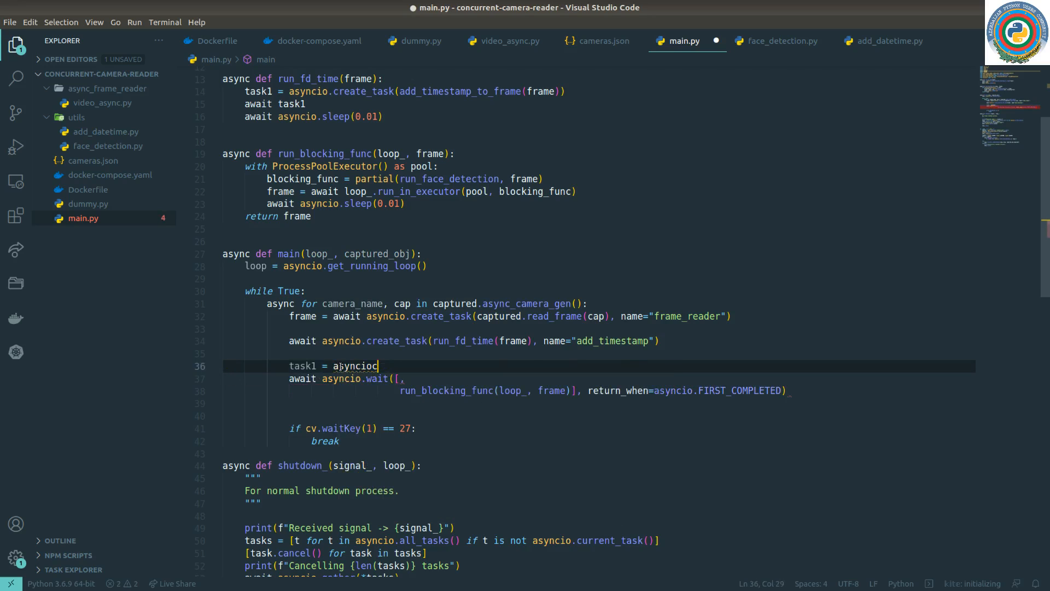
pyautogui.write('.create_task()')
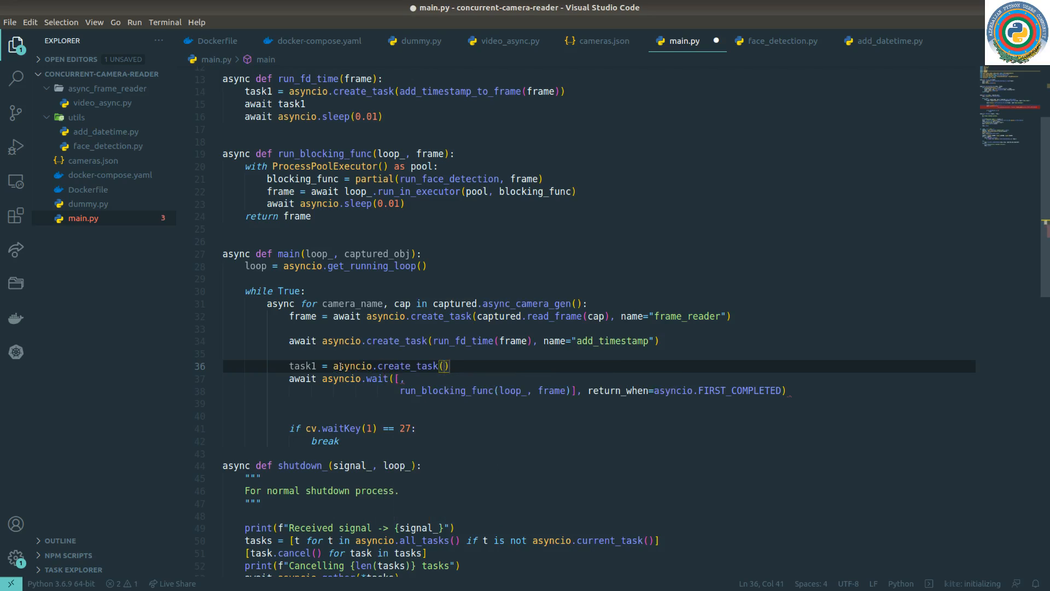
pyautogui.write('captured_obj.show_frame(camera_name, frame)')
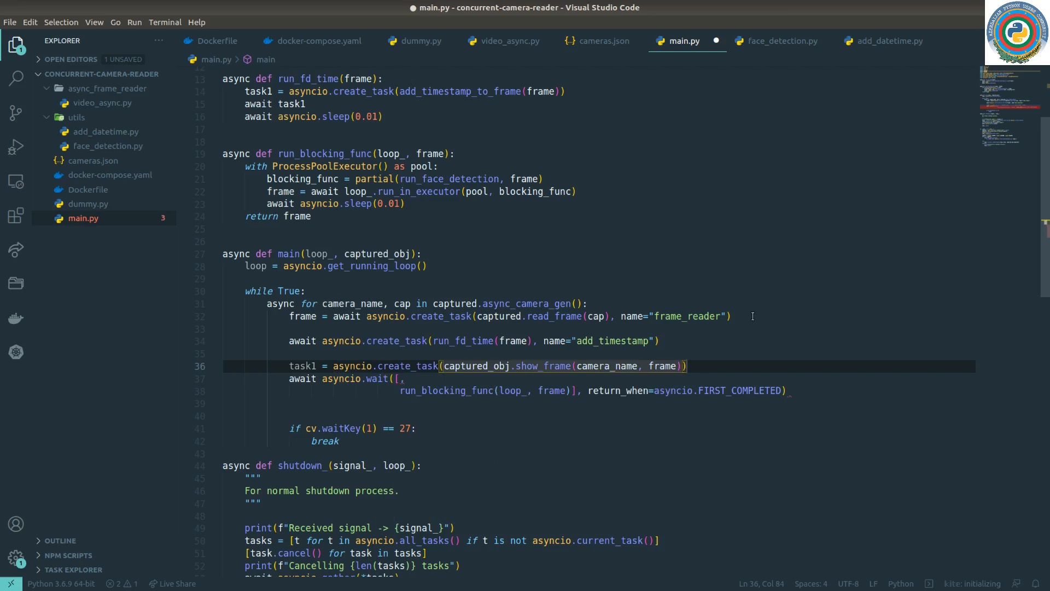
pyautogui.write(', name')
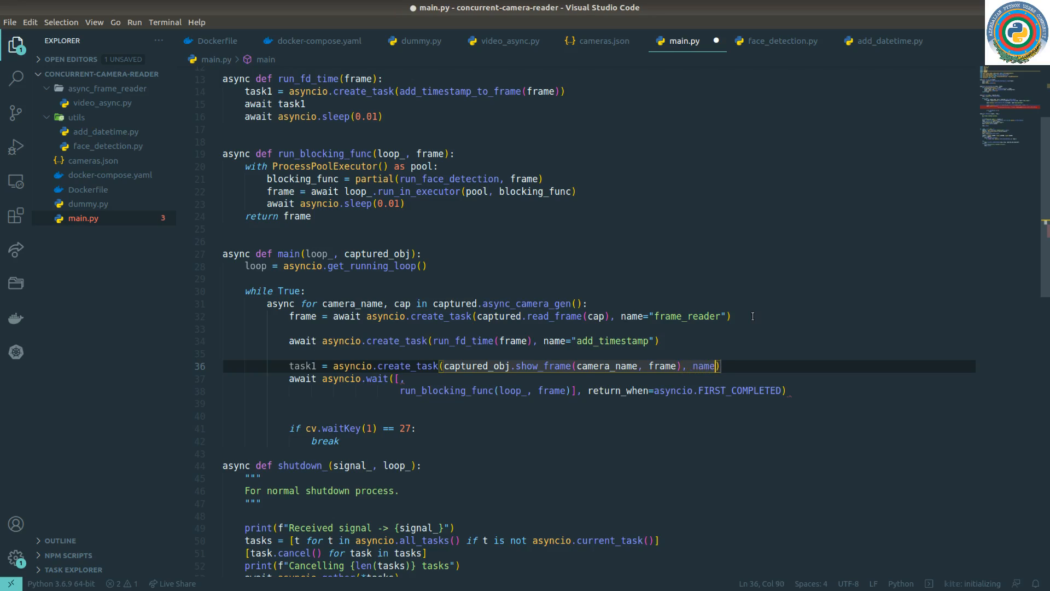
pyautogui.write('="')
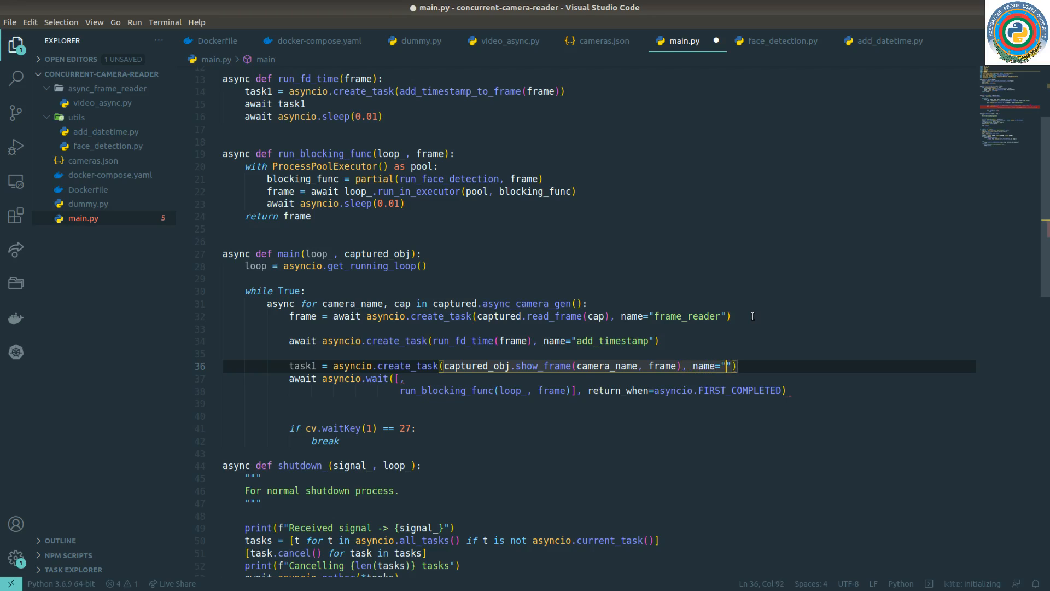
pyautogui.write('show_frame')
pyautogui.write('t')
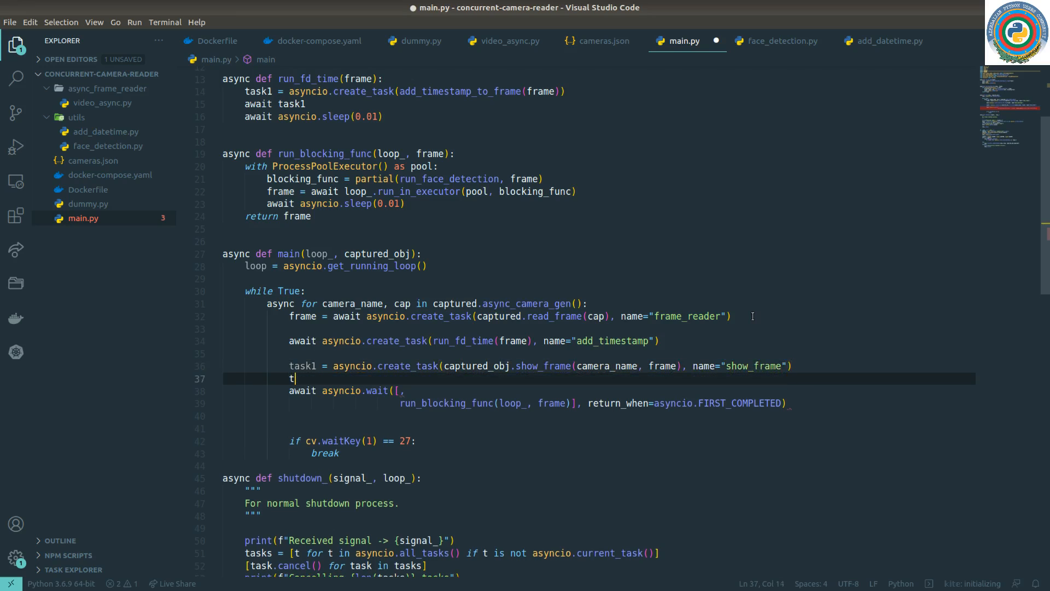
# Create task2 = asyncio.create_task(run_blocking_func(...), name="face_detection")
pyautogui.write('ask2 =')
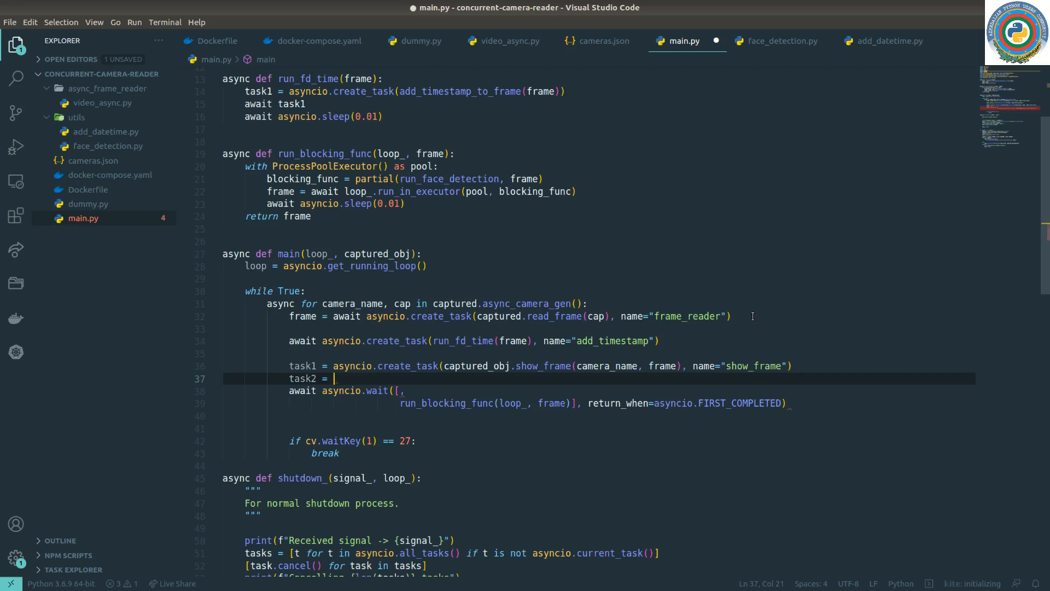
pyautogui.write('asyncio.create_task(run_blocking_func(loop_, frame')
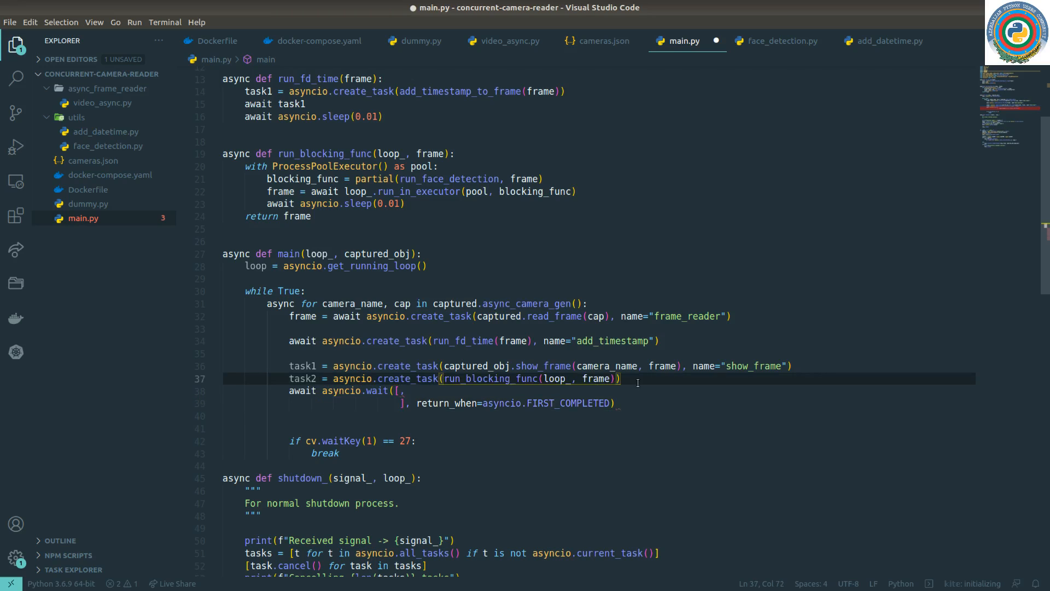
pyautogui.write(', name="face_detection"')
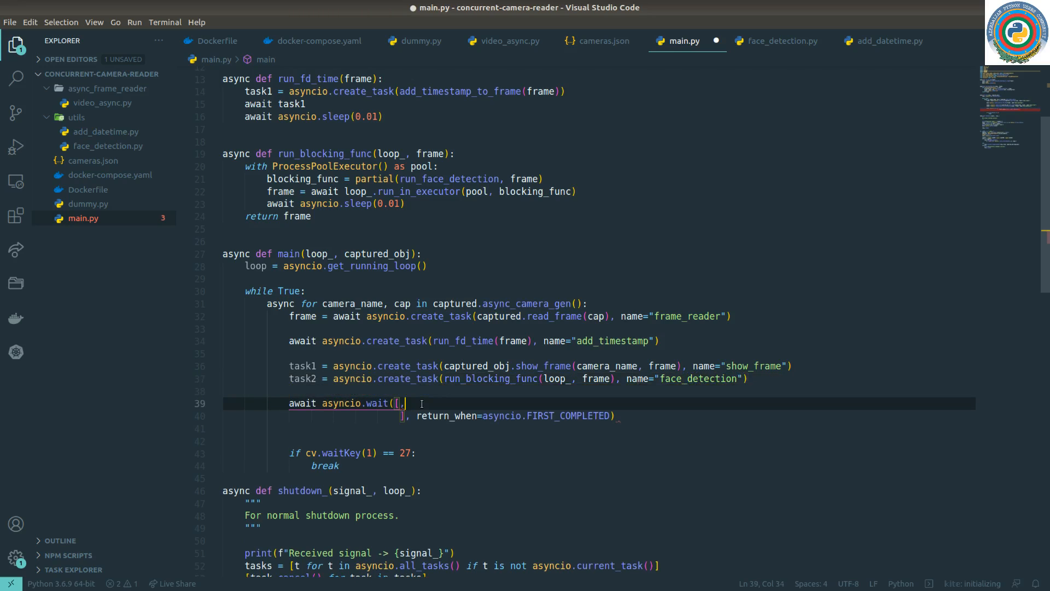
# Make asyncio.wait take [task1, task2] with return_when=asyncio.FIRST_COMPLETED, then go to the terminal
pyautogui.press('backspace')
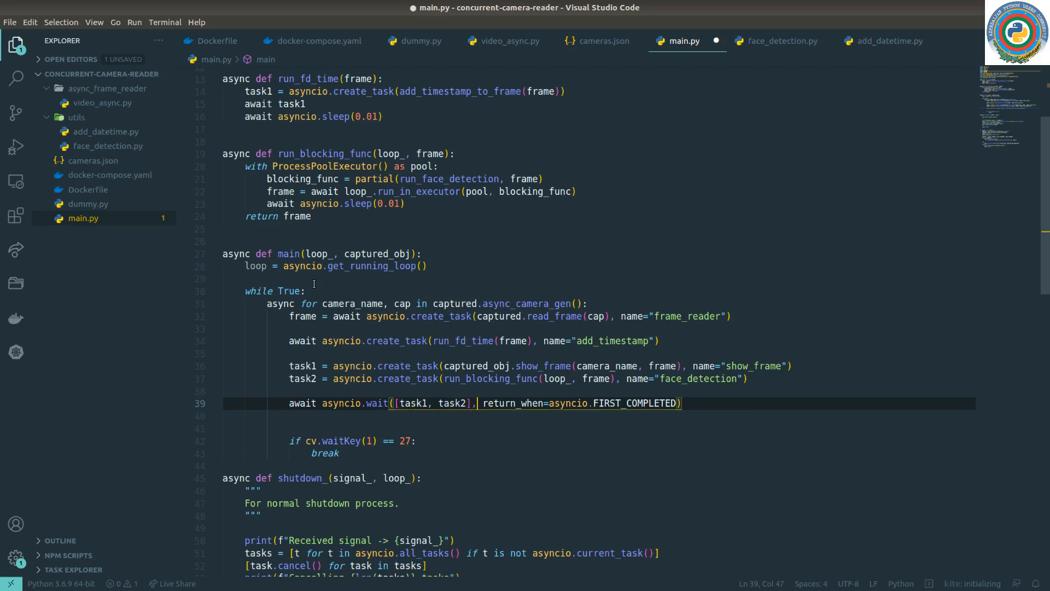
pyautogui.click(286, 253)
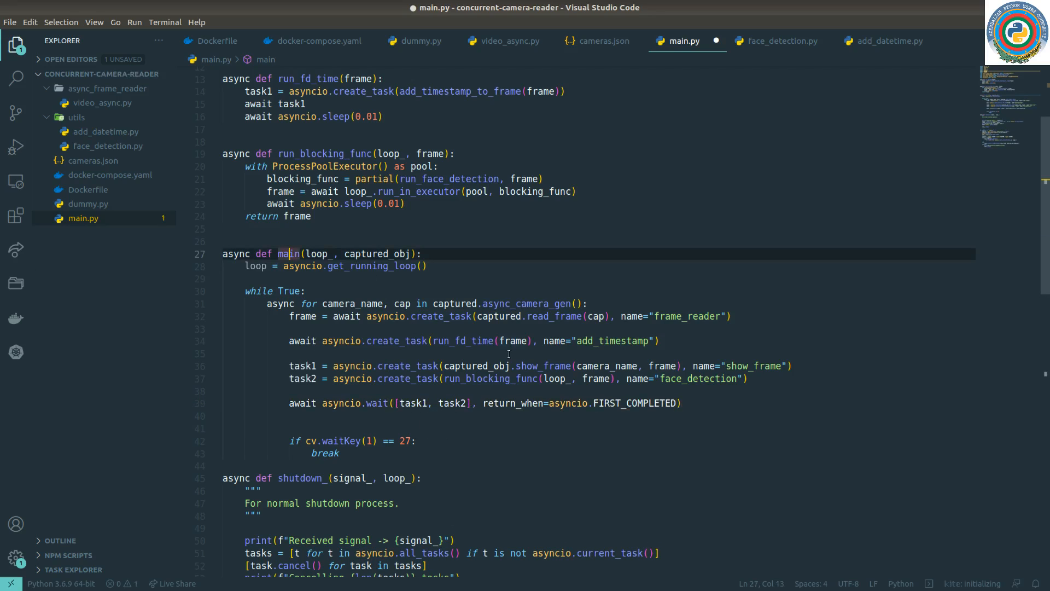
pyautogui.click(541, 354)
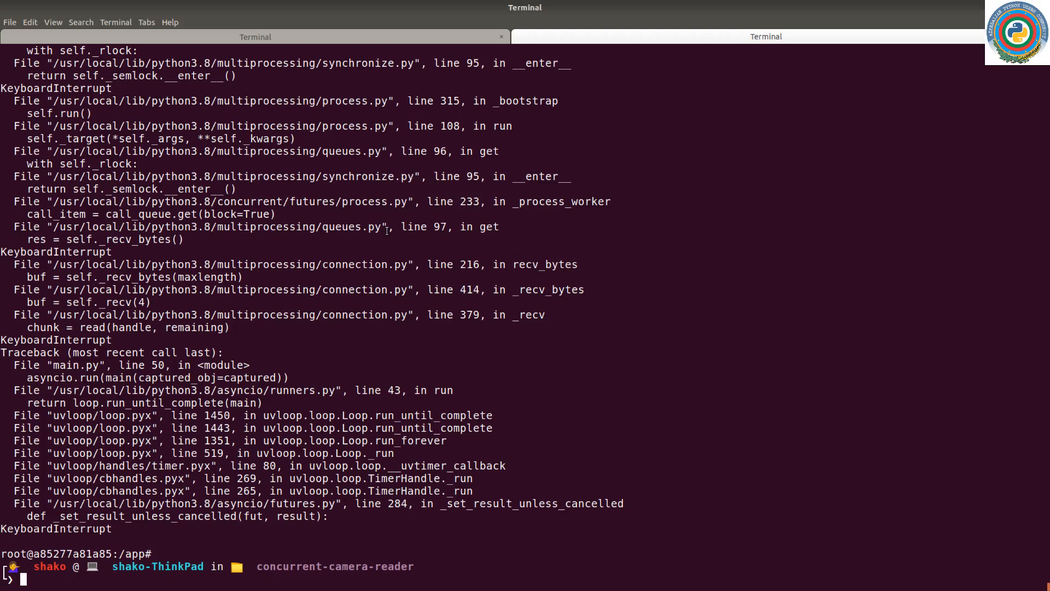
# Run docker-compose -f docker-compose.yaml up --build to rebuild and launch the containers
pyautogui.write('l')
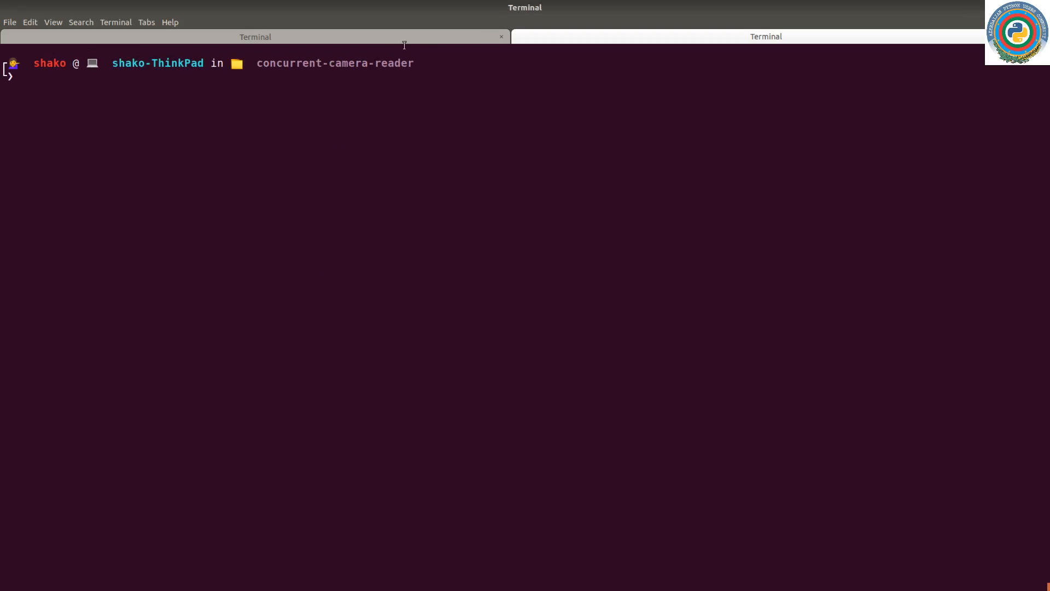
pyautogui.write('docker-compose -f docker-compose.yaml up --build')
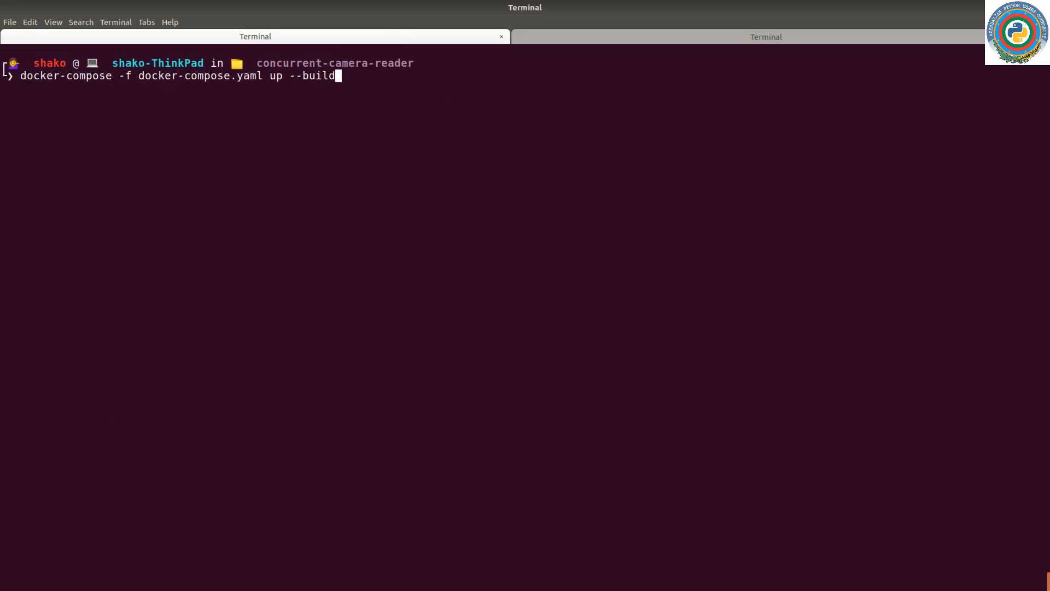
pyautogui.press('Return')
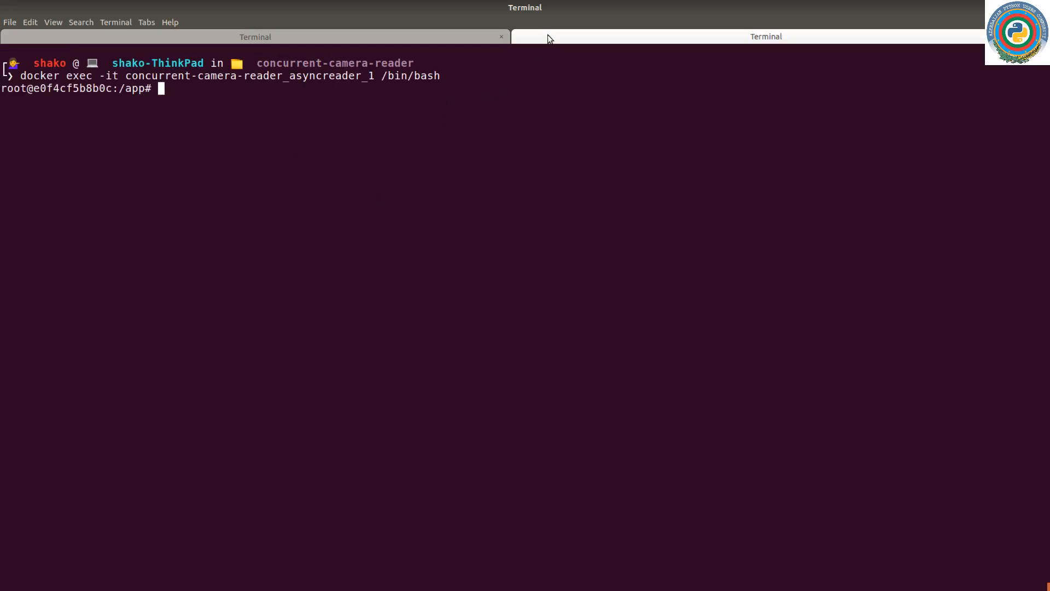
# Run python main.py inside the container and interrupt it with Ctrl+C
pyautogui.write('python main.py')
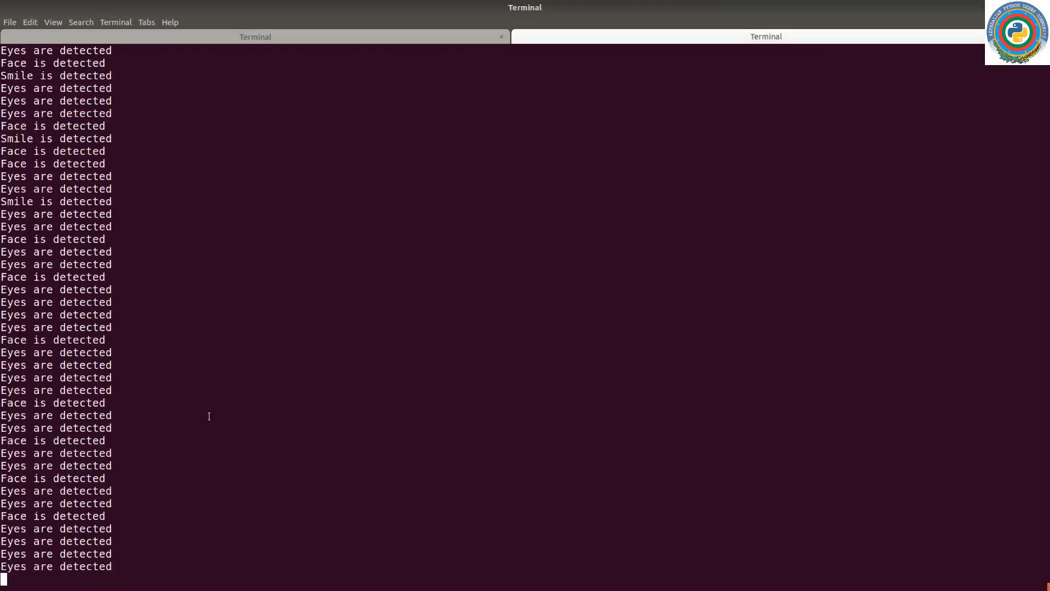
pyautogui.press('ctrl+c')
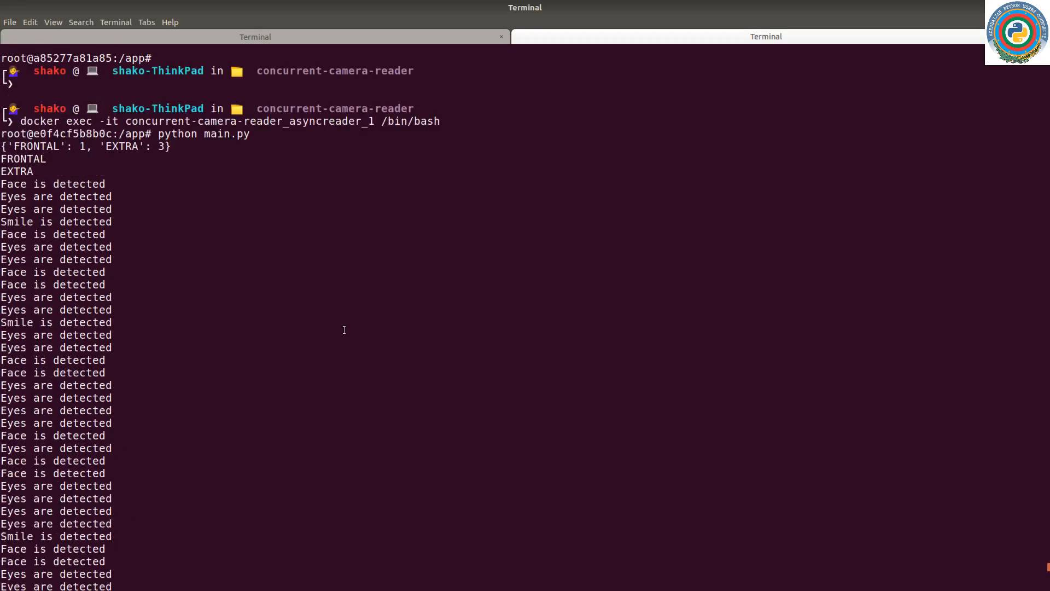
# Interrupt main.py with Ctrl+C so it reports signal 2, cancels 38 tasks and prints 'Successfully shutdown service'
pyautogui.press('ctrl+c')
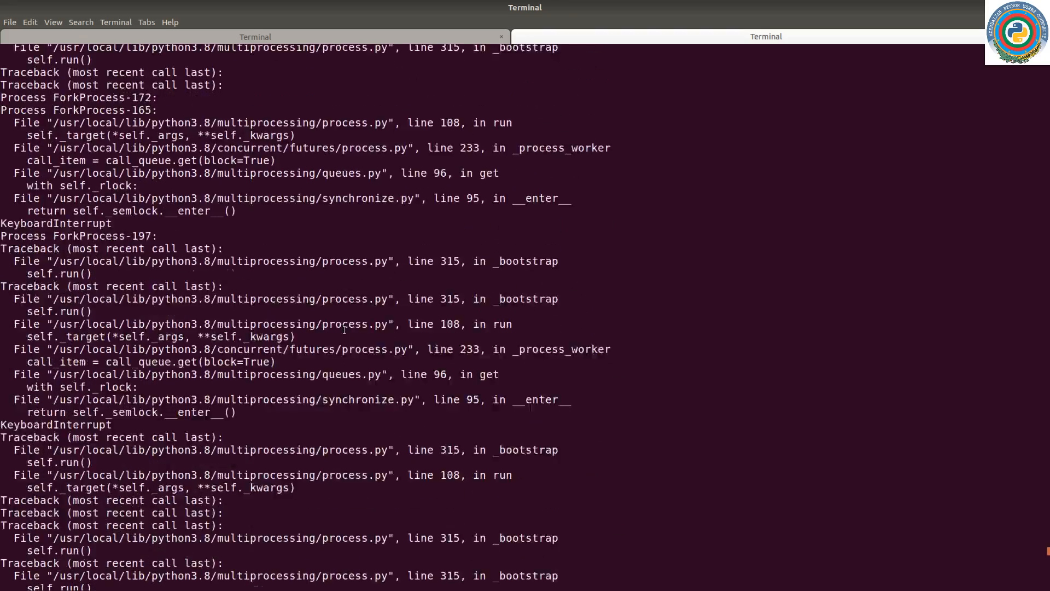
pyautogui.scroll(-3)
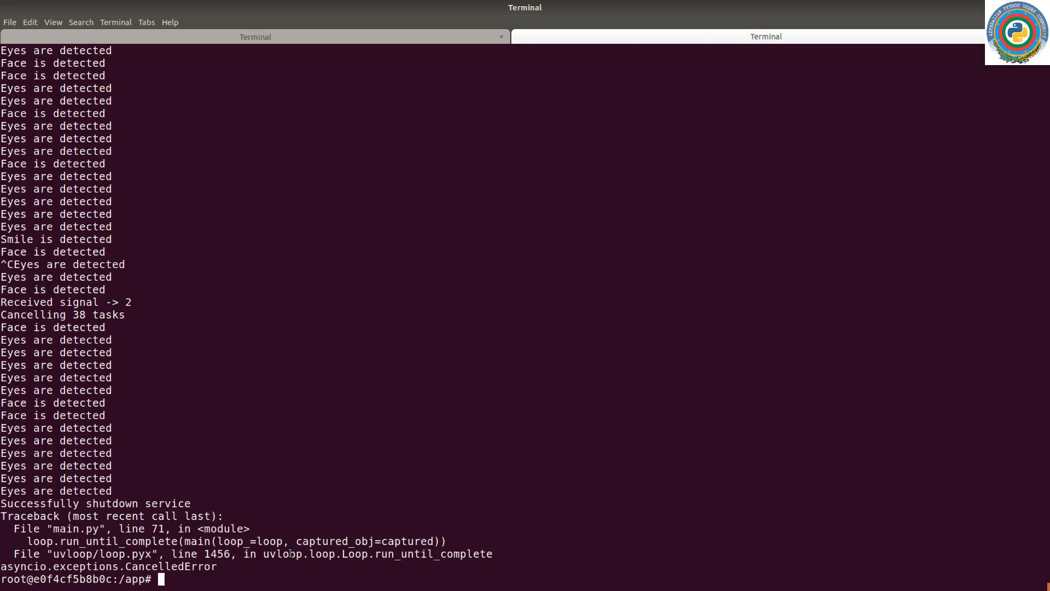
pyautogui.moveTo(284, 432)
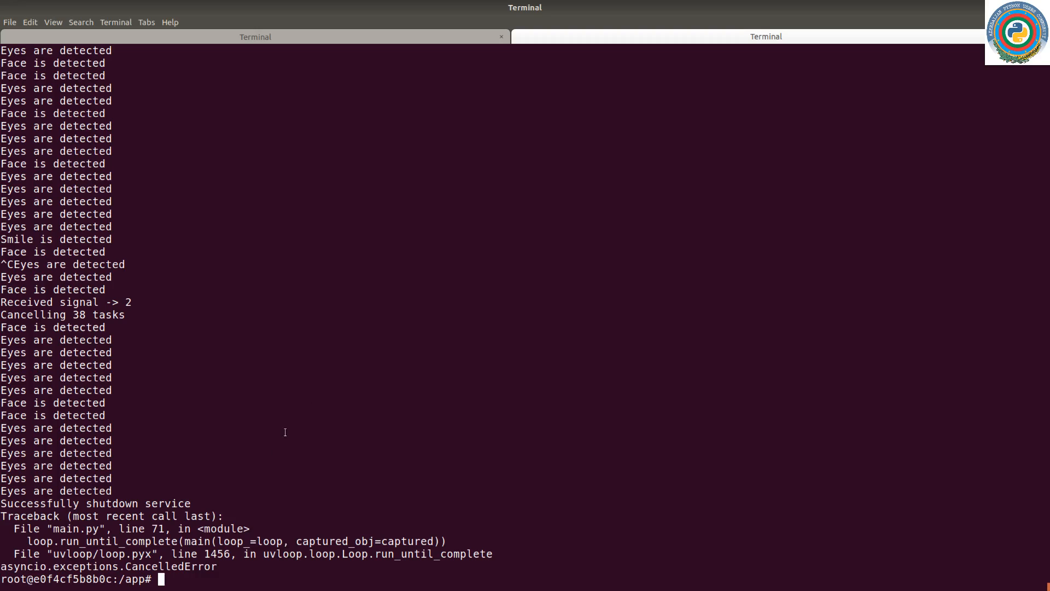
pyautogui.moveTo(366, 389)
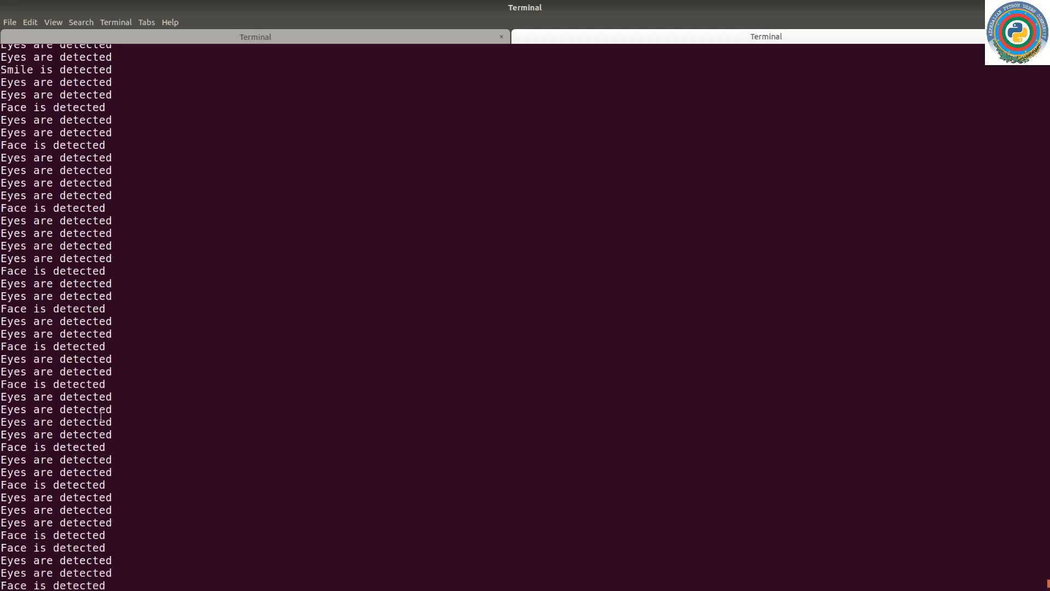
pyautogui.press('ctrl+c')
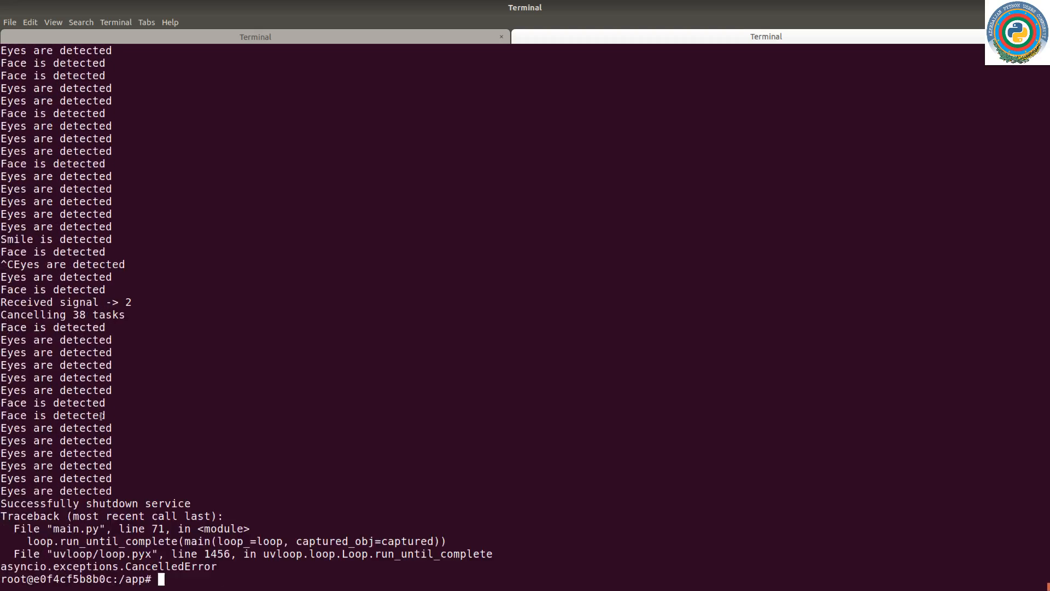
pyautogui.moveTo(239, 362)
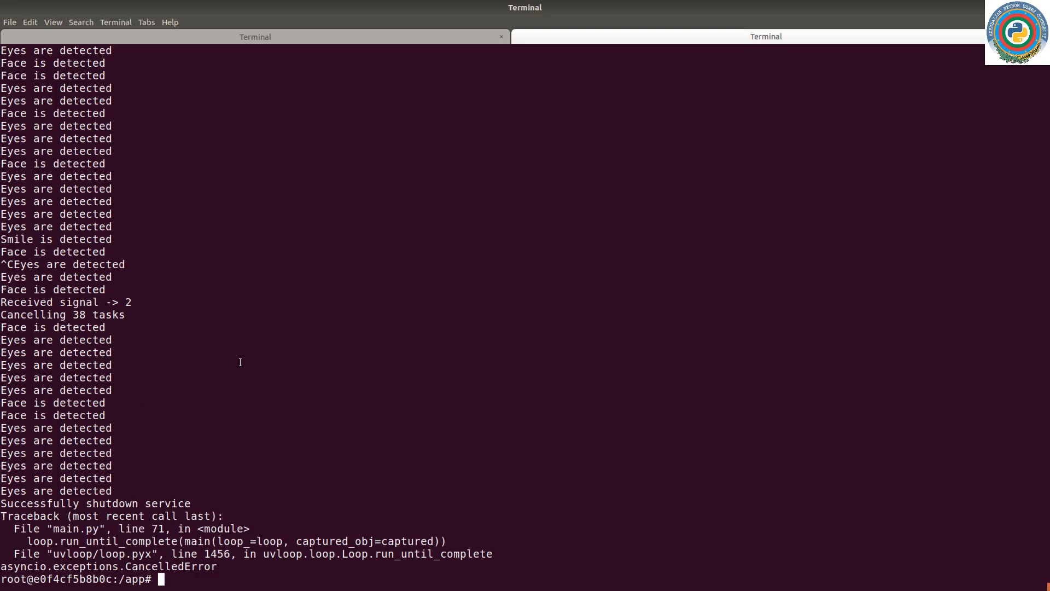
pyautogui.moveTo(164, 302)
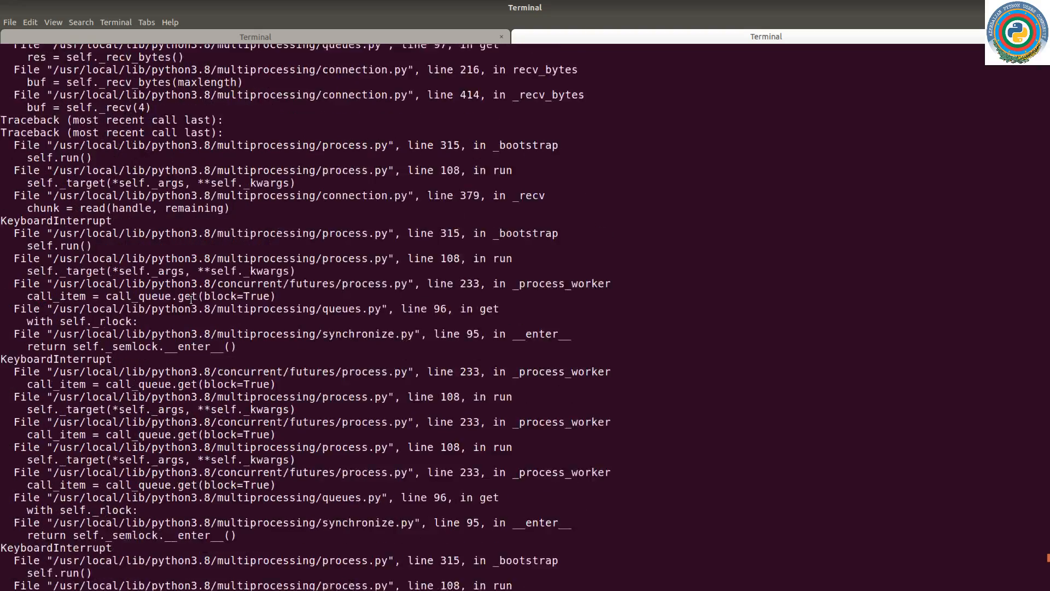
pyautogui.scroll(-3)
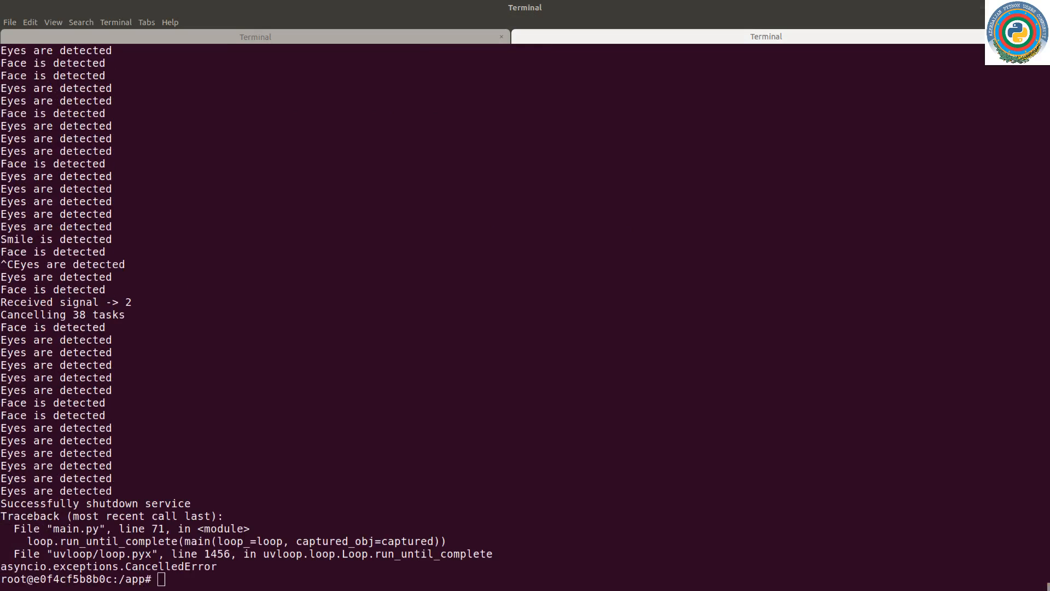
pyautogui.moveTo(521, 271)
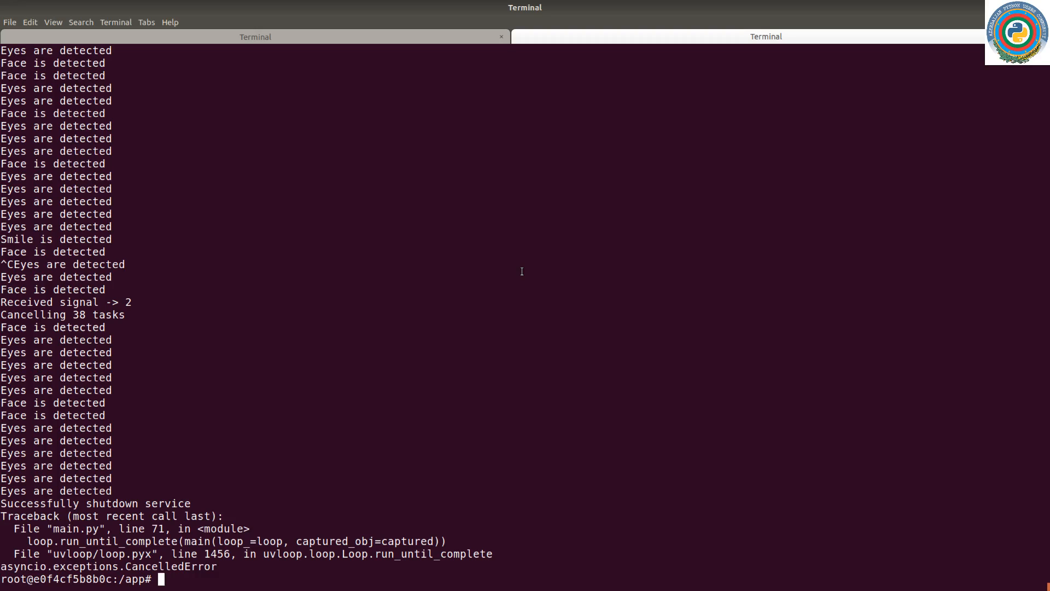
pyautogui.moveTo(309, 258)
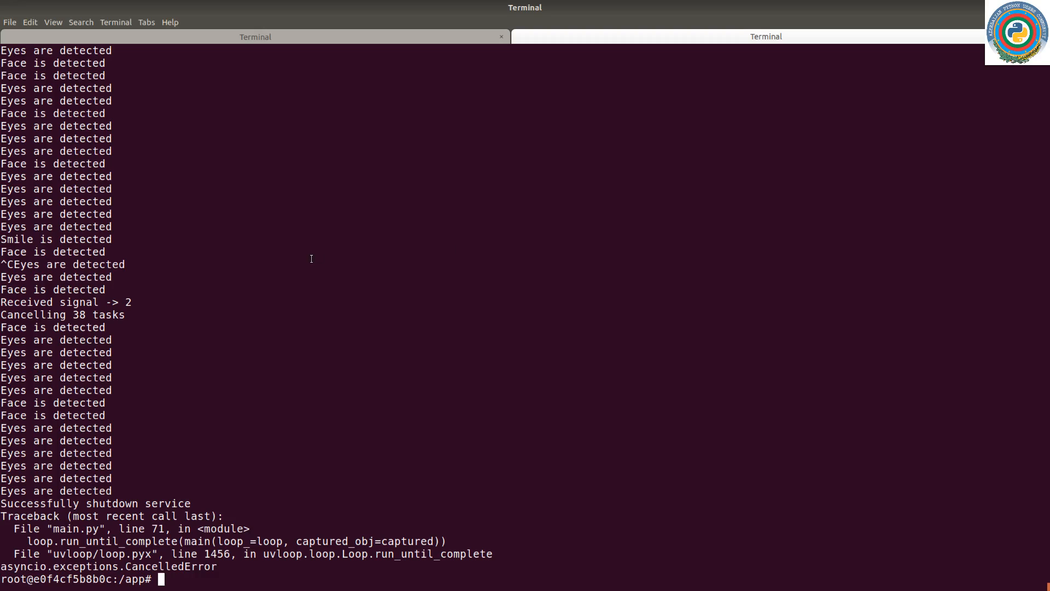
pyautogui.moveTo(311, 258)
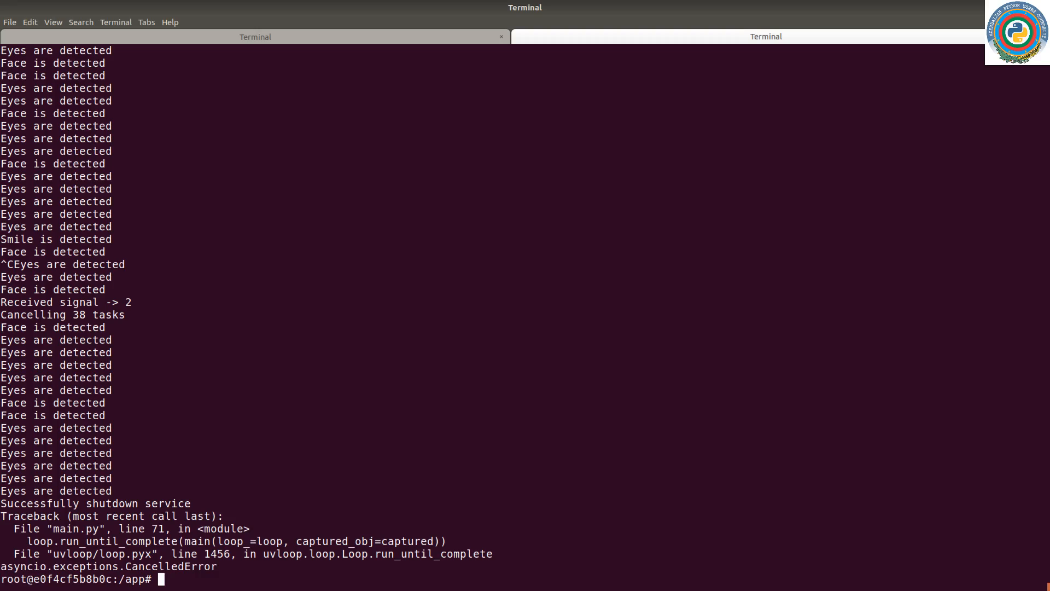